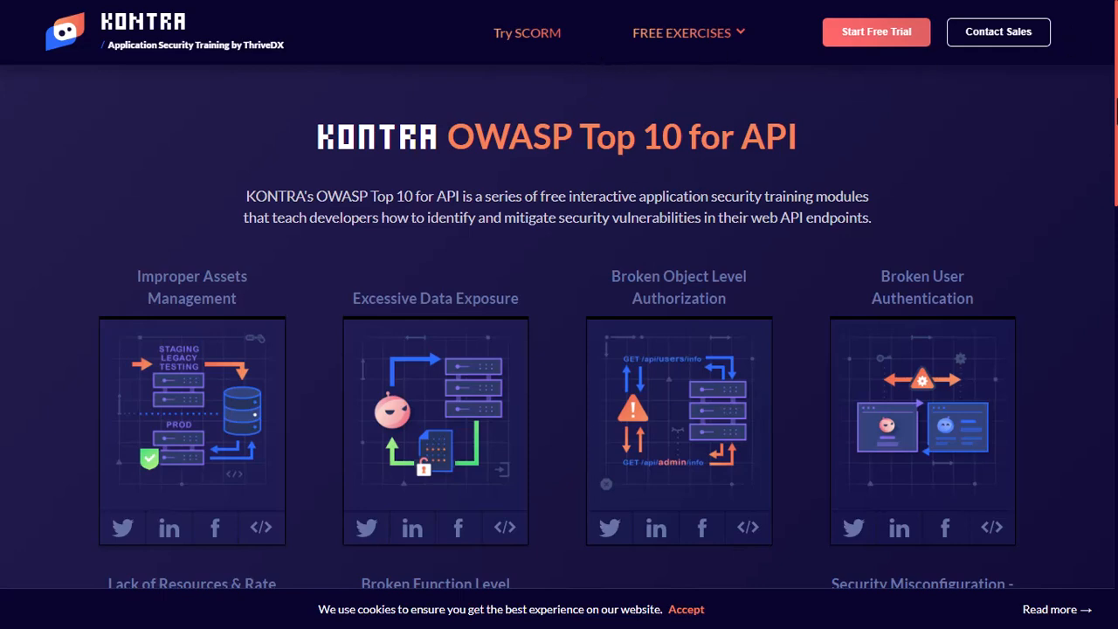
# Scroll the OWASP Top 10 for API catalogue and open the Security Misconfiguration - Part 1 card
pyautogui.scroll(-3)
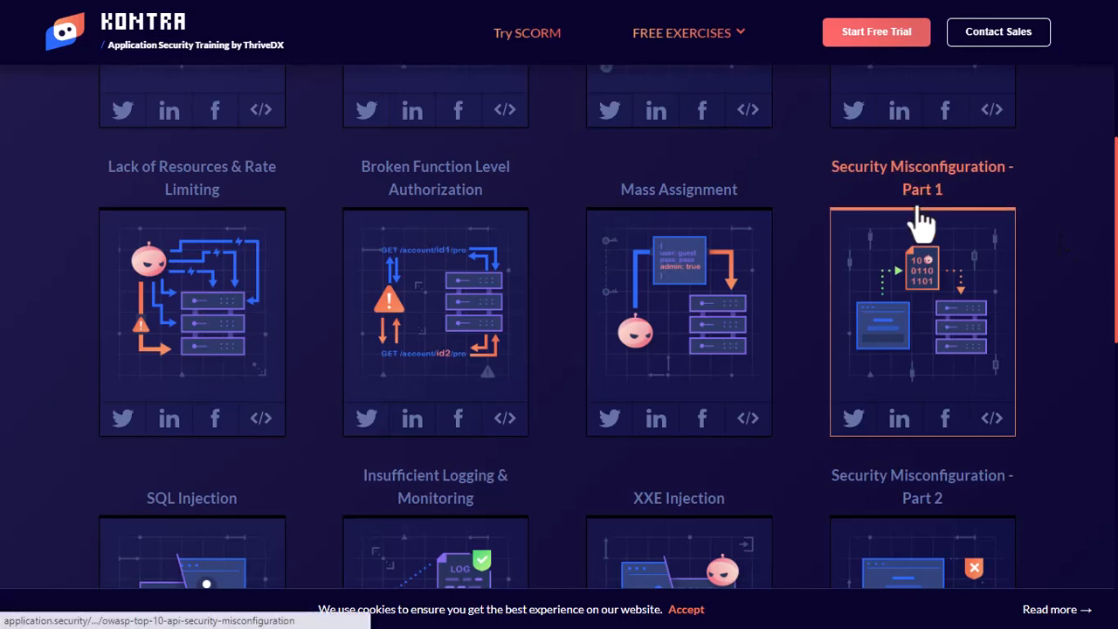
pyautogui.click(921, 321)
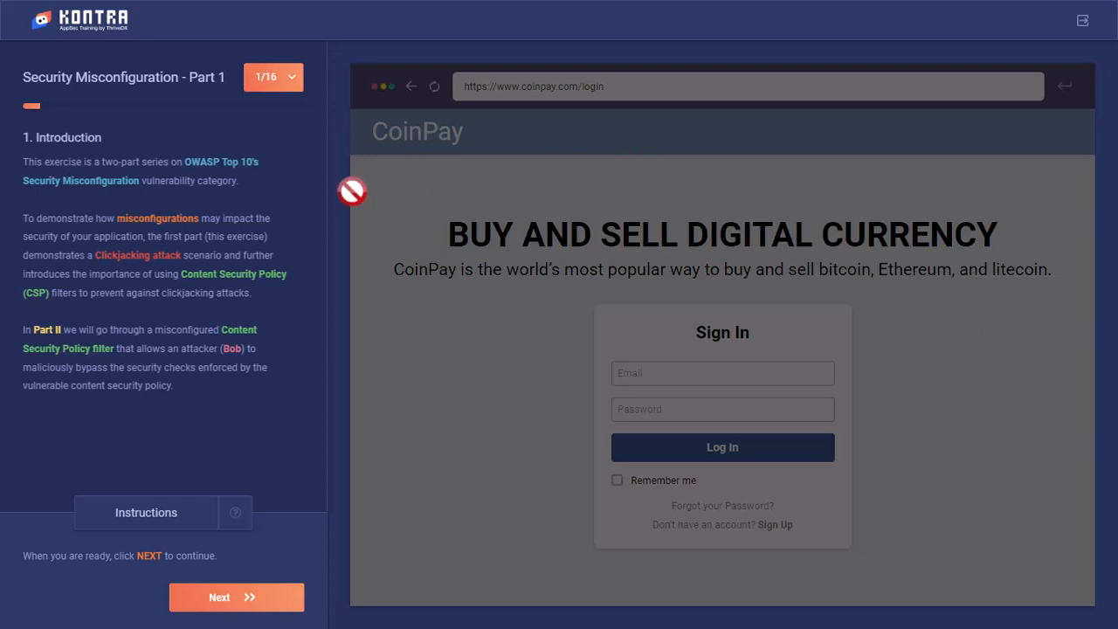
pyautogui.moveTo(131, 183)
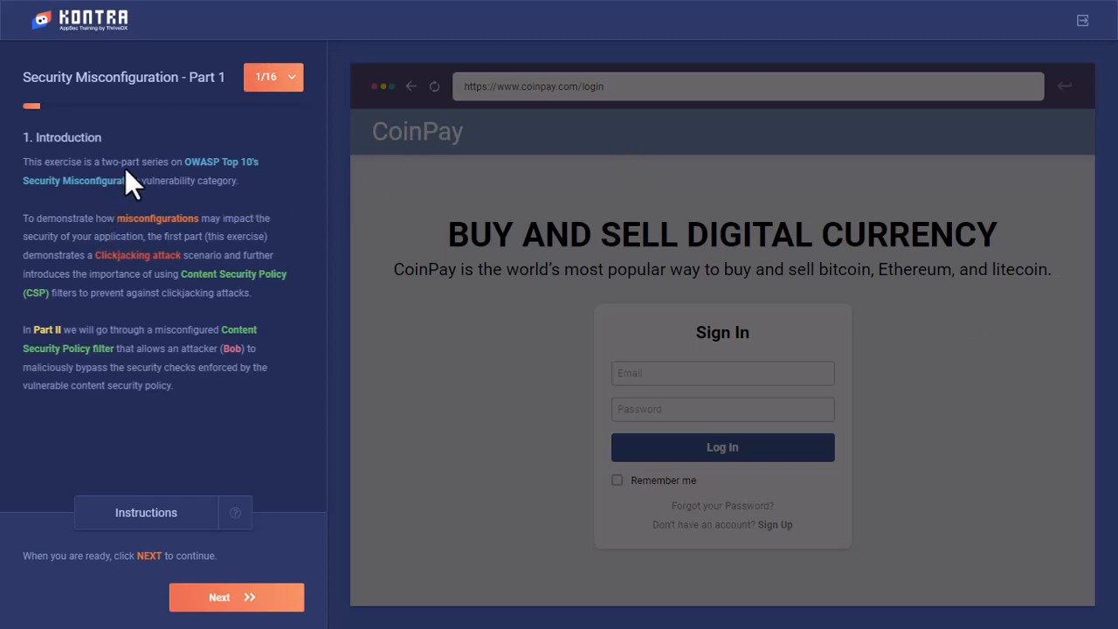
pyautogui.moveTo(56, 196)
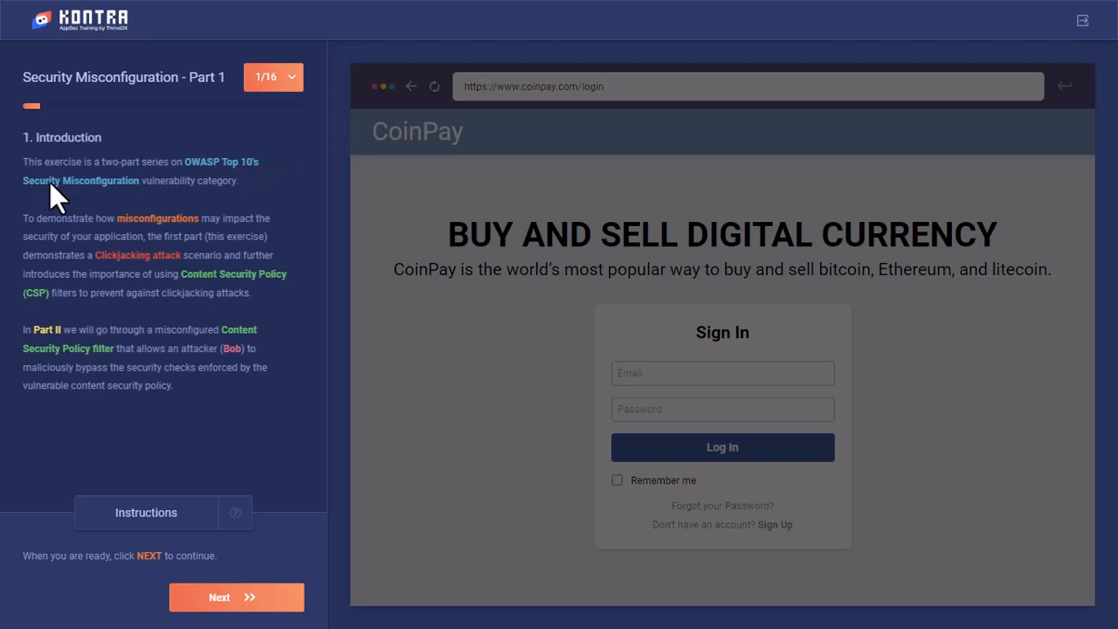
pyautogui.doubleClick(204, 77)
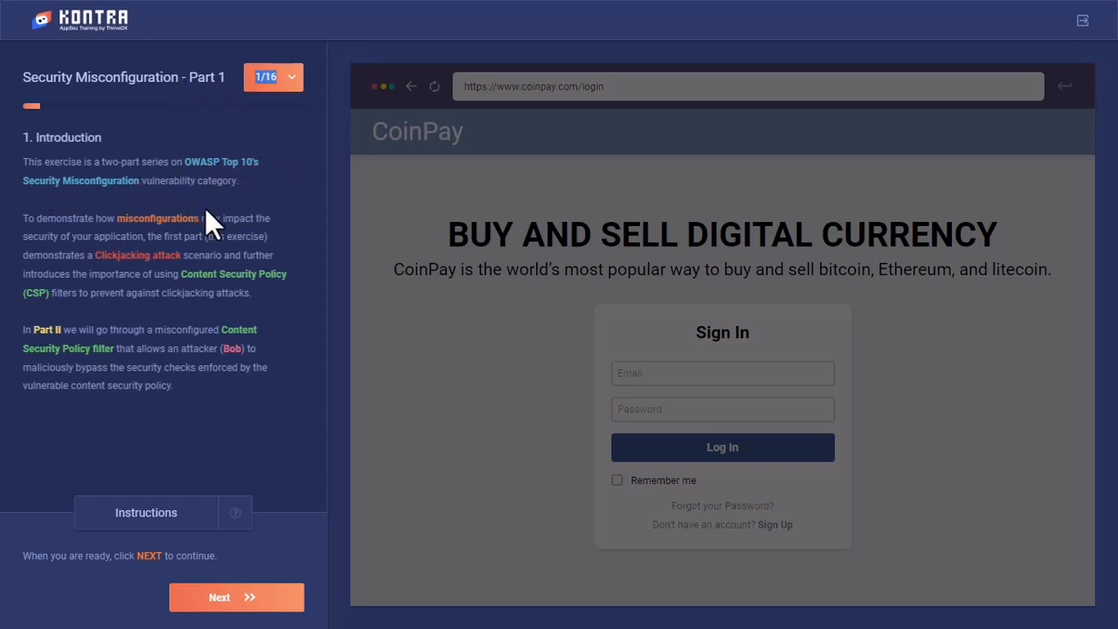
pyautogui.moveTo(109, 249)
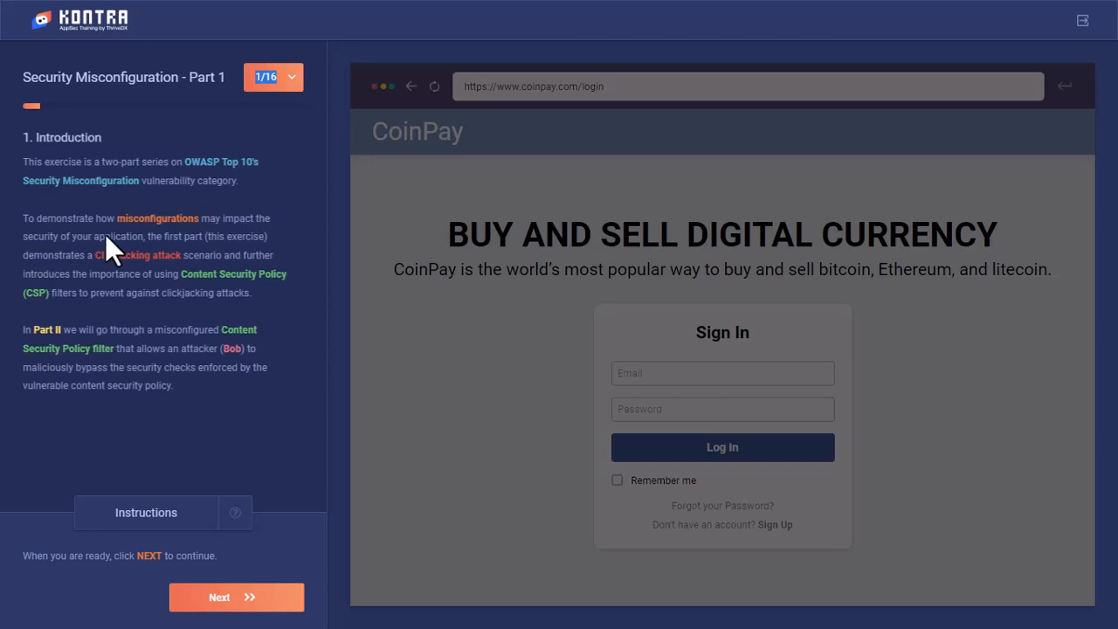
pyautogui.doubleClick(137, 254)
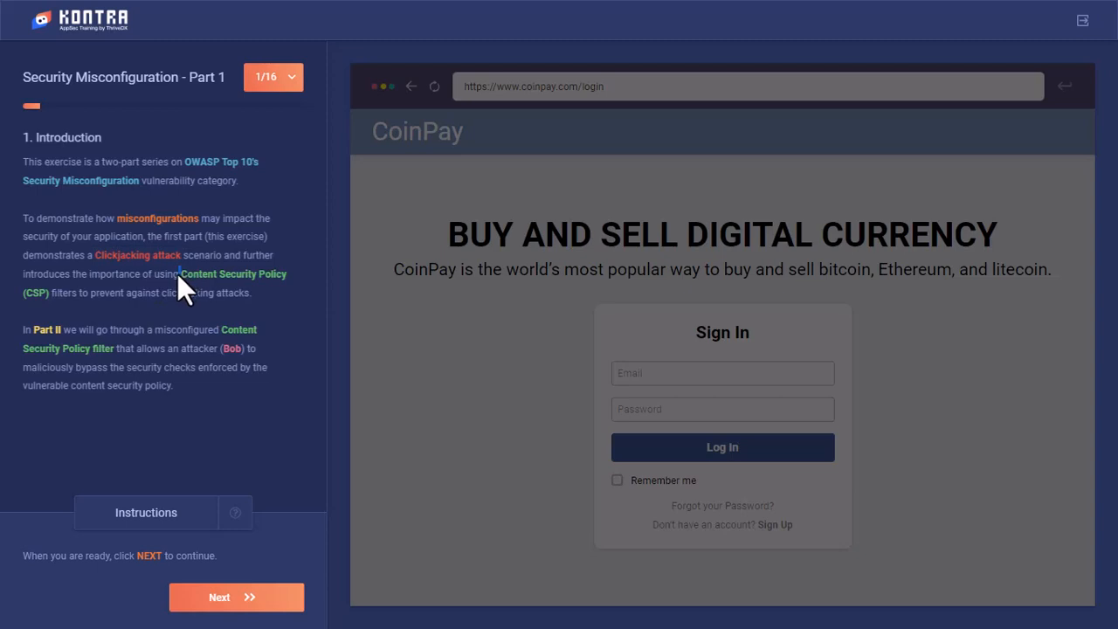
pyautogui.moveTo(175, 273); pyautogui.dragTo(249, 293)
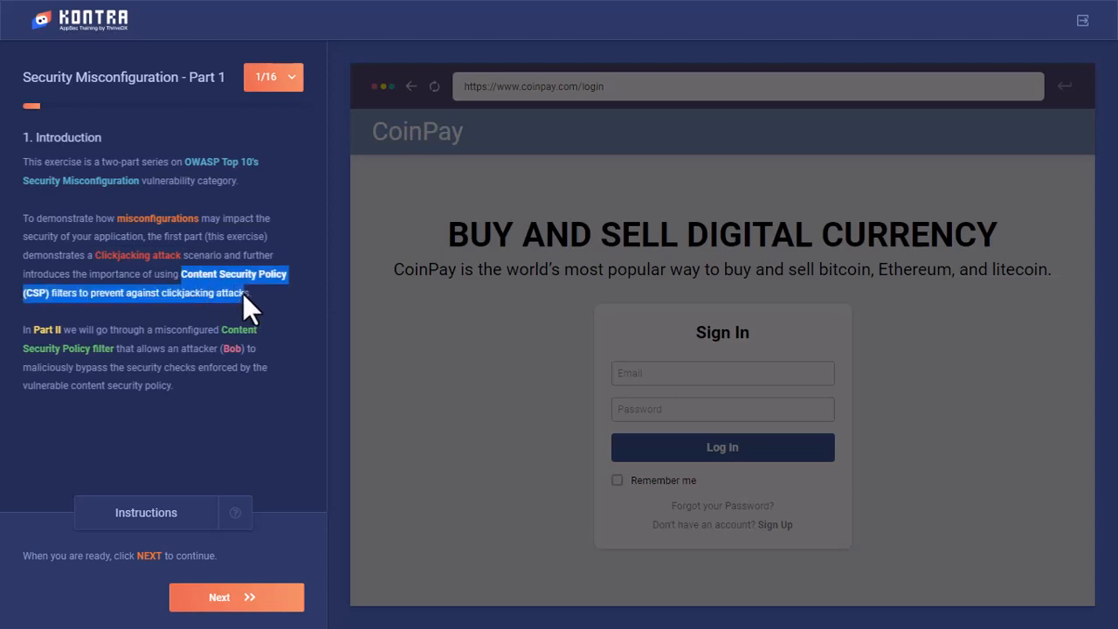
pyautogui.moveTo(243, 349)
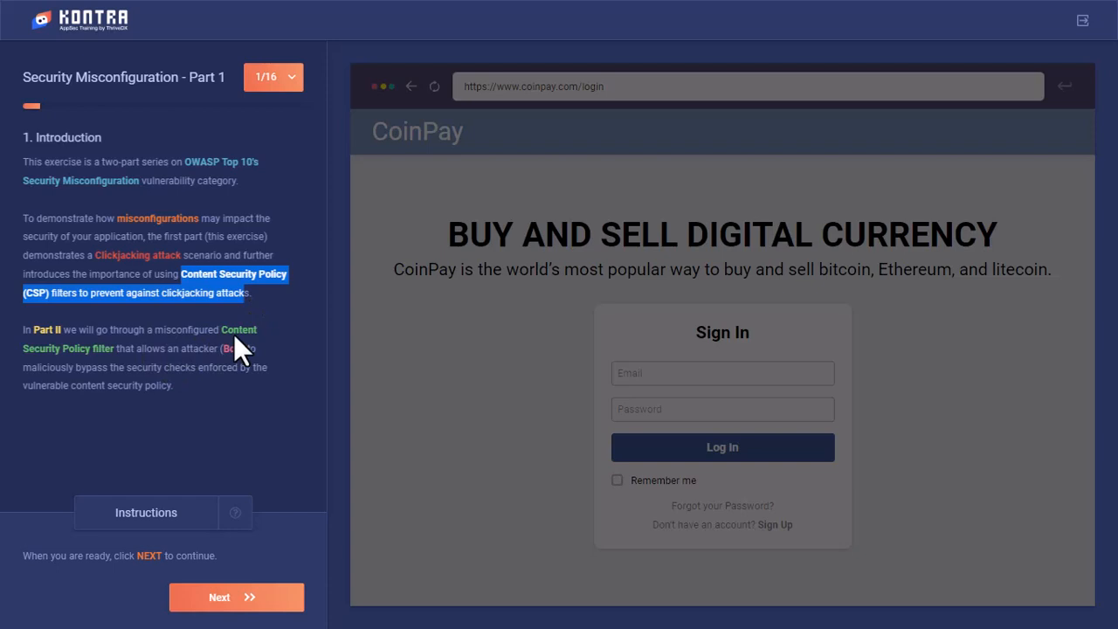
pyautogui.moveTo(244, 353)
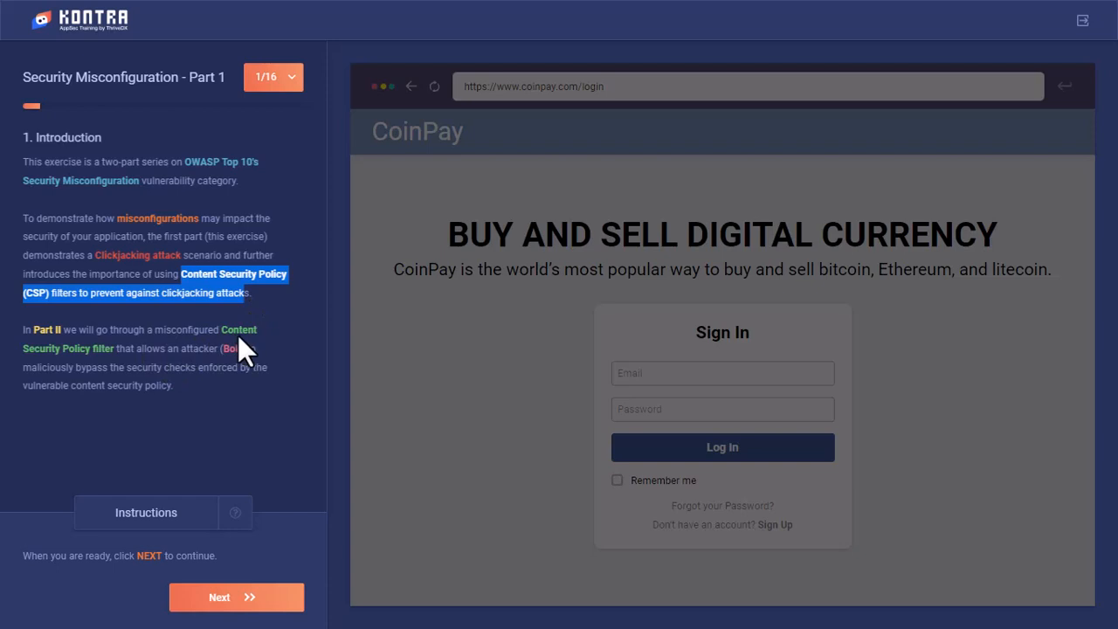
pyautogui.moveTo(217, 347)
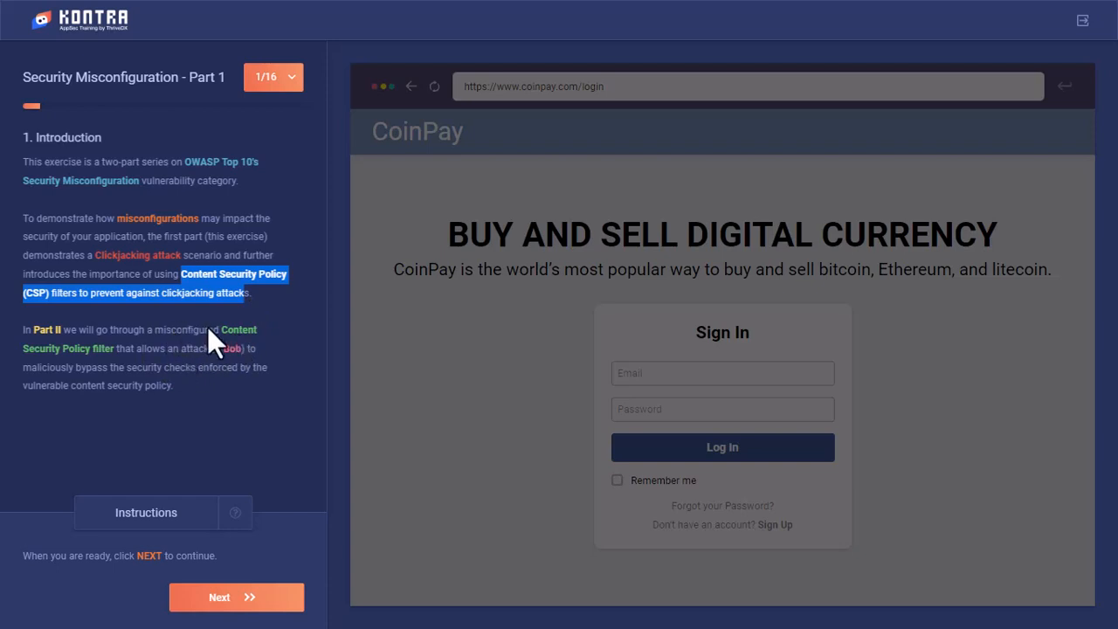
pyautogui.moveTo(240, 375)
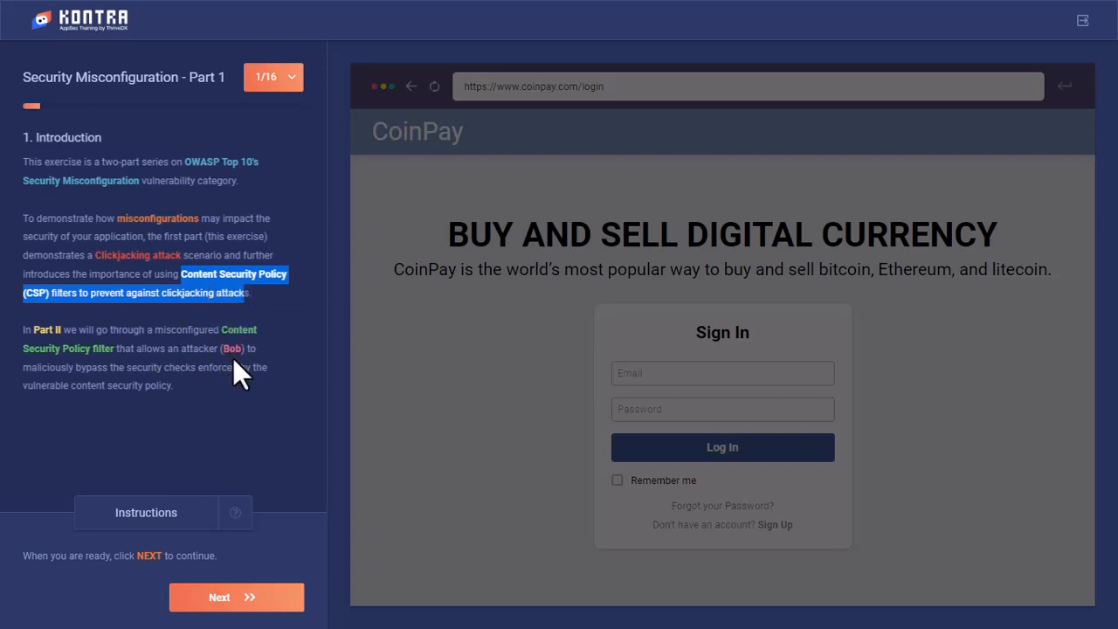
pyautogui.moveTo(160, 385)
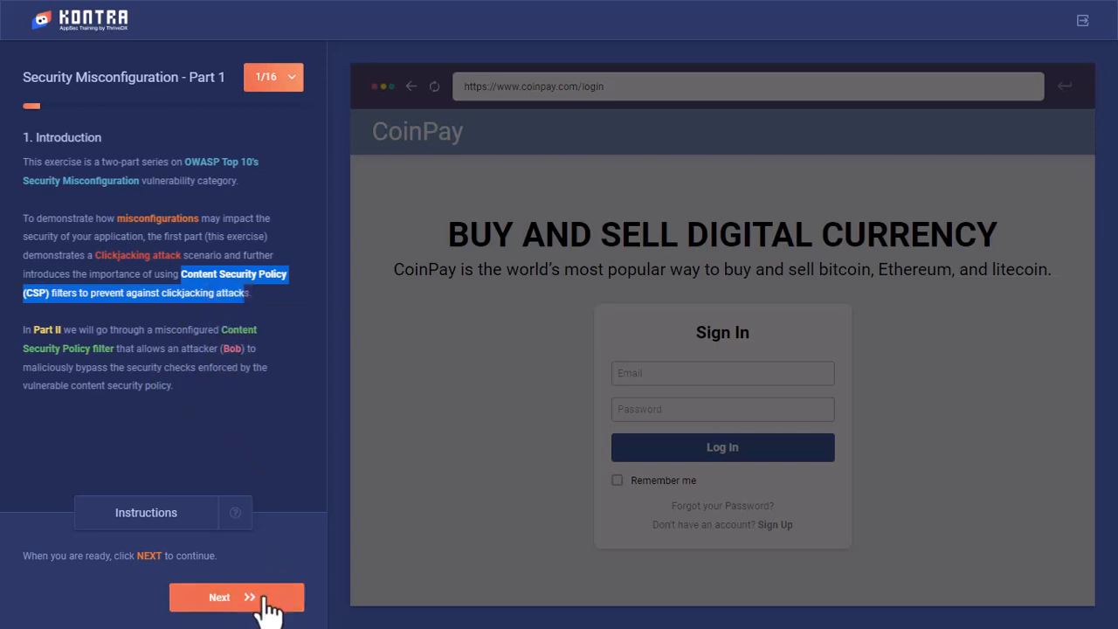
# Advance to step 2, The Application, introducing CoinPay and Bob's penetration test
pyautogui.click(235, 597)
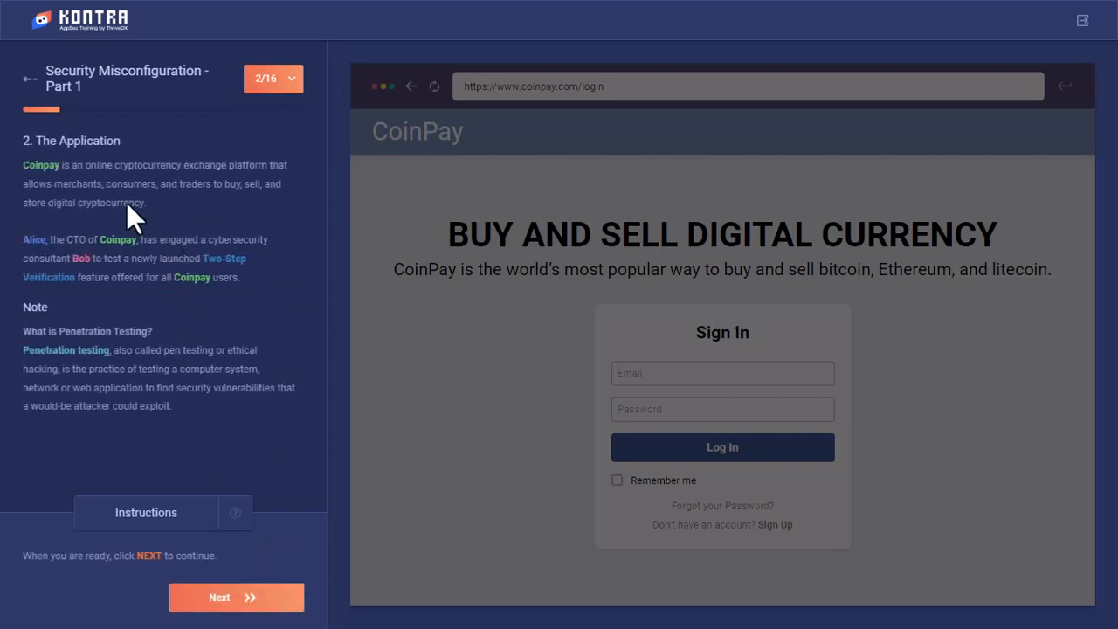
pyautogui.moveTo(140, 261)
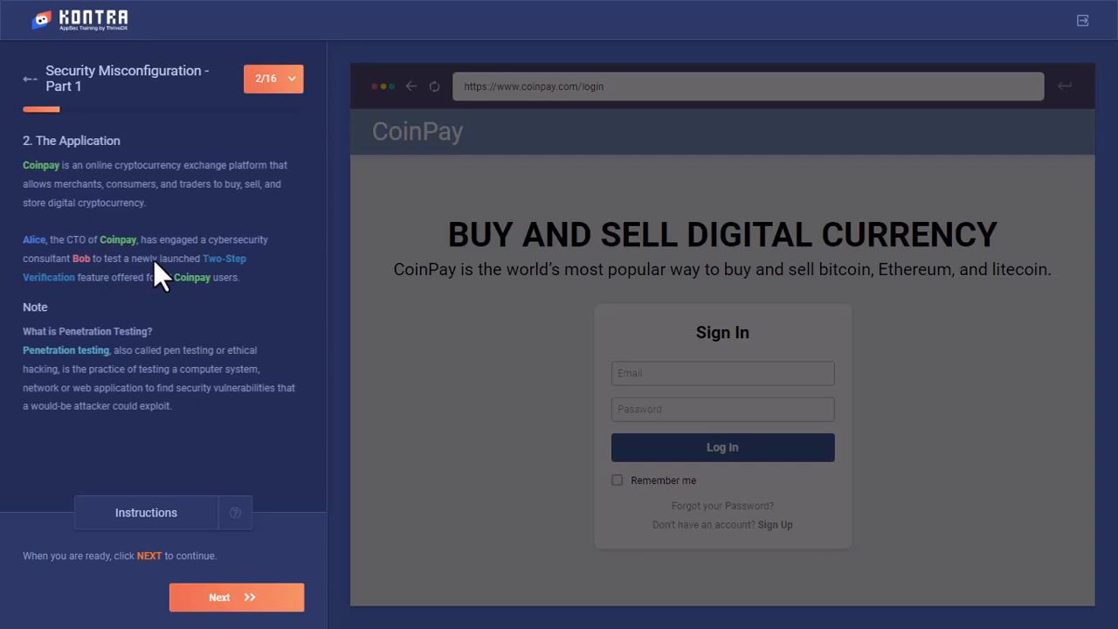
pyautogui.moveTo(183, 292)
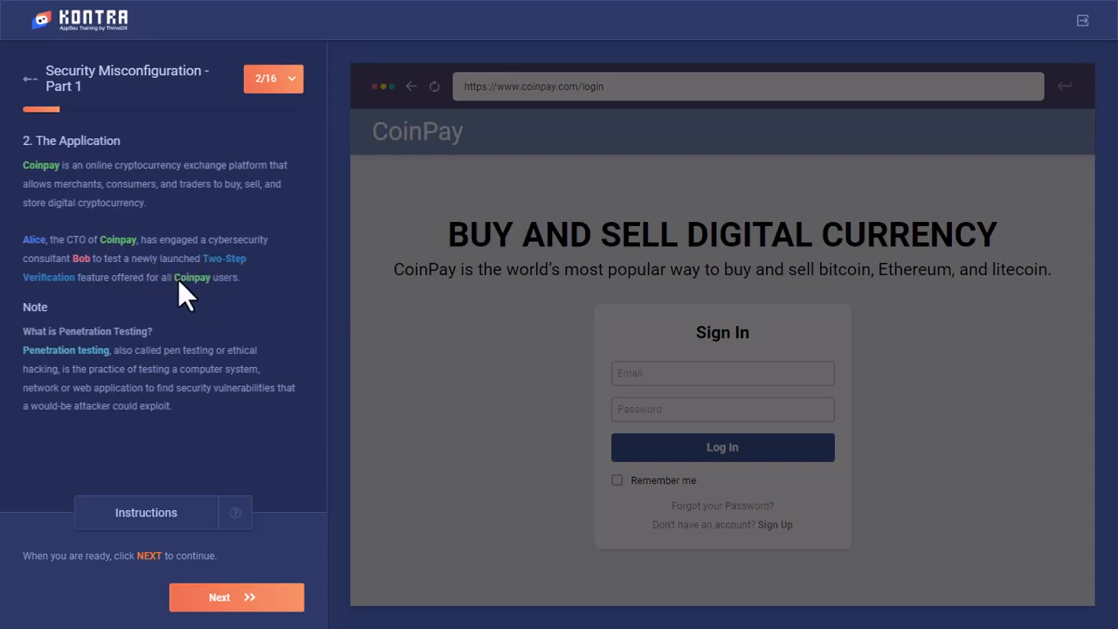
# Advance to Try Logging In and sign in to CoinPay with Alice's provided credentials
pyautogui.click(236, 597)
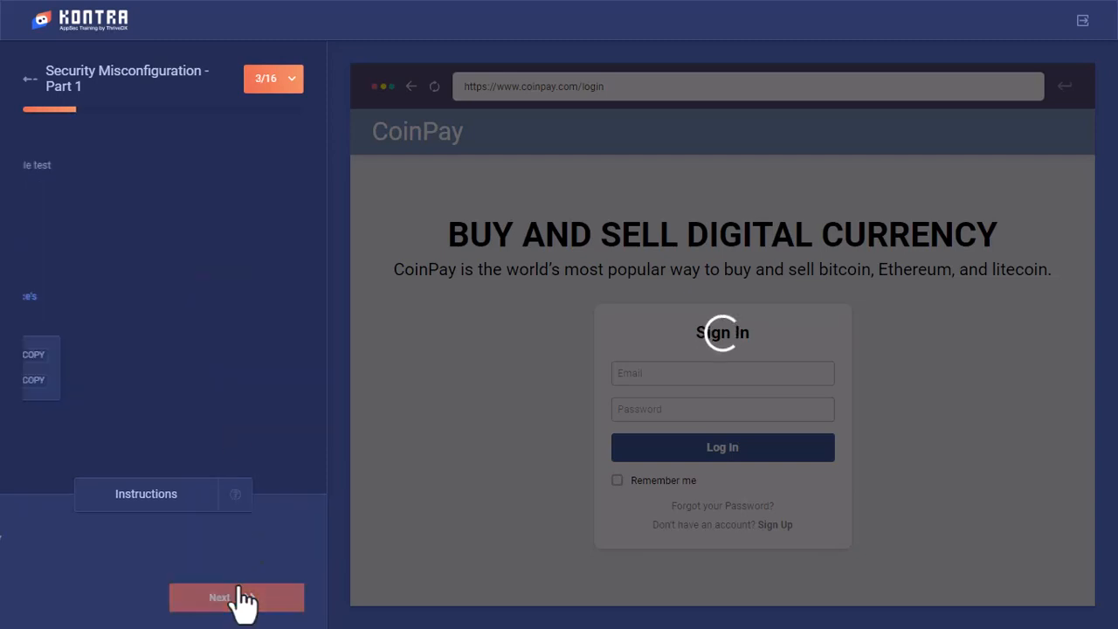
pyautogui.click(236, 597)
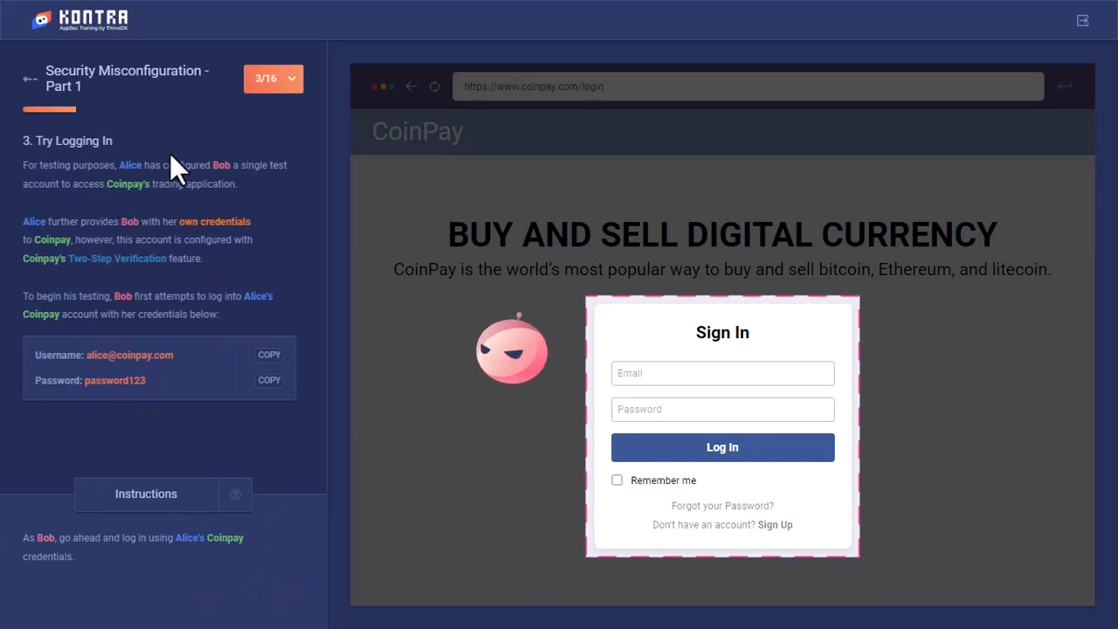
pyautogui.moveTo(201, 179)
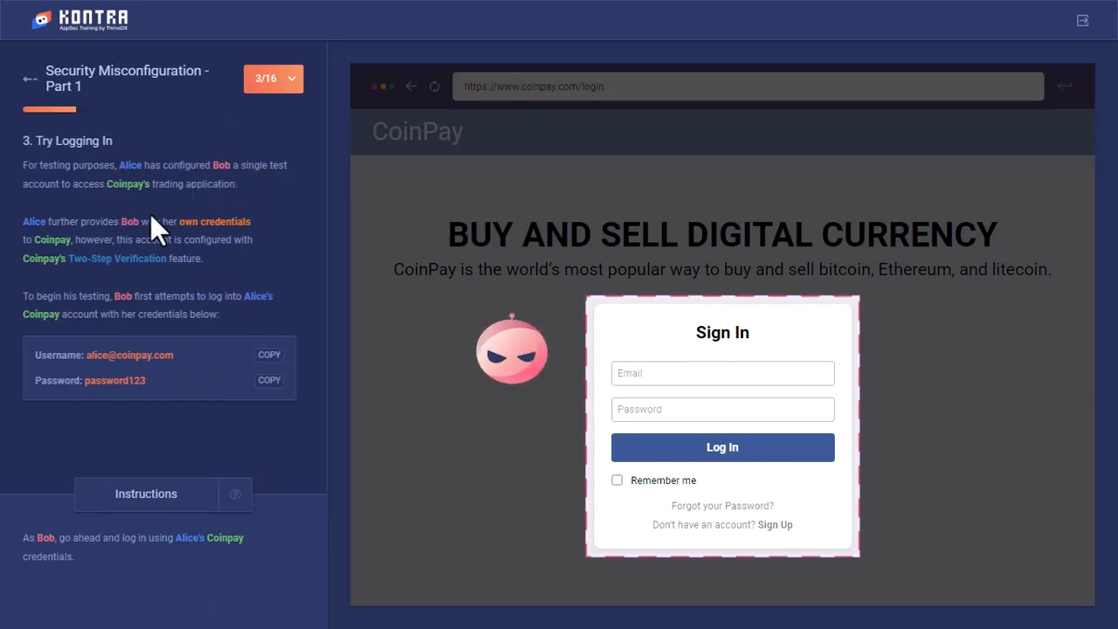
pyautogui.moveTo(114, 243)
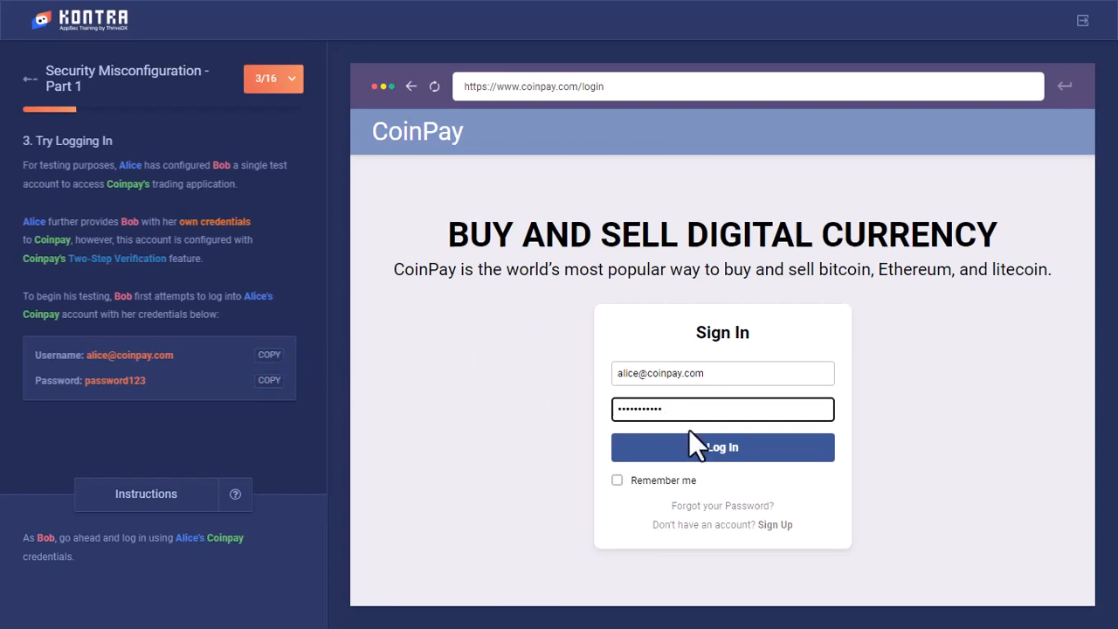
pyautogui.click(722, 446)
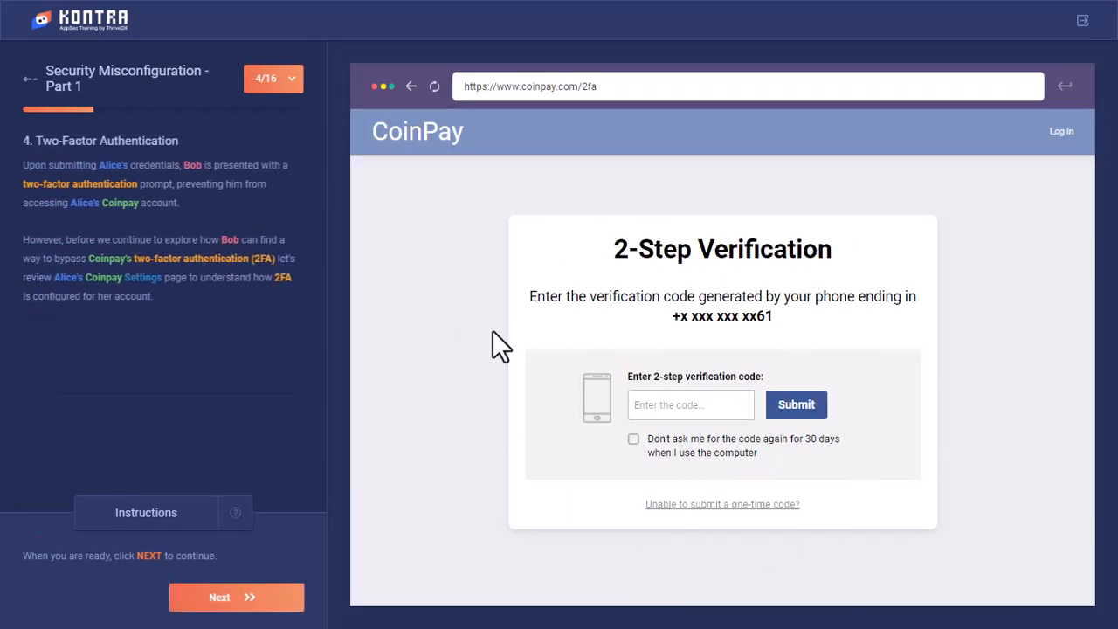
pyautogui.click(690, 404)
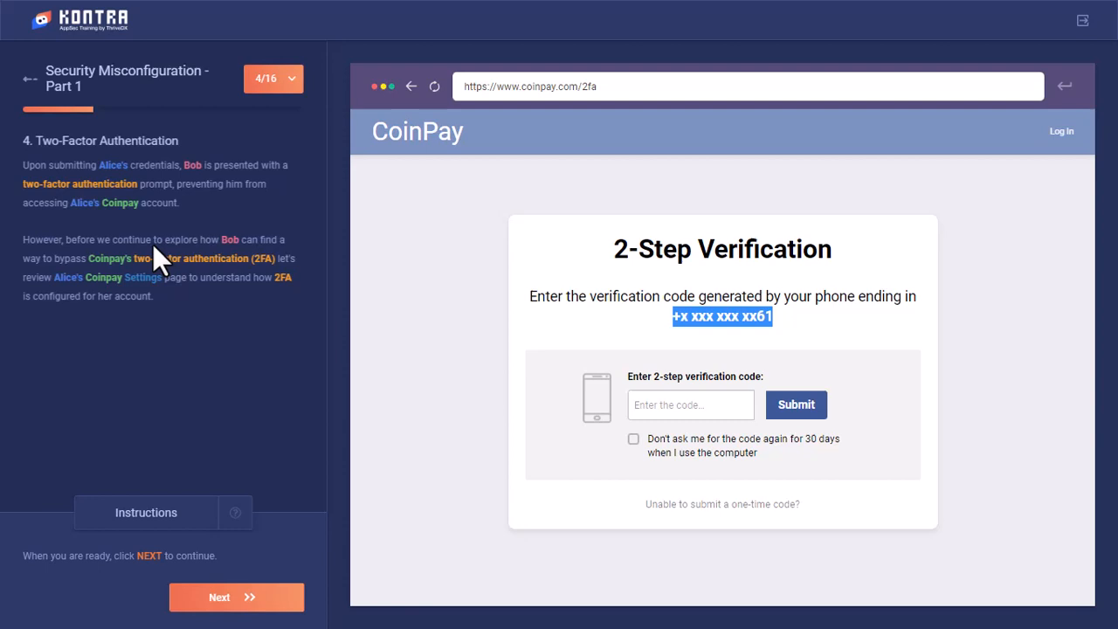
pyautogui.moveTo(262, 253)
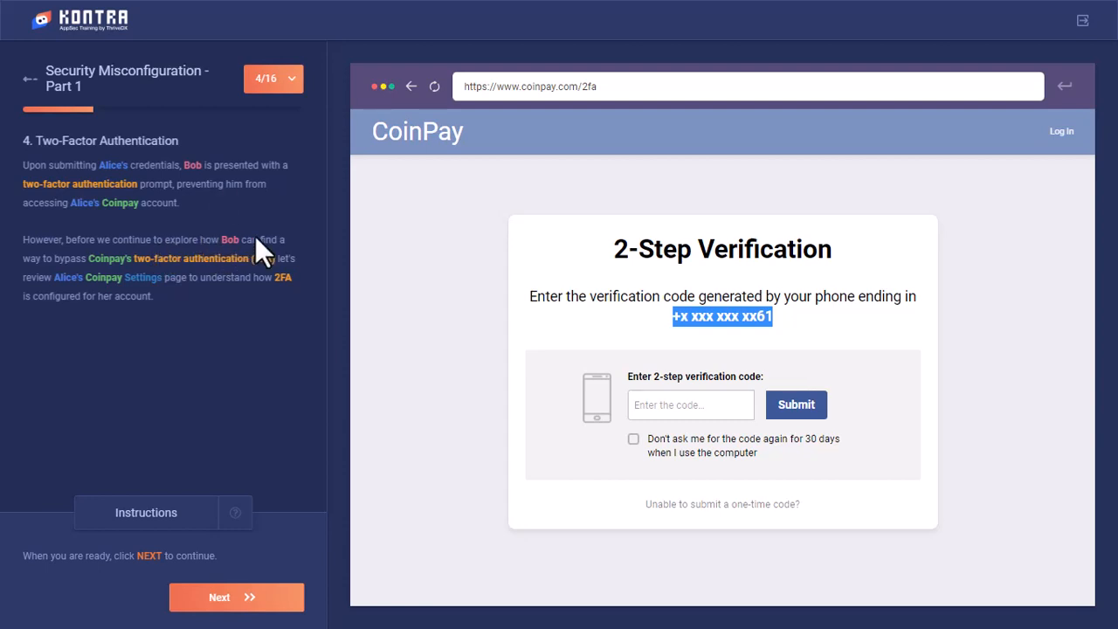
pyautogui.moveTo(64, 301)
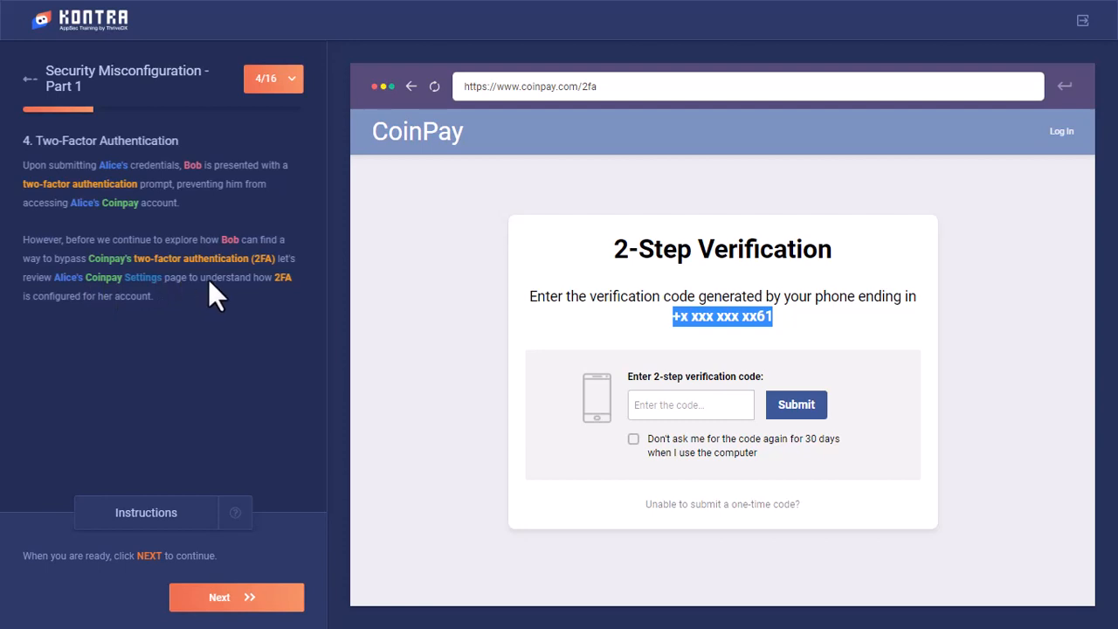
pyautogui.moveTo(238, 310)
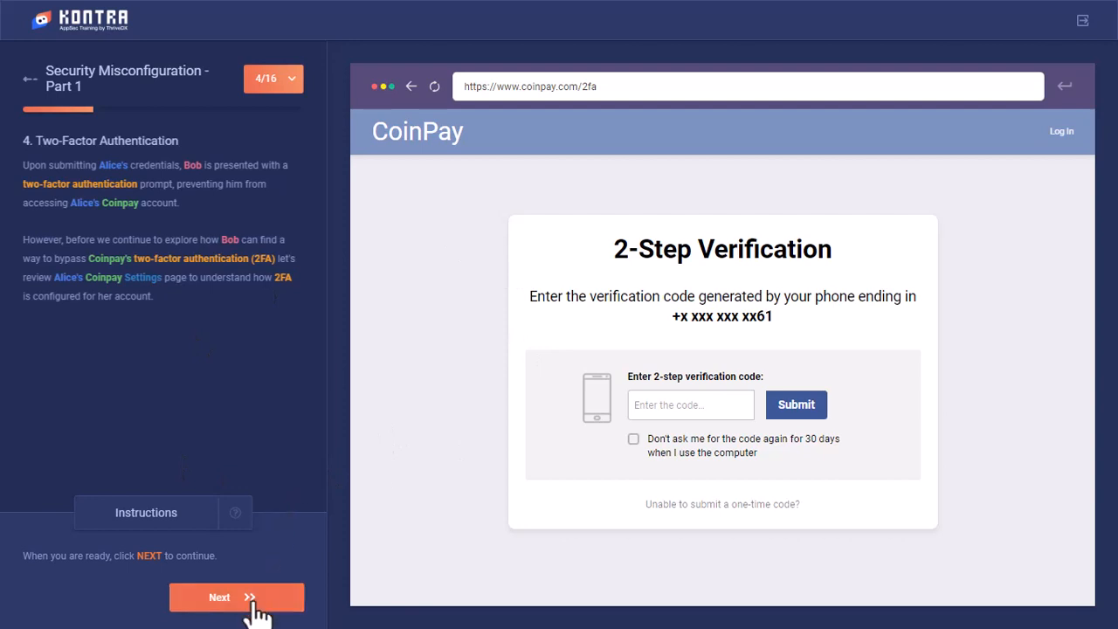
# Step through the CoinPay account settings review to step 6, the malicious webpage
pyautogui.click(236, 598)
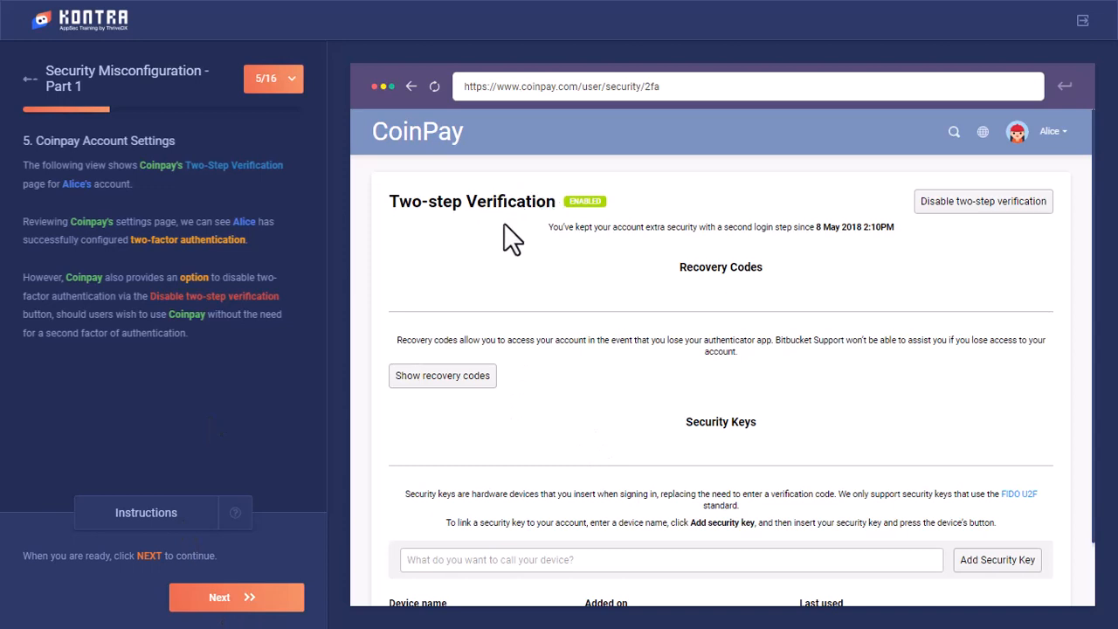
pyautogui.moveTo(428, 87)
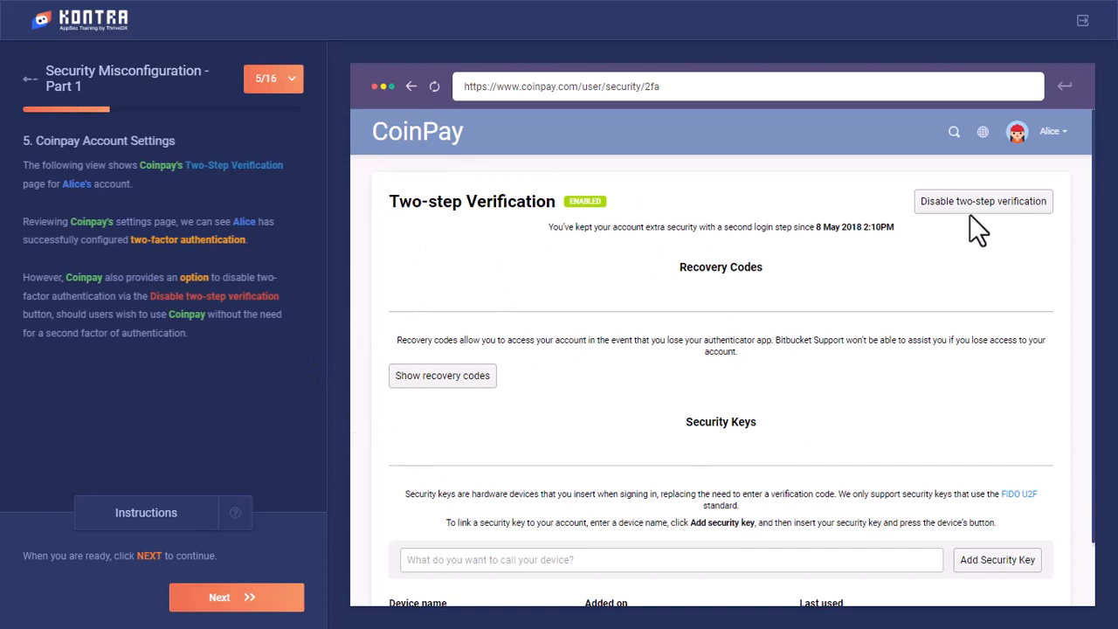
pyautogui.moveTo(972, 227)
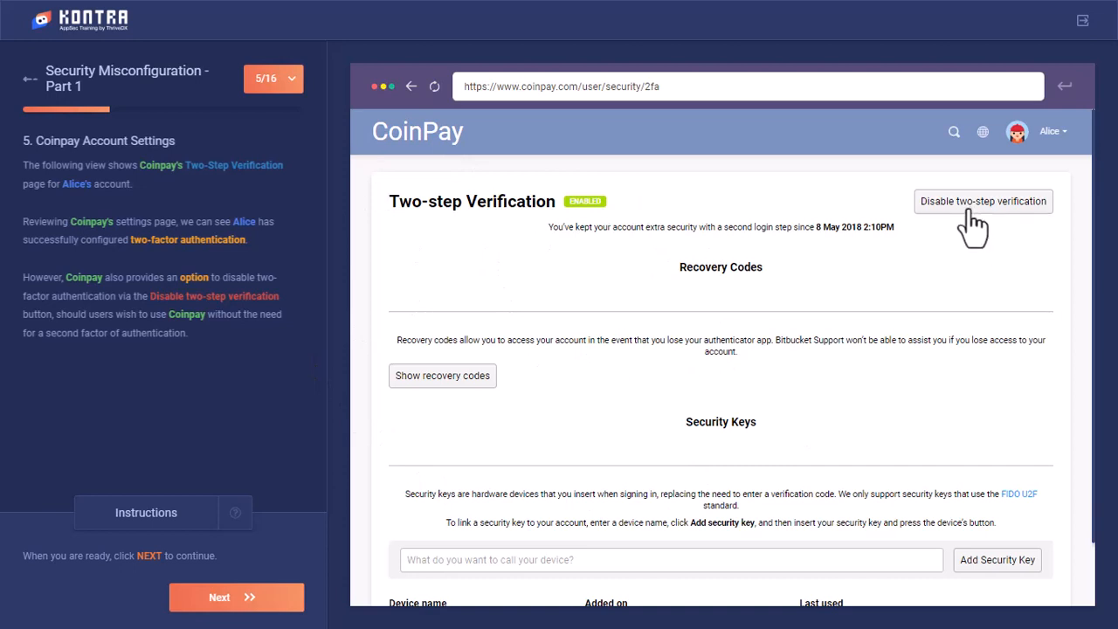
pyautogui.moveTo(873, 288)
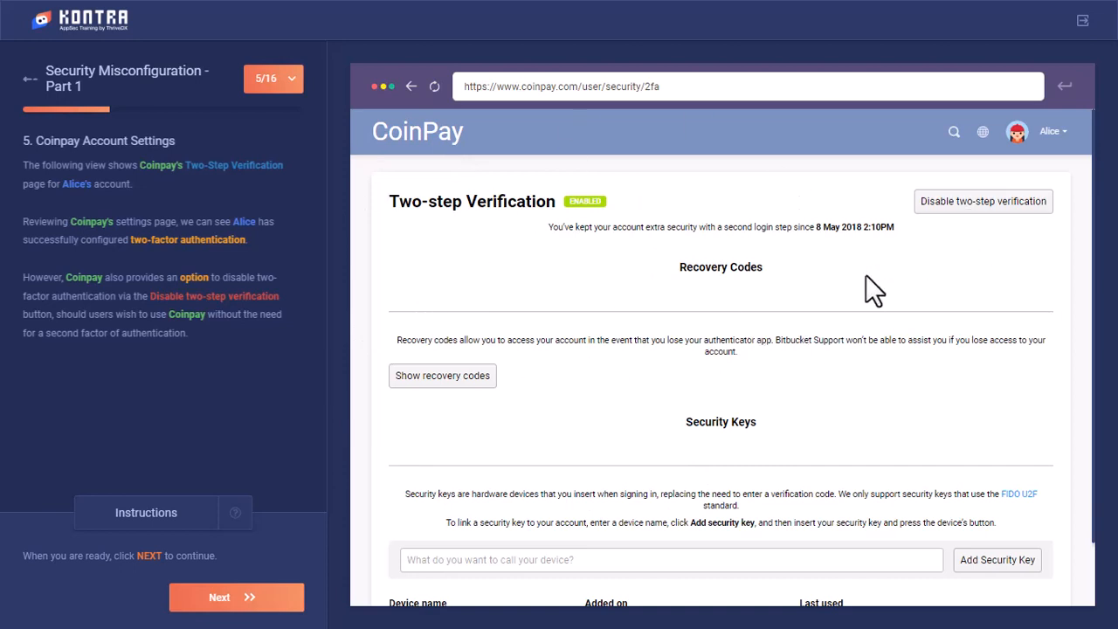
pyautogui.moveTo(620, 214)
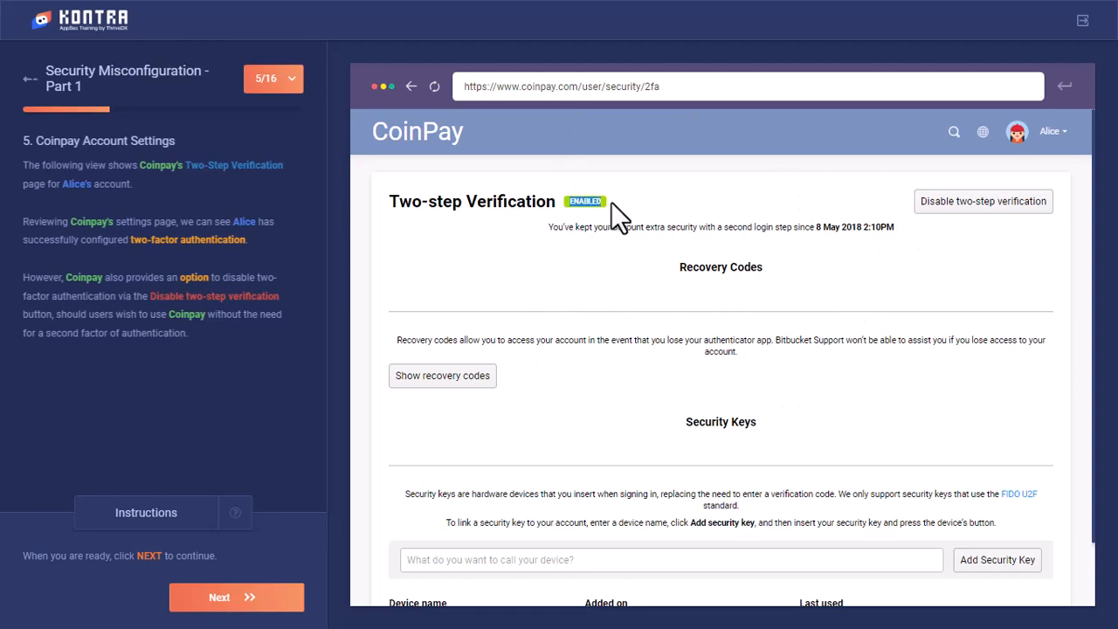
pyautogui.moveTo(201, 420)
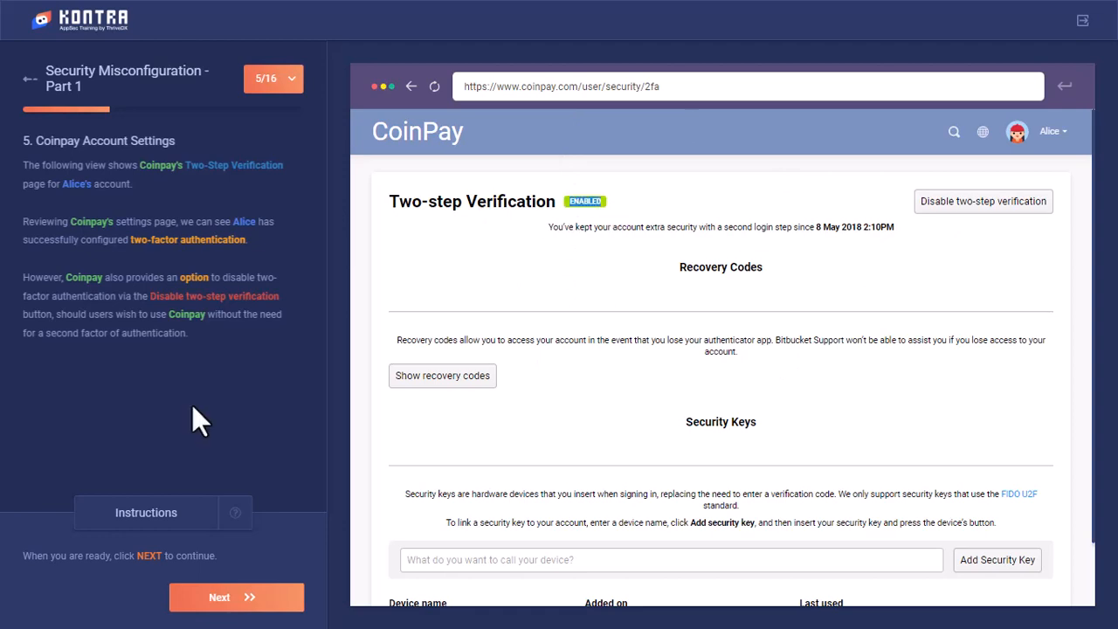
pyautogui.click(236, 596)
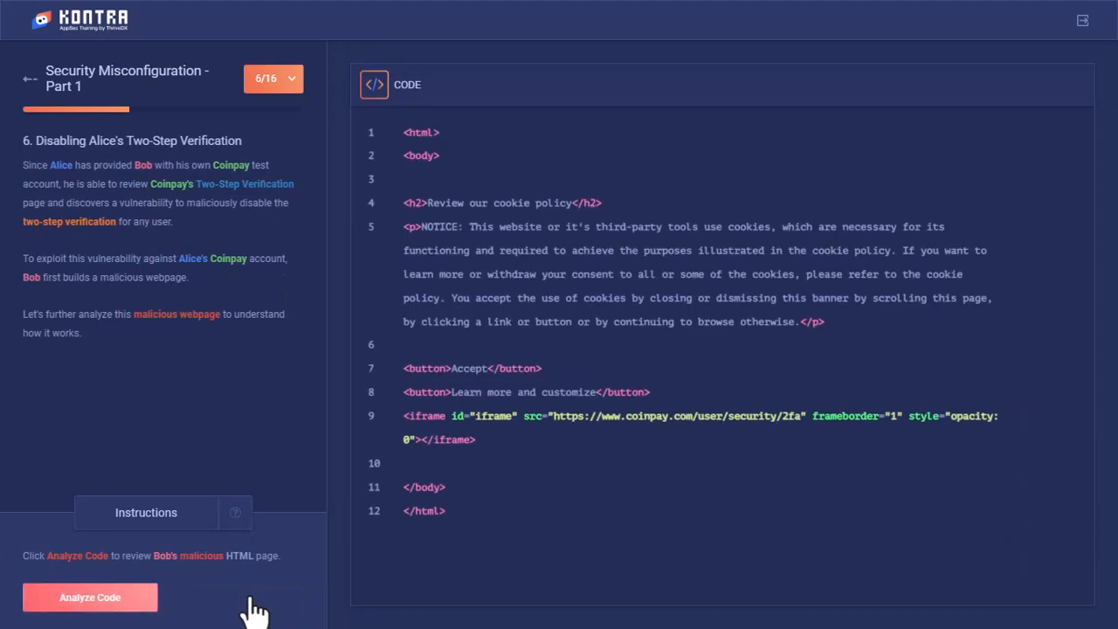
pyautogui.moveTo(241, 365)
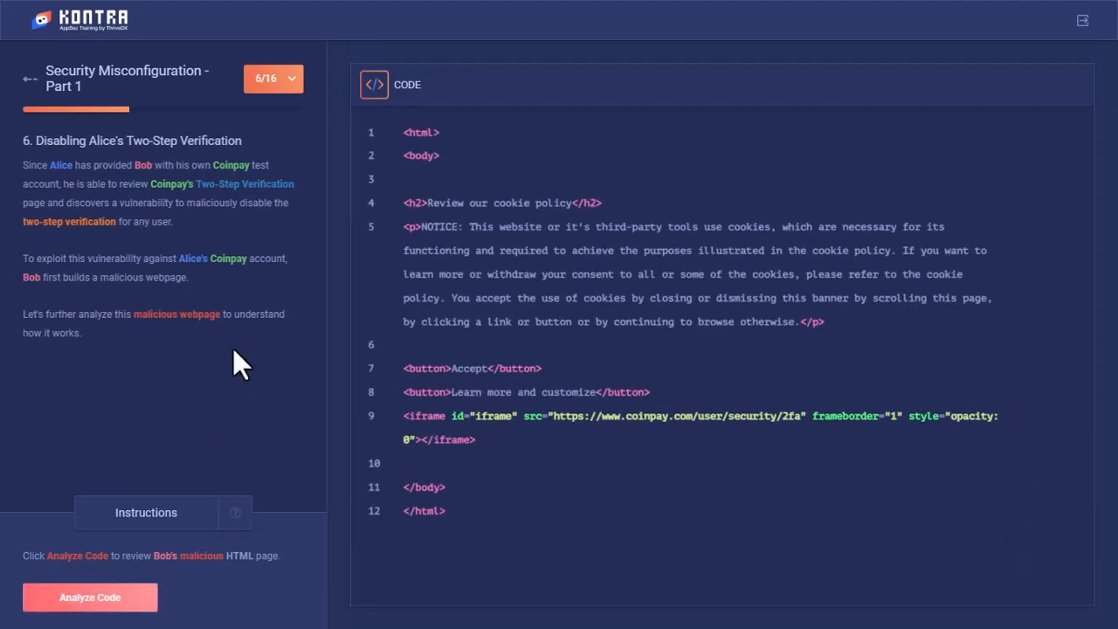
pyautogui.moveTo(400, 135)
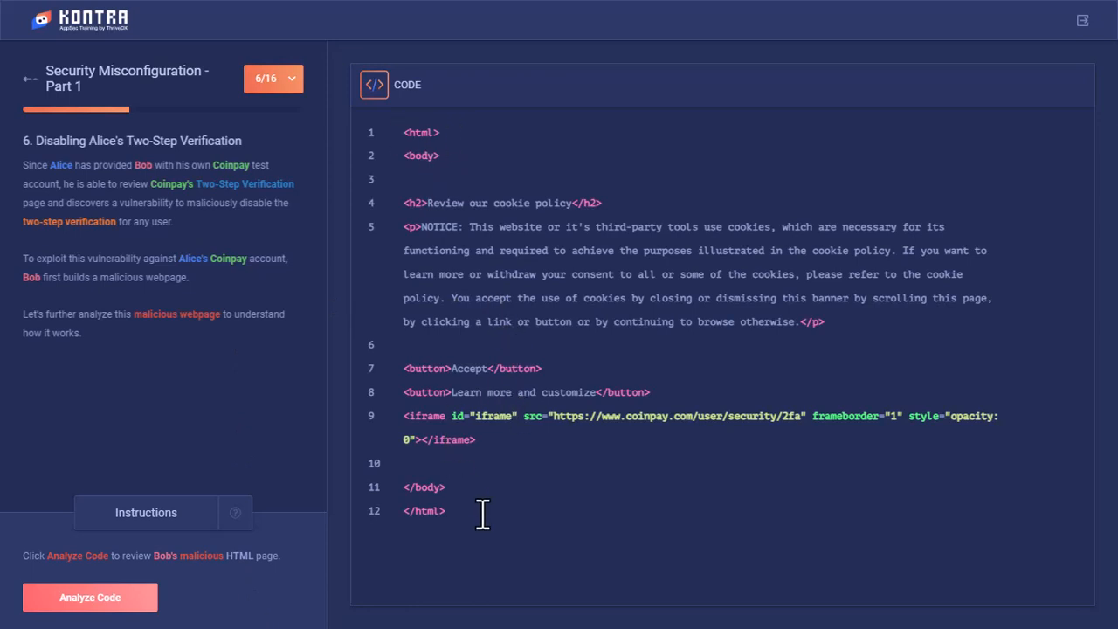
pyautogui.moveTo(175, 183)
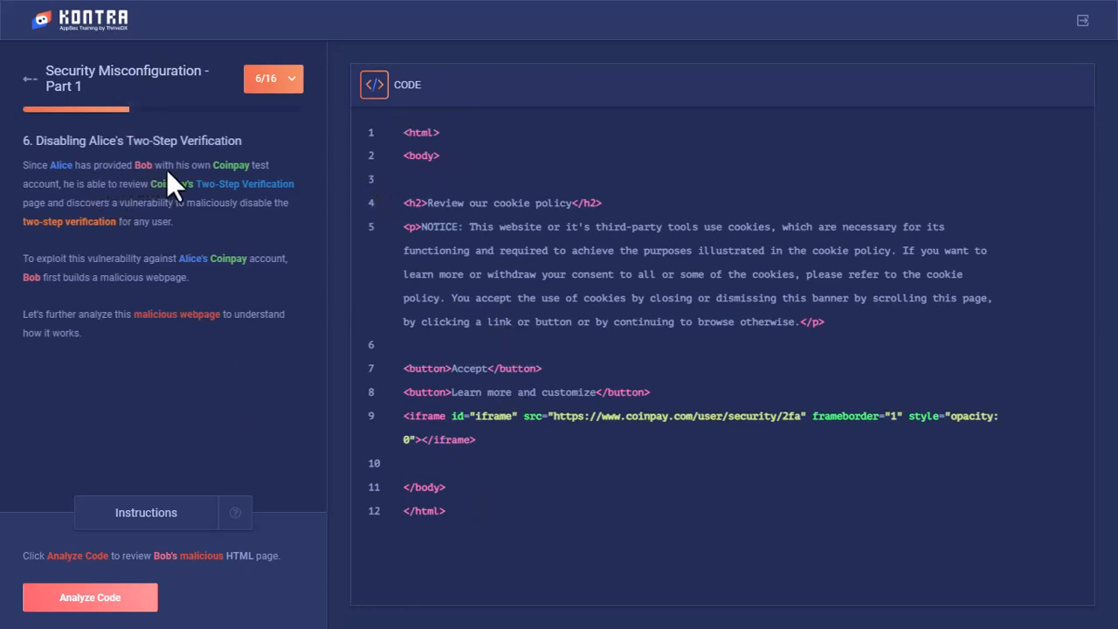
pyautogui.moveTo(68, 225)
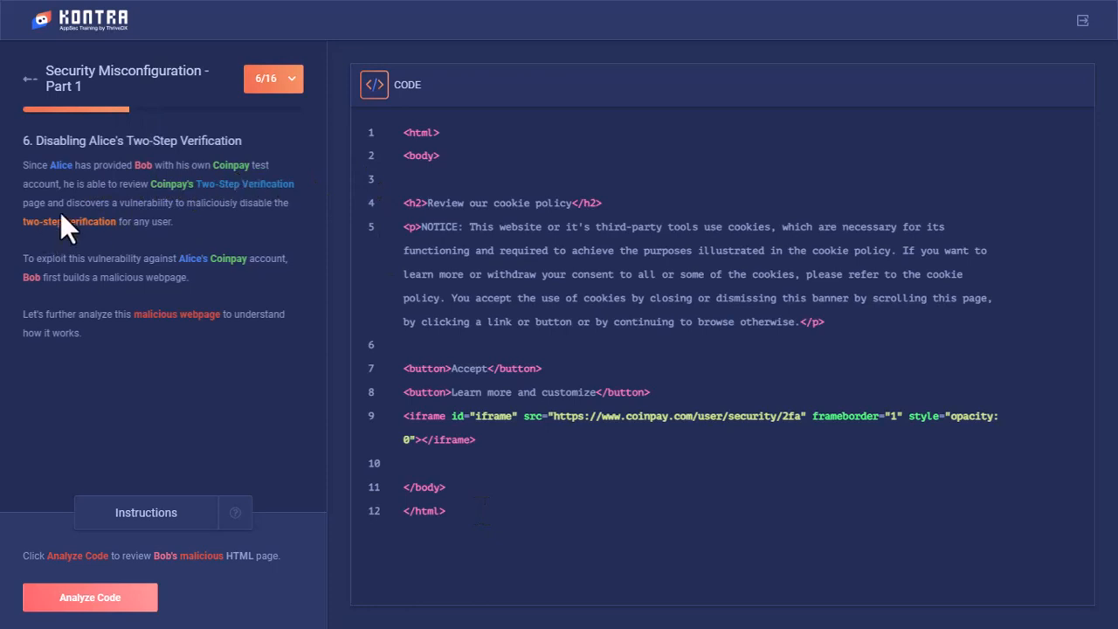
pyautogui.moveTo(87, 231)
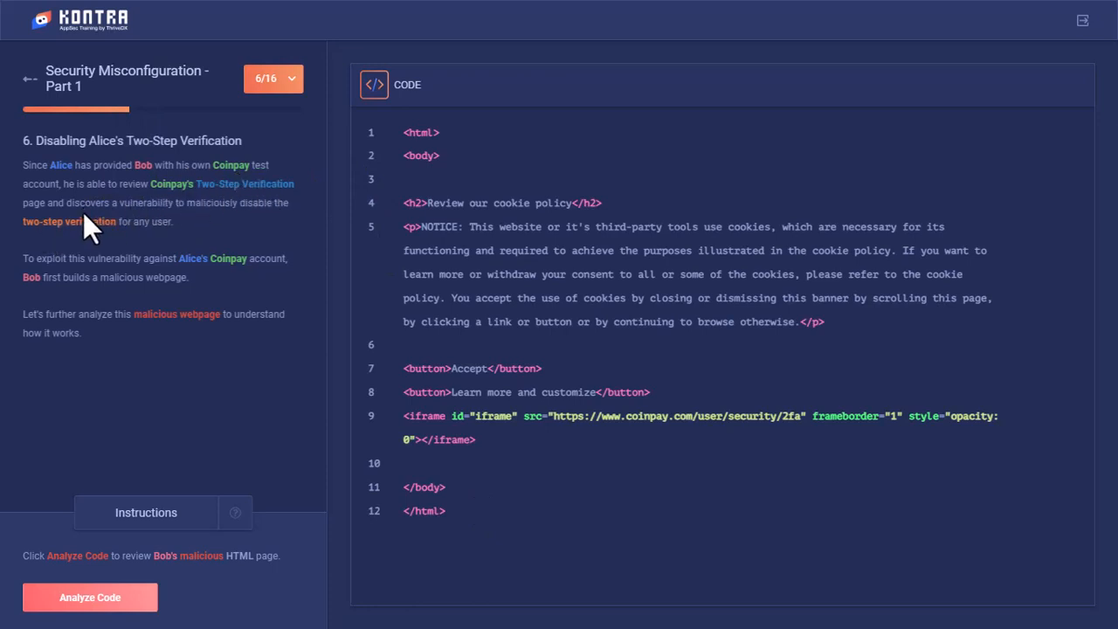
pyautogui.moveTo(175, 214)
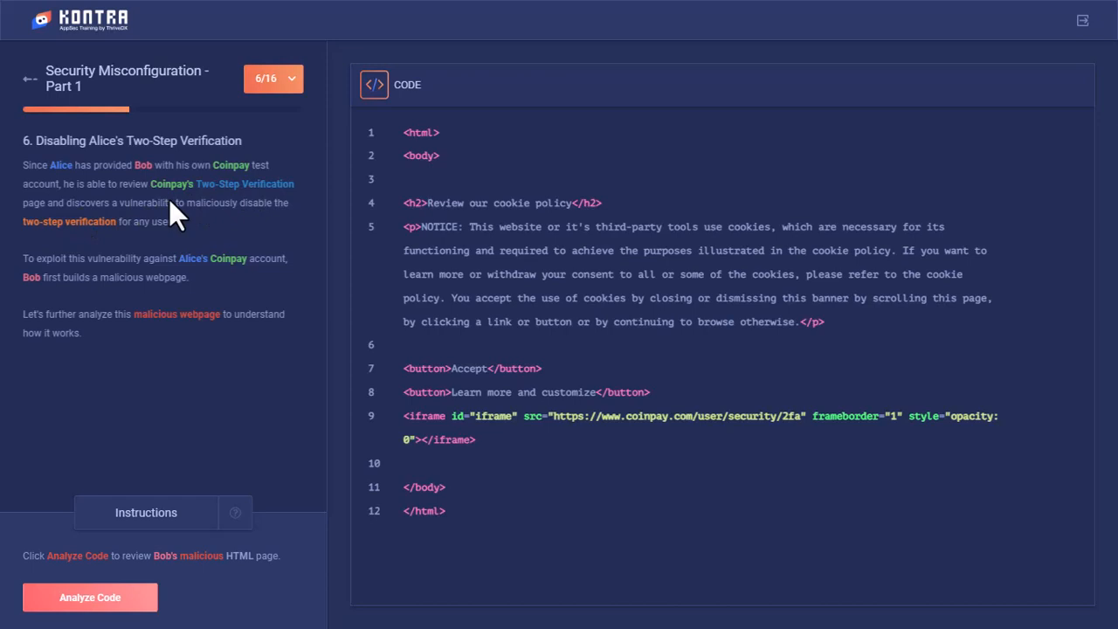
pyautogui.moveTo(112, 247)
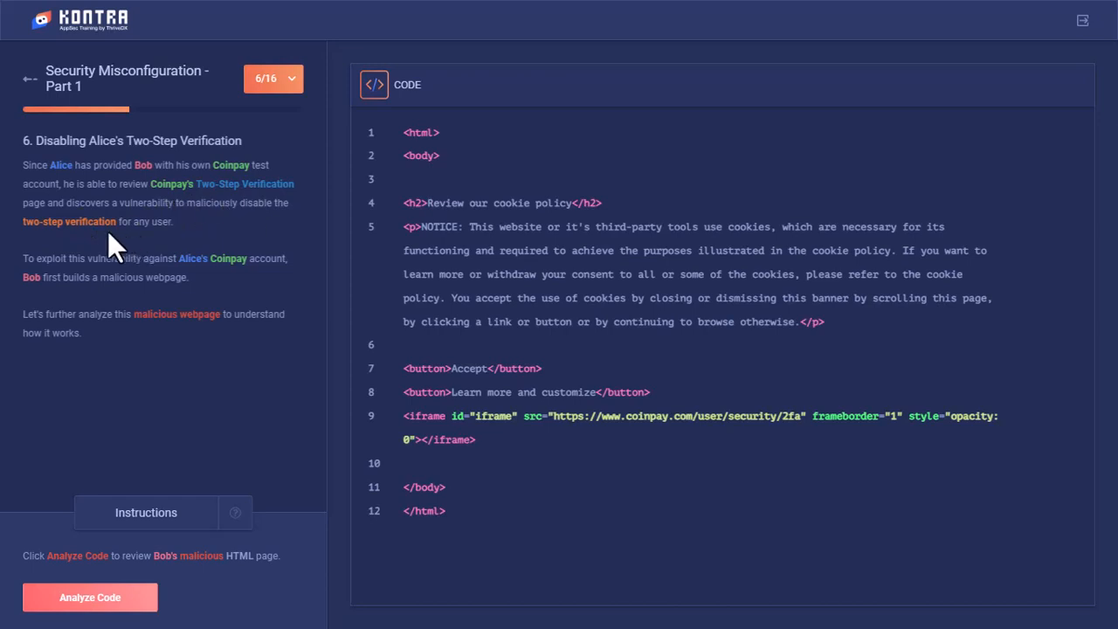
pyautogui.moveTo(172, 245)
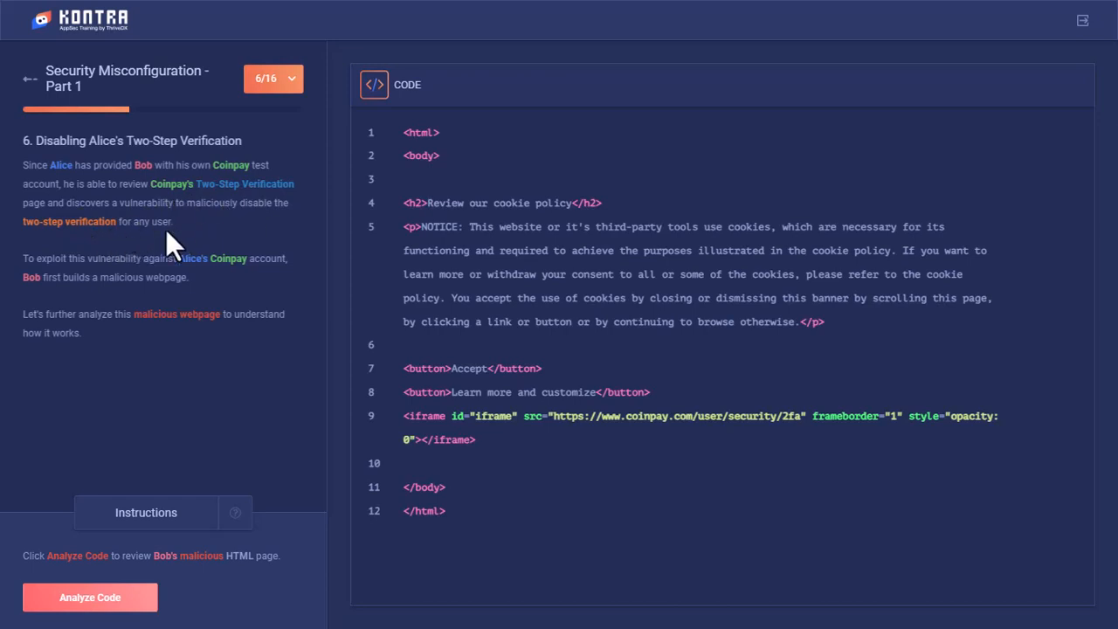
pyautogui.moveTo(207, 288)
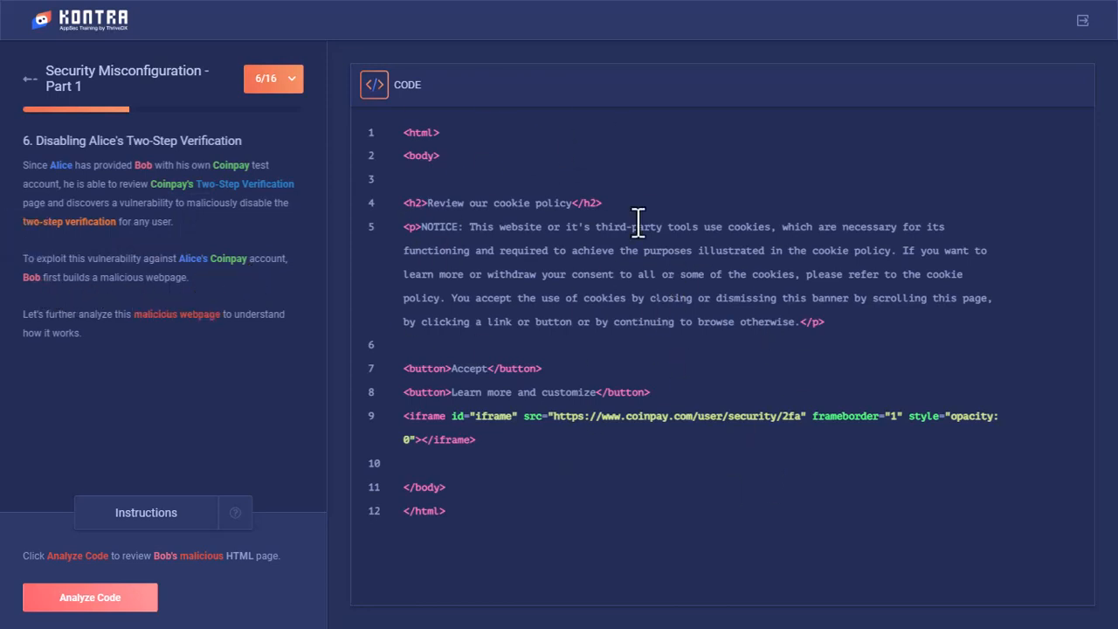
pyautogui.moveTo(525, 202)
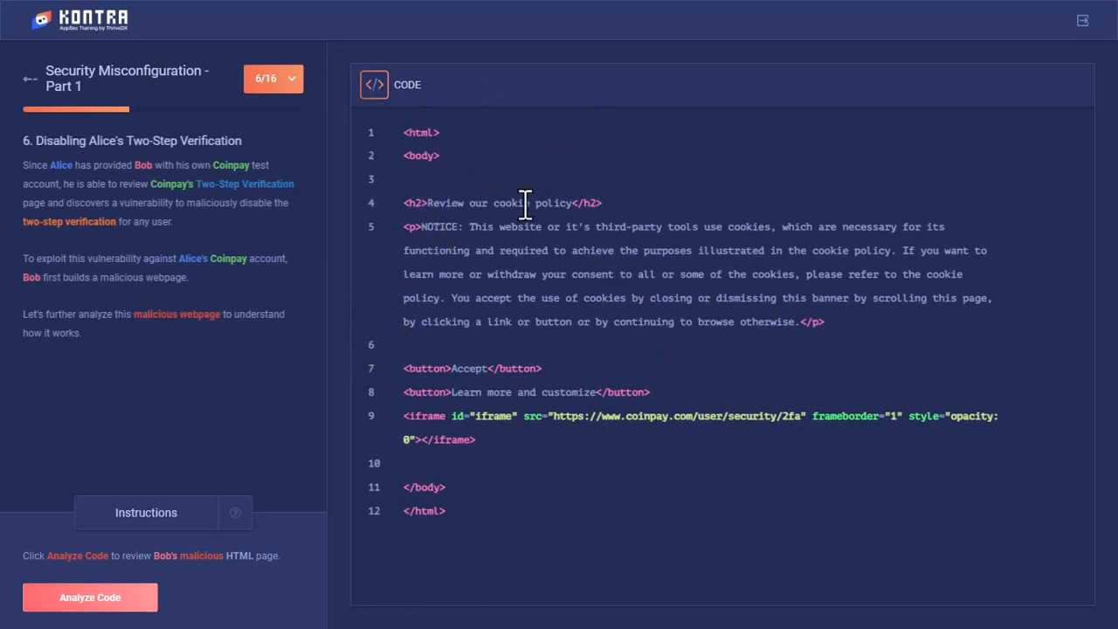
pyautogui.moveTo(858, 322)
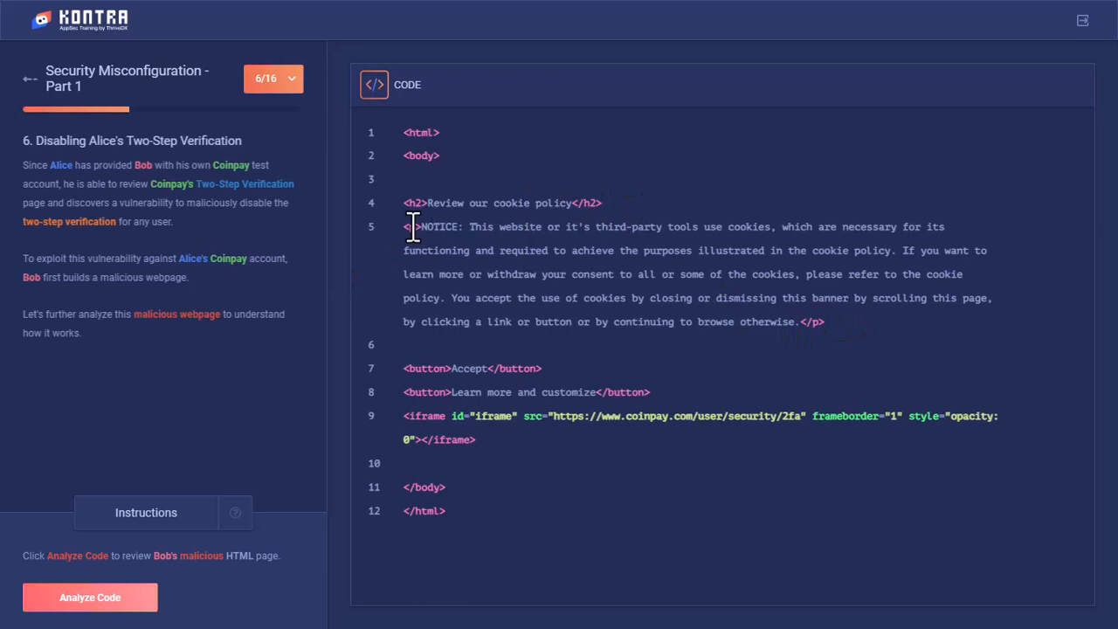
pyautogui.moveTo(492, 189)
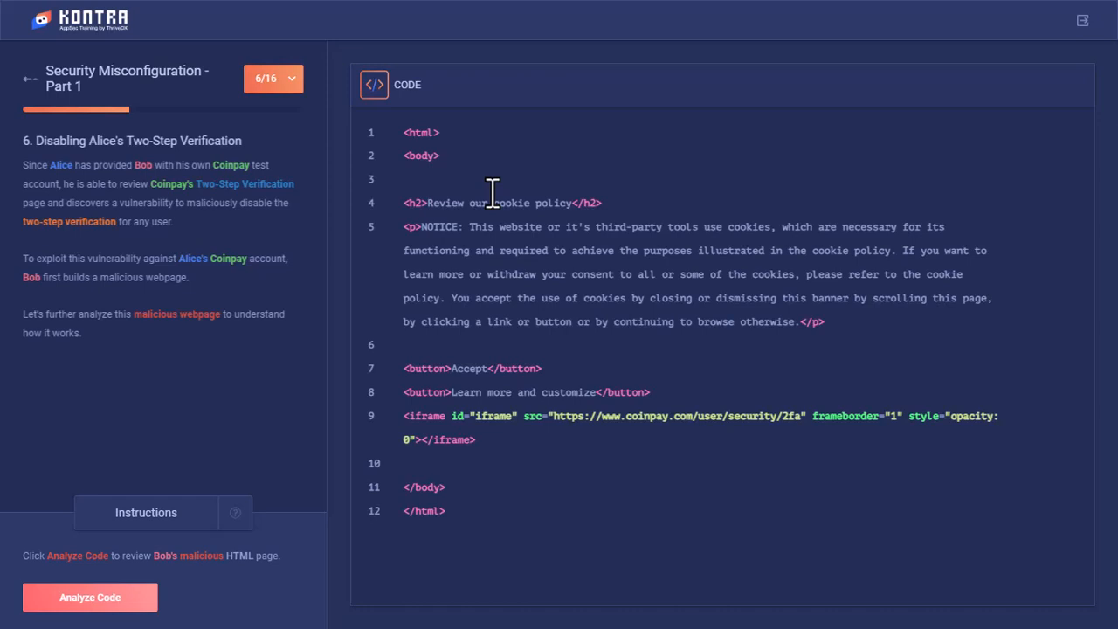
pyautogui.moveTo(502, 367)
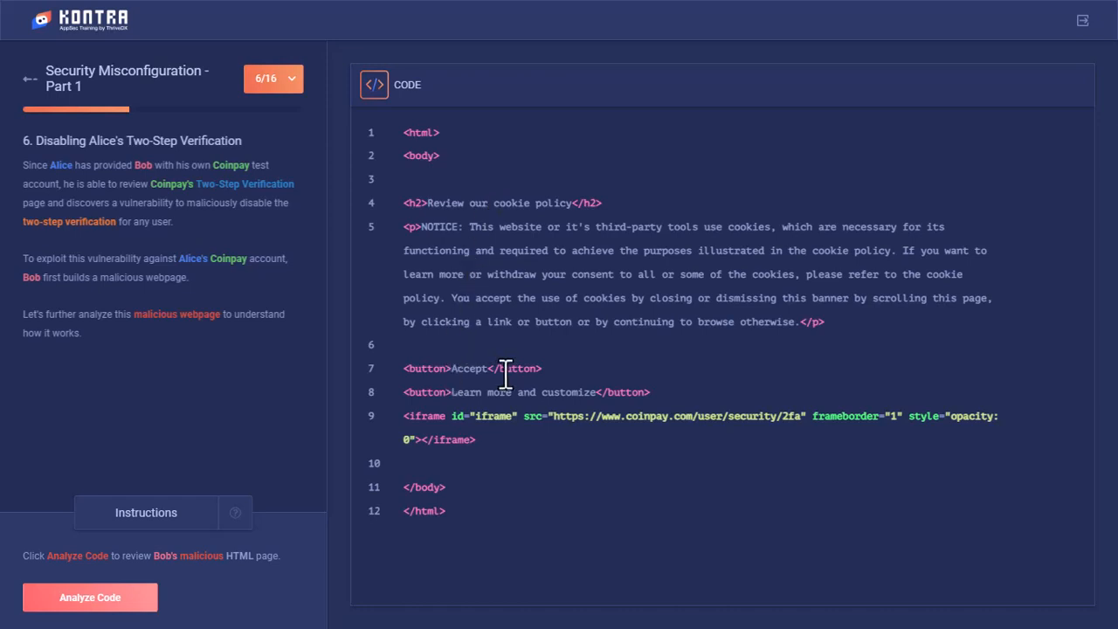
pyautogui.moveTo(566, 391)
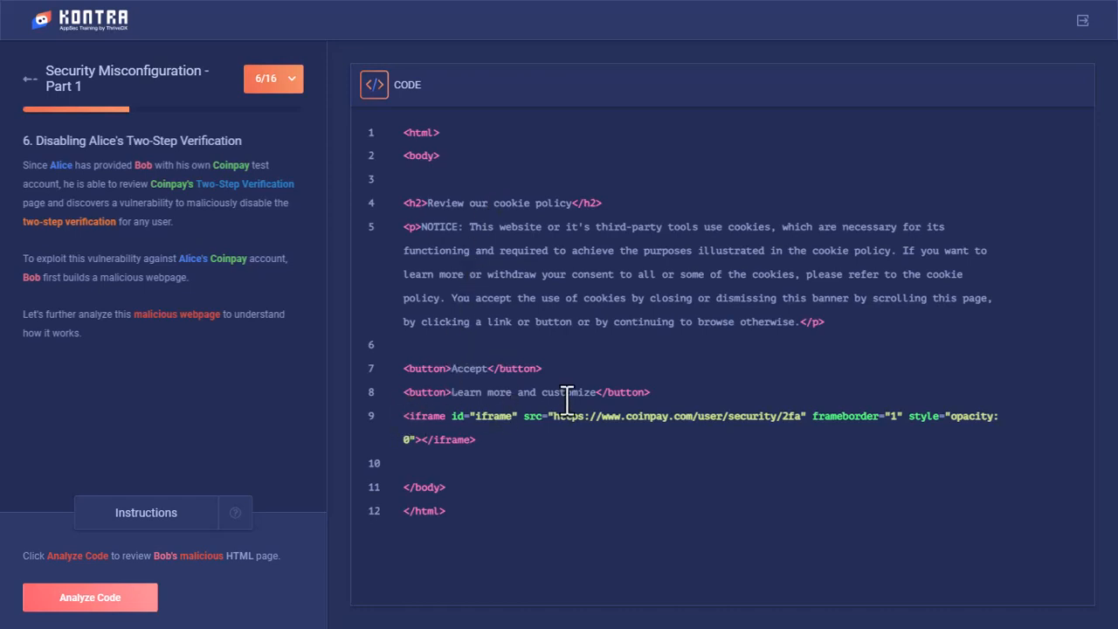
pyautogui.moveTo(624, 392)
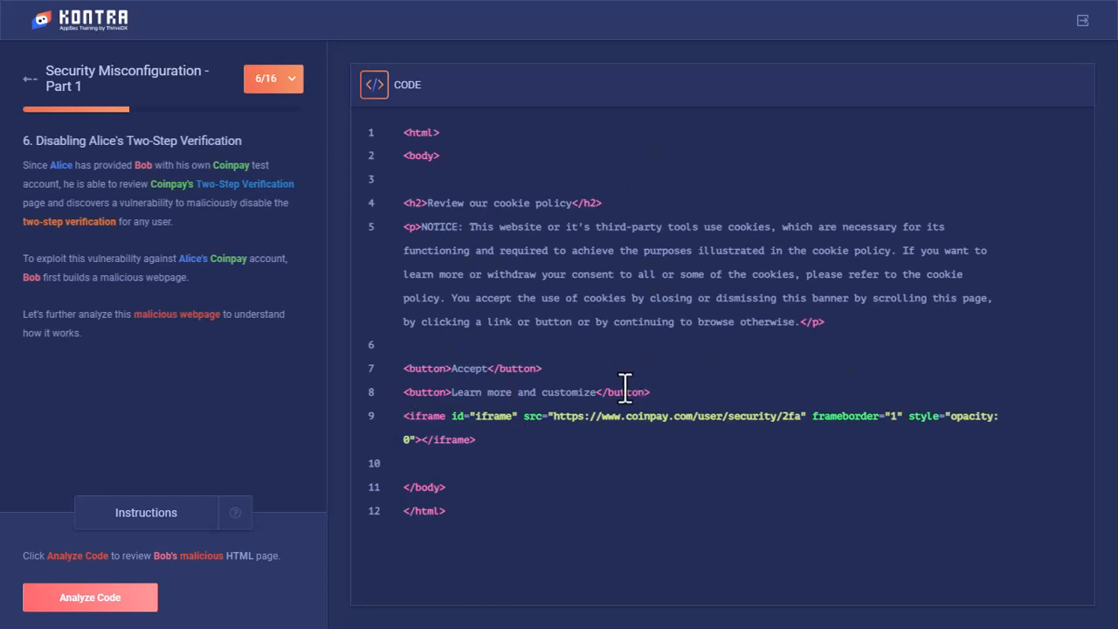
pyautogui.moveTo(807, 415)
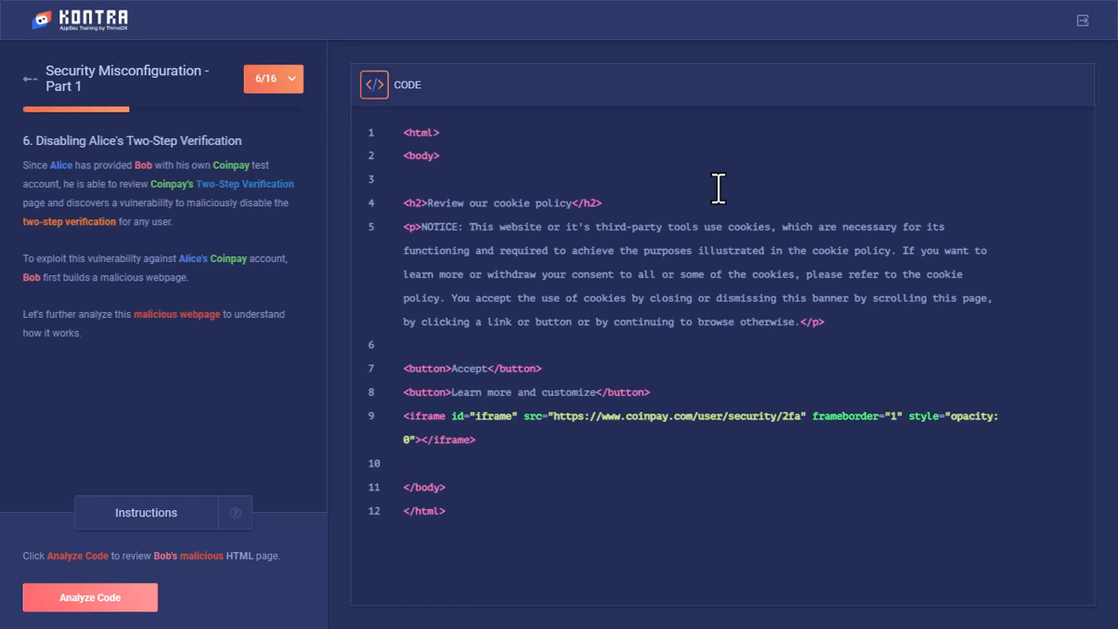
pyautogui.moveTo(694, 438)
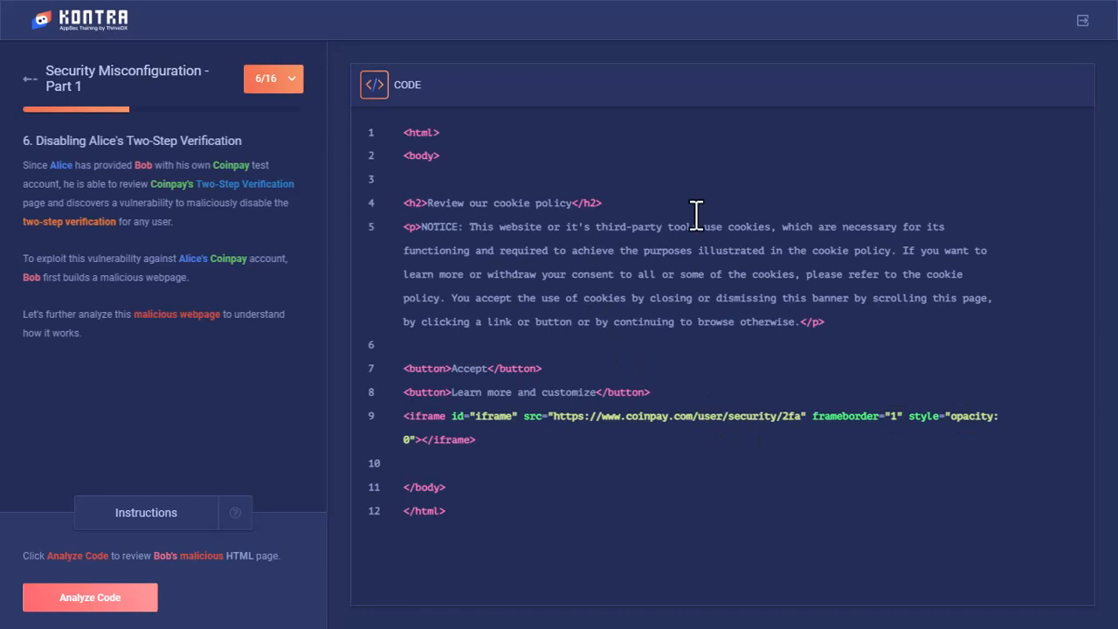
pyautogui.moveTo(1028, 496)
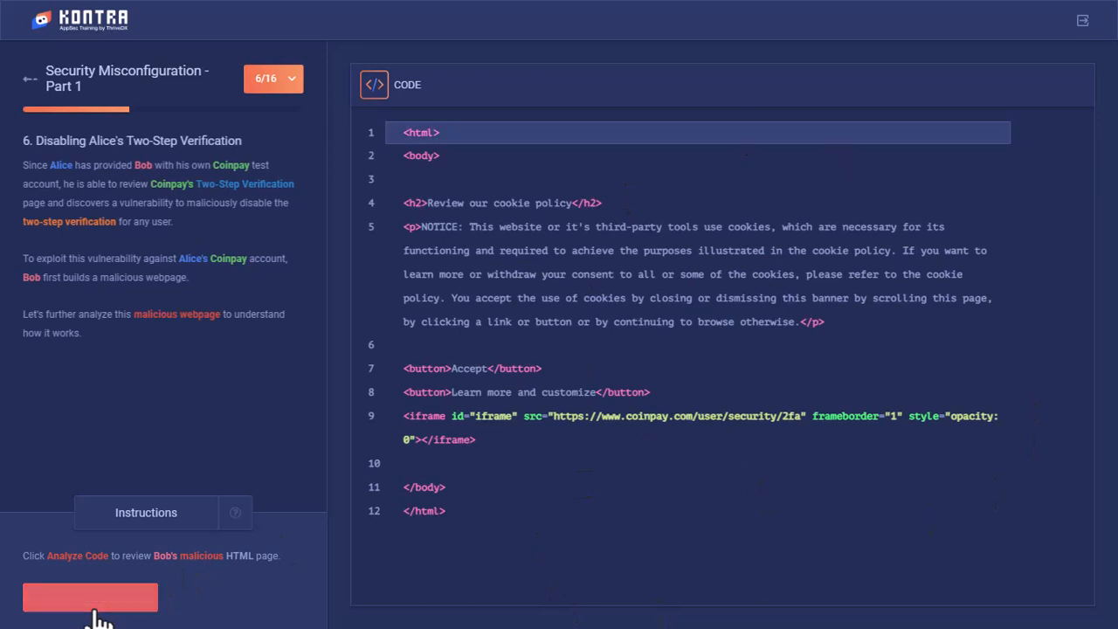
# Read the code notes on the two buttons, hidden iframe and its opacity, then advance to step 7
pyautogui.click(89, 597)
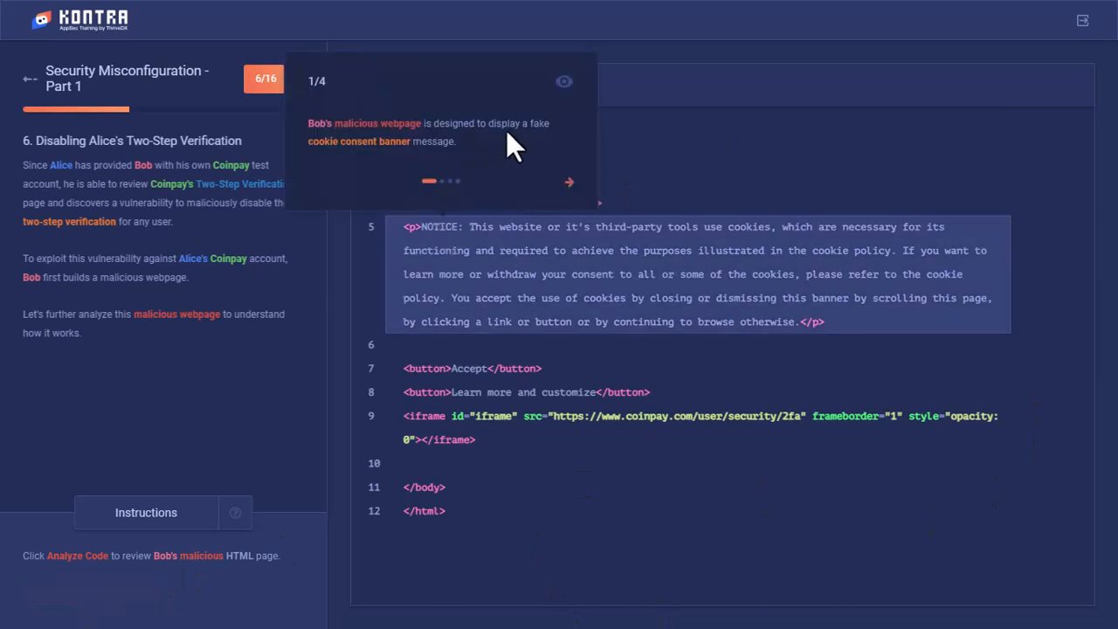
pyautogui.moveTo(607, 179)
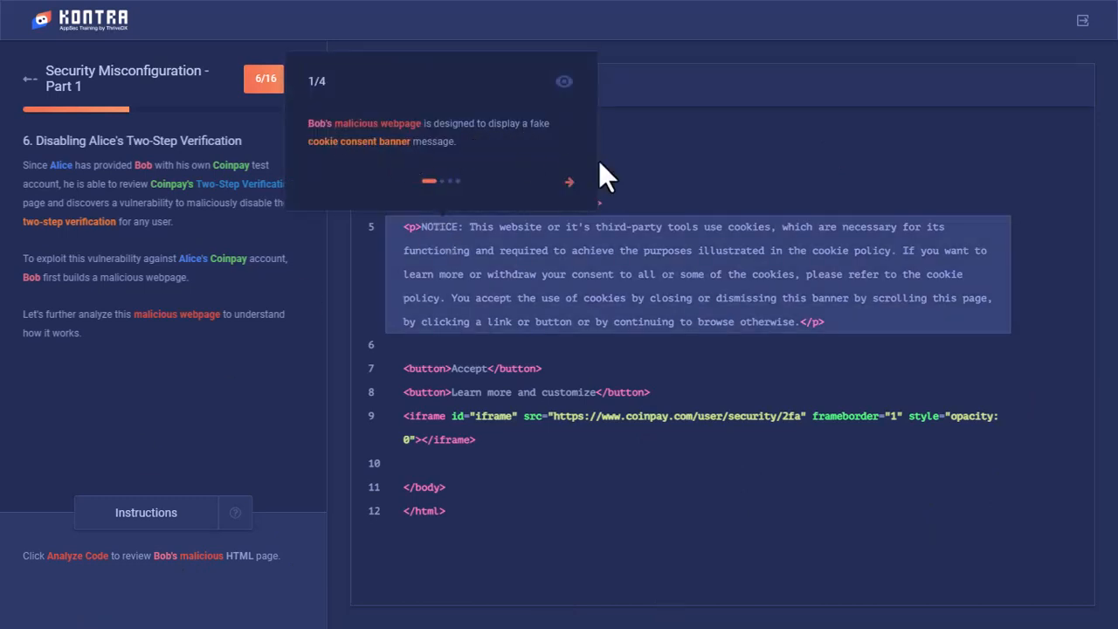
pyautogui.click(569, 182)
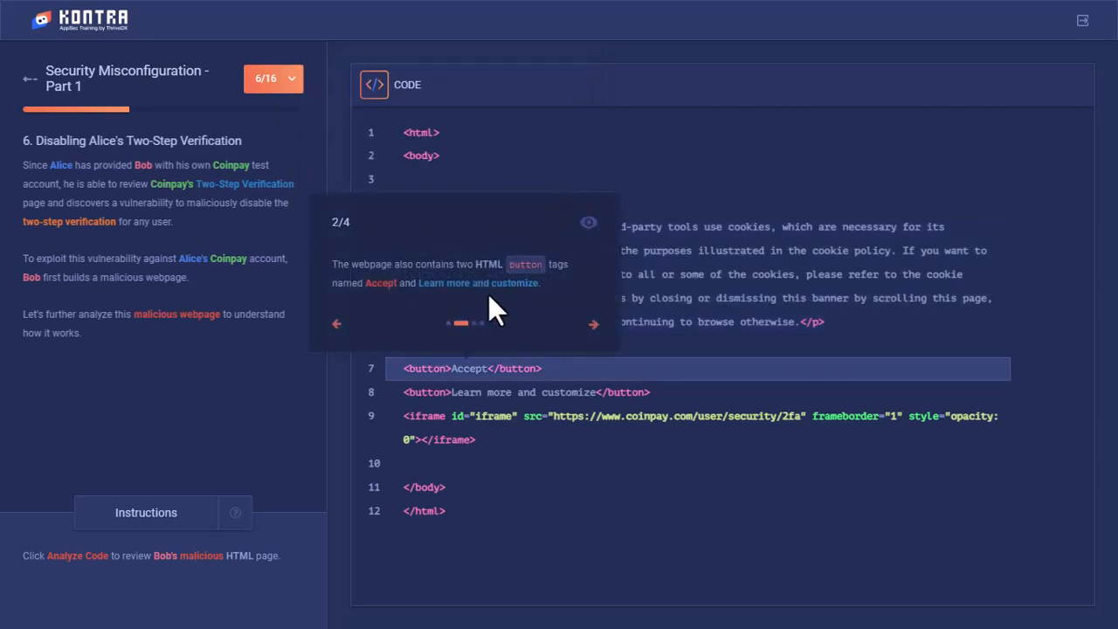
pyautogui.moveTo(546, 280)
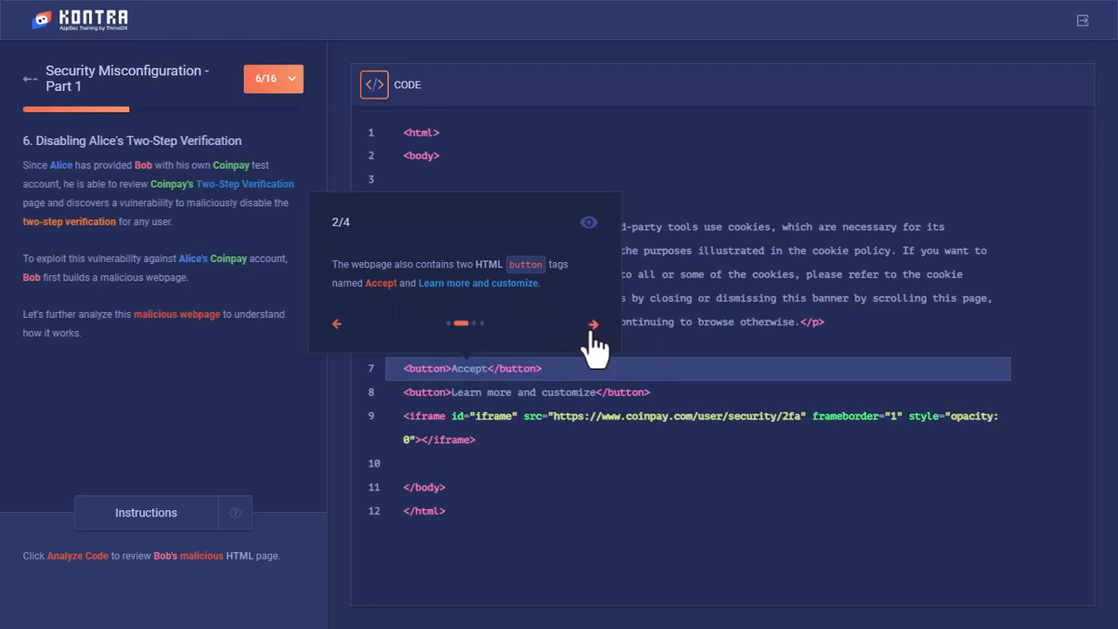
pyautogui.click(593, 323)
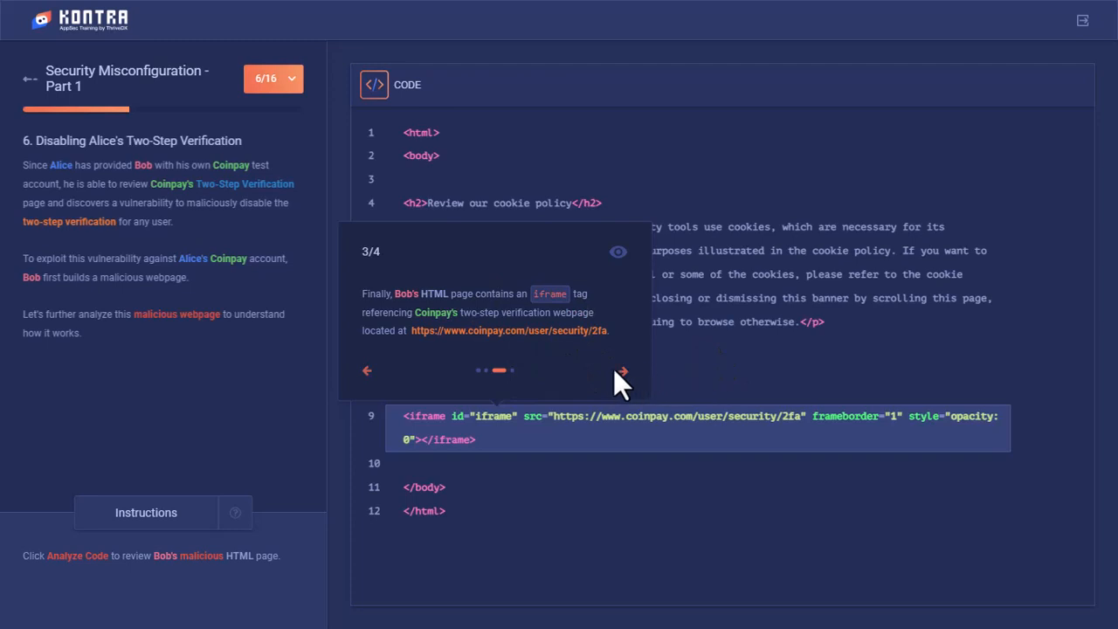
pyautogui.moveTo(781, 436)
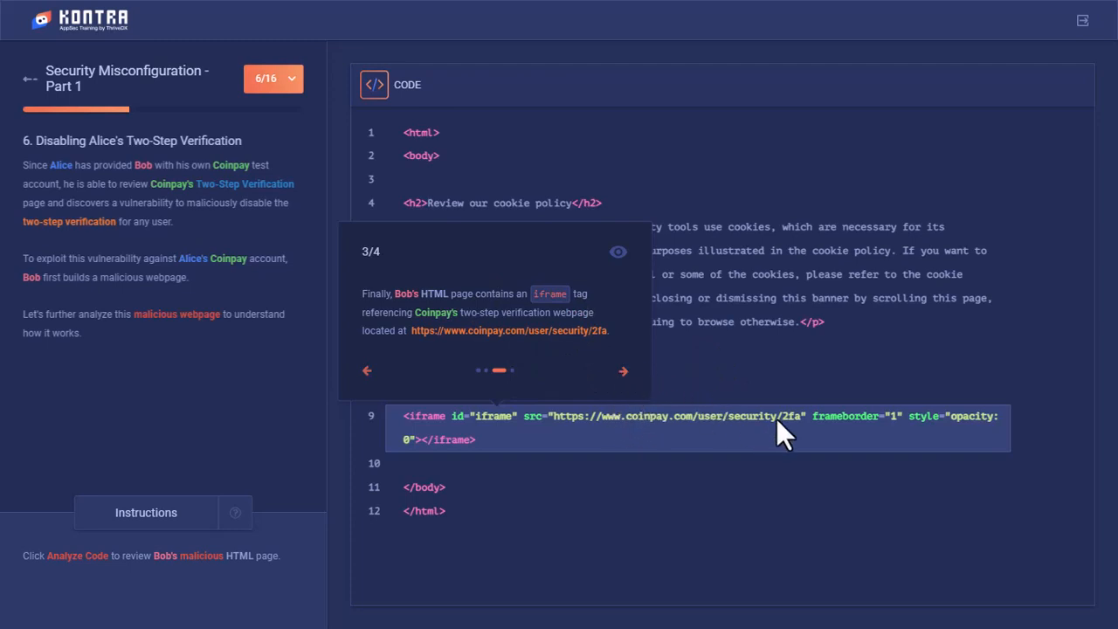
pyautogui.click(622, 370)
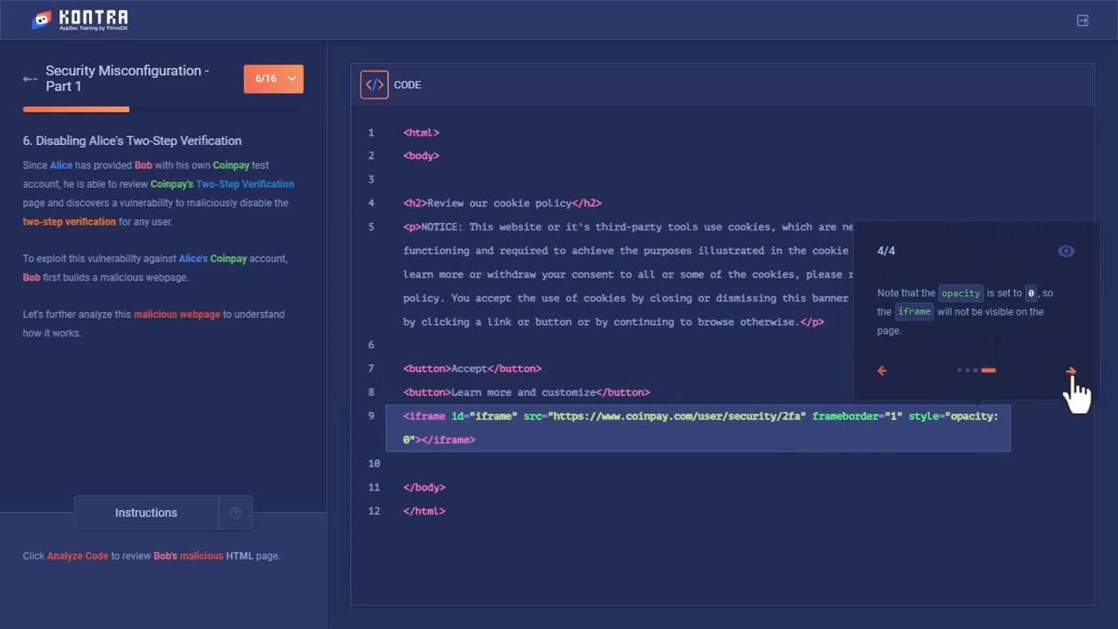
pyautogui.click(1070, 370)
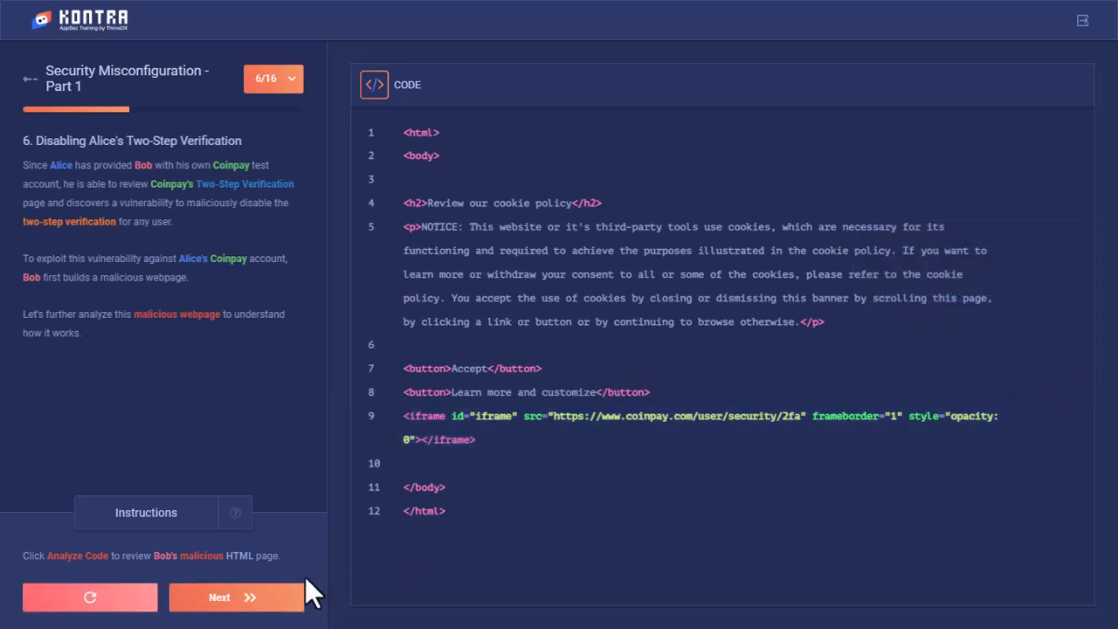
pyautogui.click(236, 597)
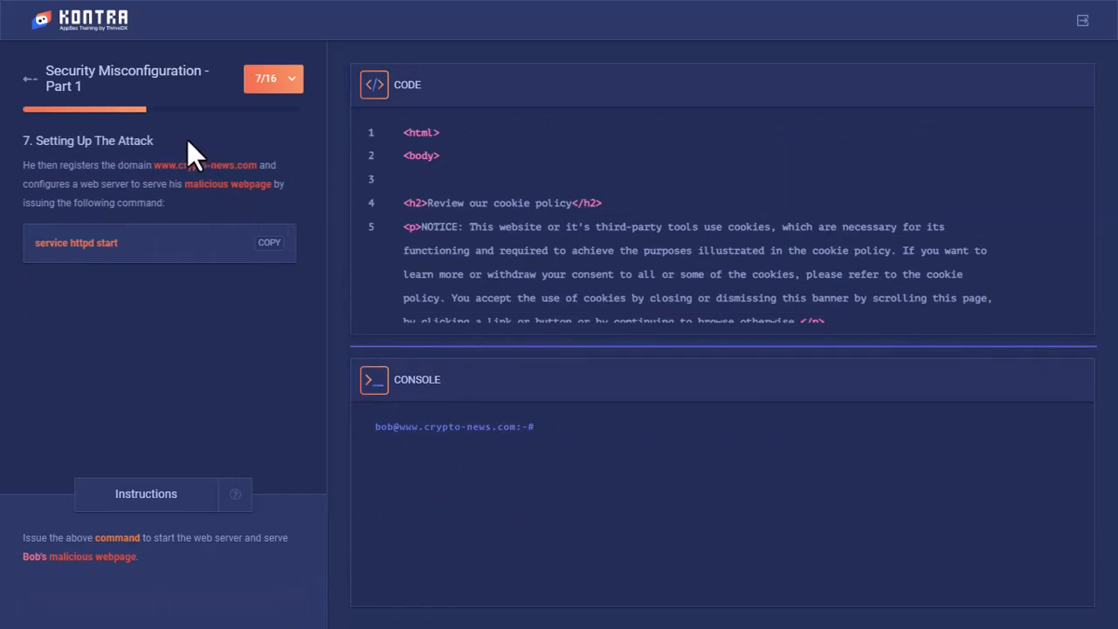
pyautogui.moveTo(575, 441)
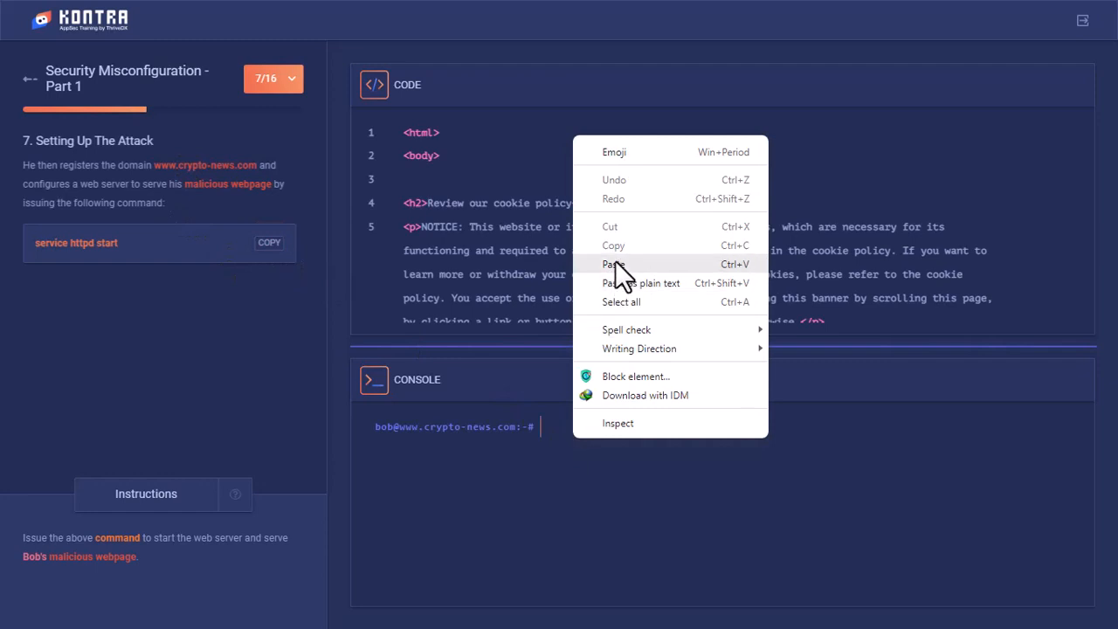
# Run 'service httpd start' in the console, then advance to step 8, Malicious Email
pyautogui.click(614, 264)
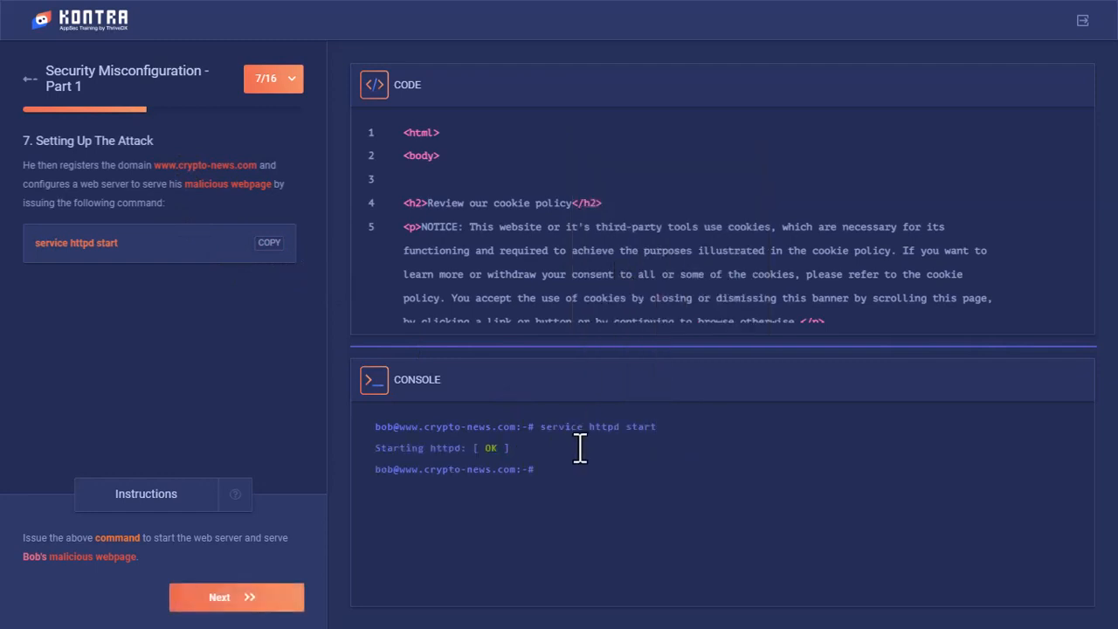
pyautogui.moveTo(683, 437)
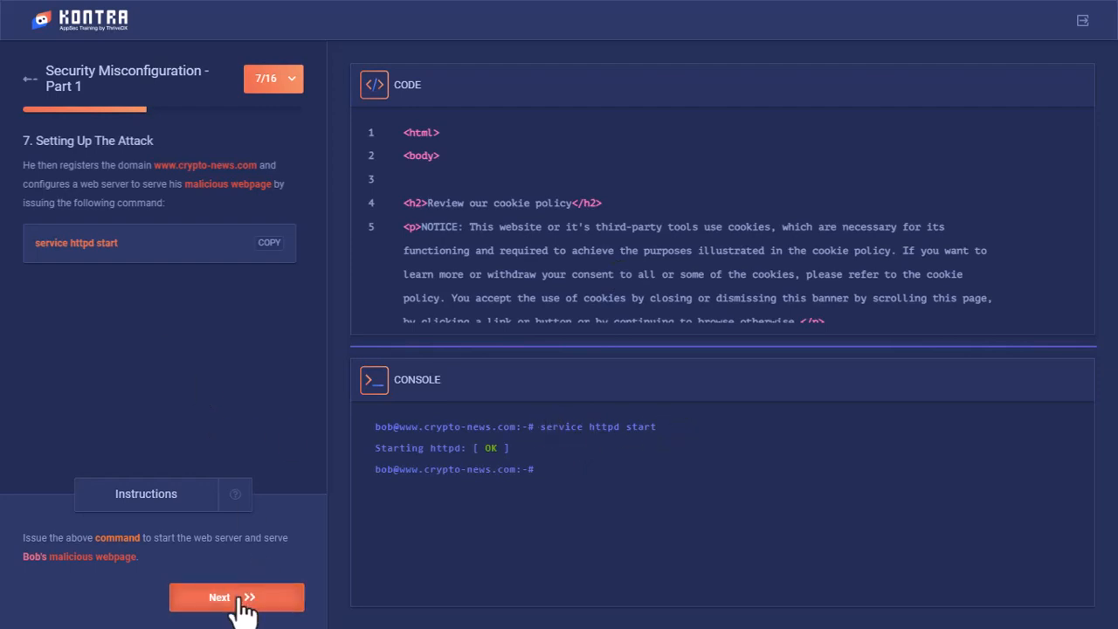
pyautogui.click(236, 598)
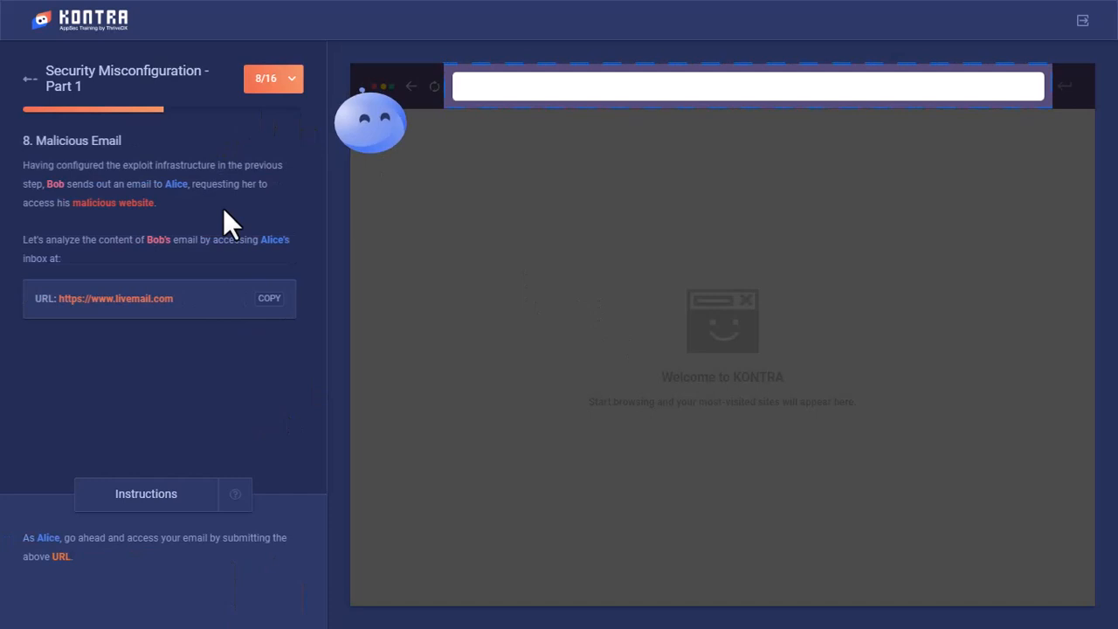
pyautogui.click(746, 86)
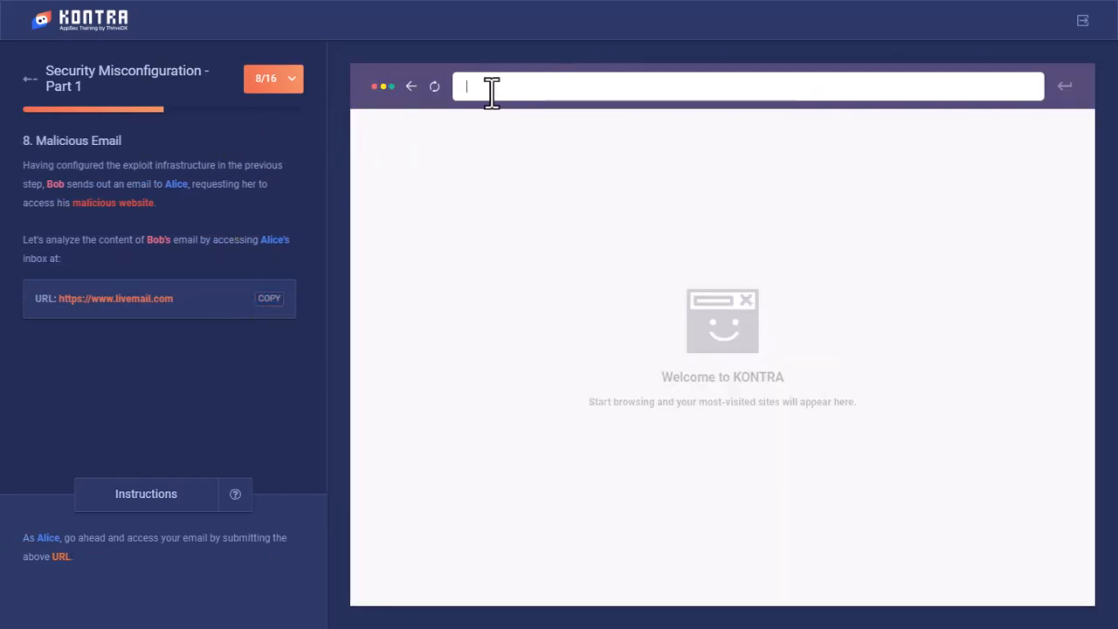
pyautogui.write('https://www.livemail.com')
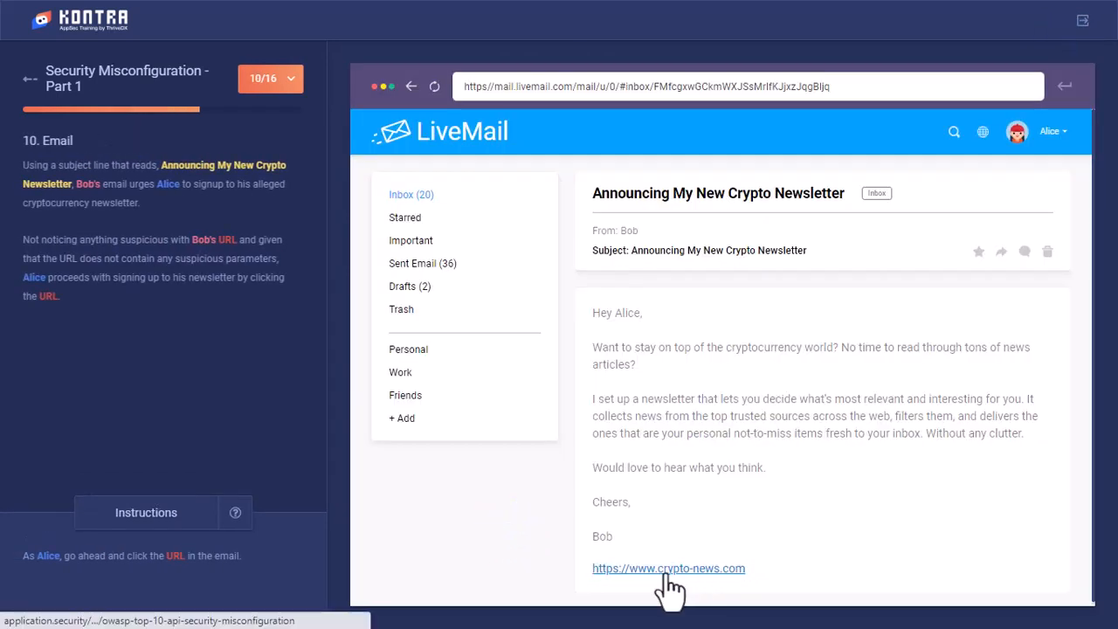
pyautogui.click(668, 568)
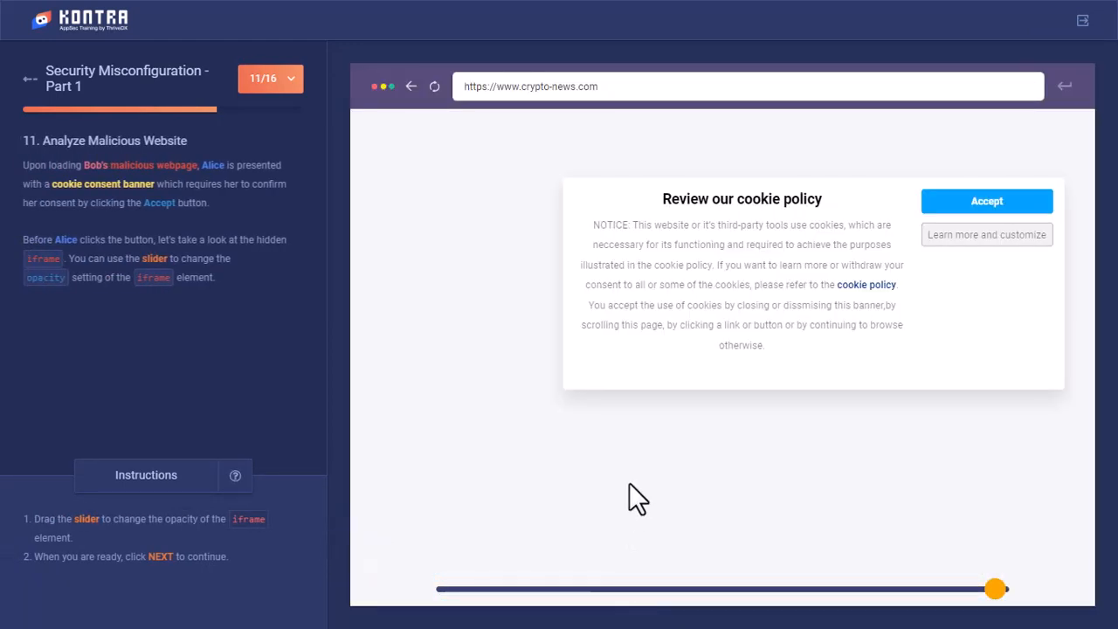
pyautogui.moveTo(668, 389)
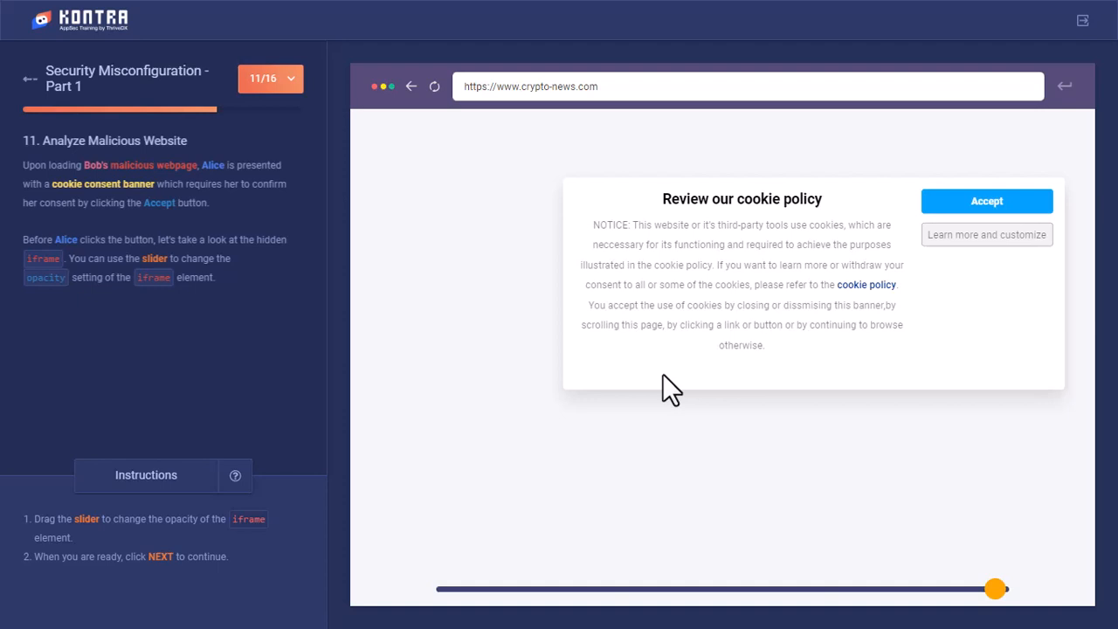
pyautogui.moveTo(903, 376)
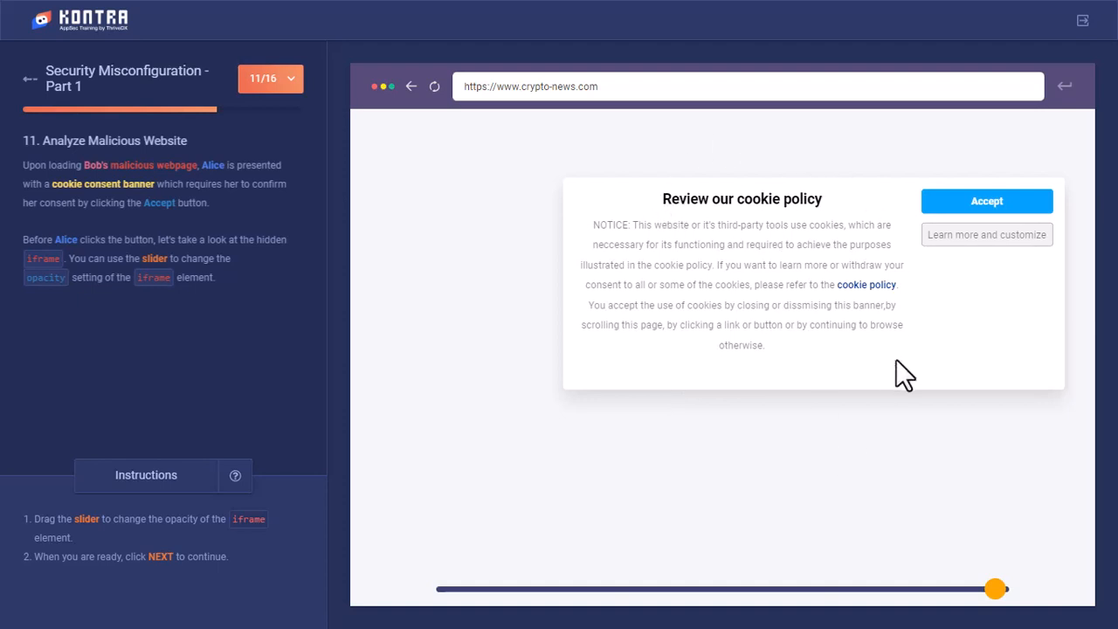
pyautogui.moveTo(820, 249)
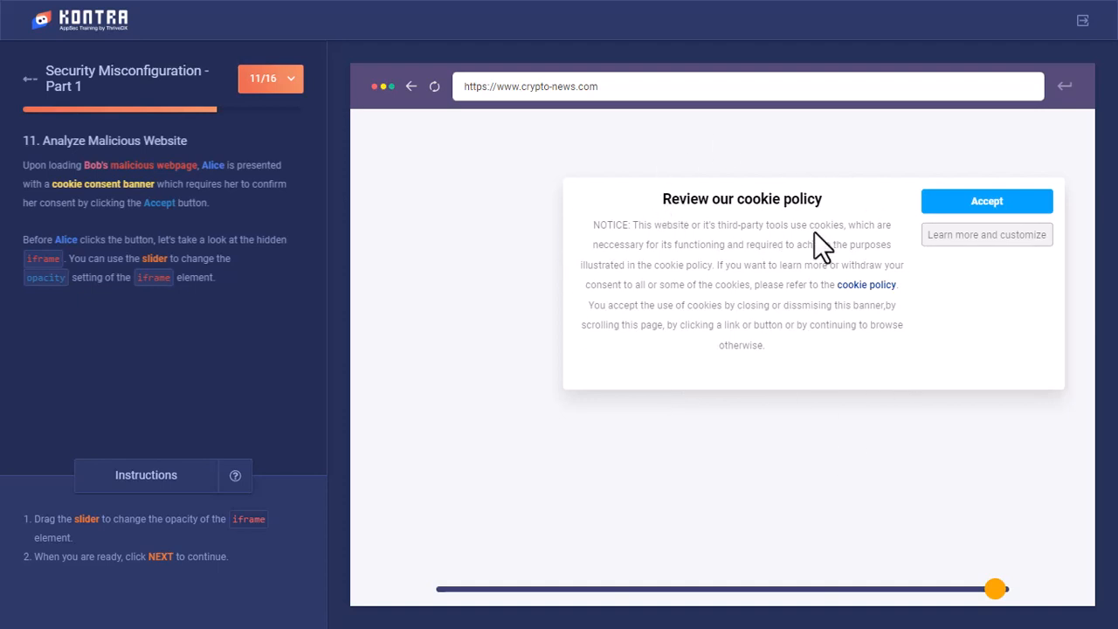
pyautogui.moveTo(526, 453)
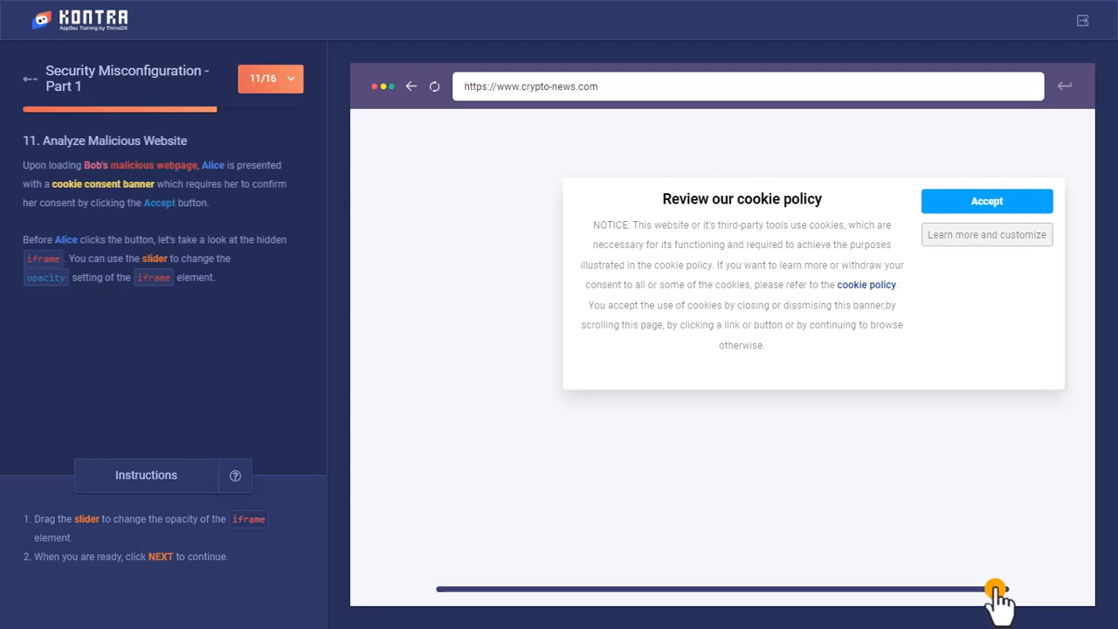
# Slide the iframe opacity to show Accept overlapping CoinPay's disable 2FA button, then advance to step 12
pyautogui.moveTo(995, 588); pyautogui.dragTo(969, 589)
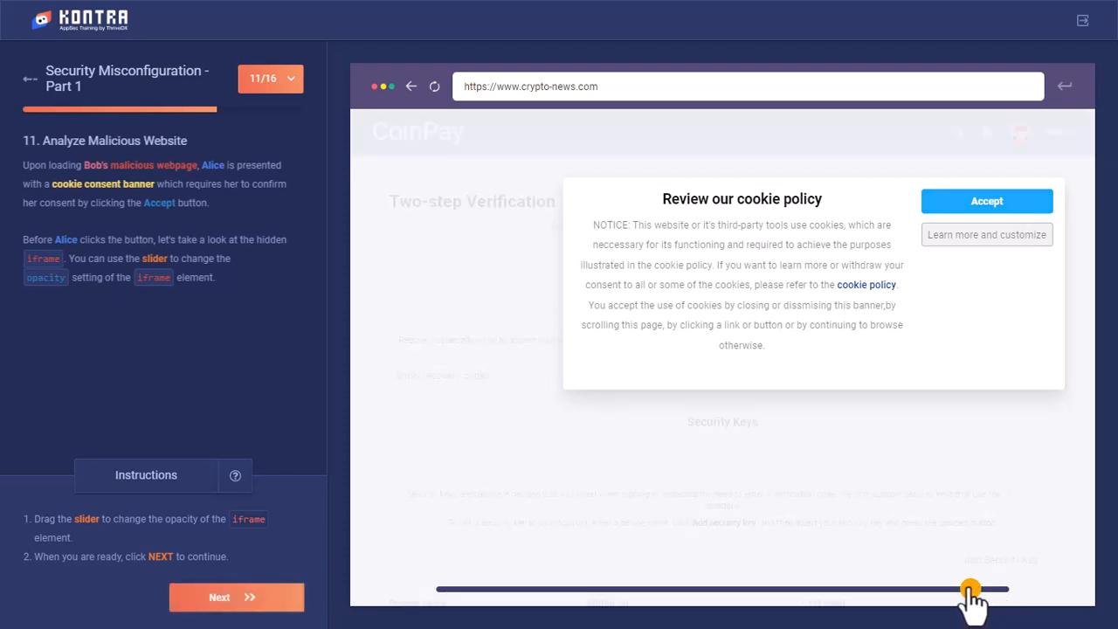
pyautogui.moveTo(969, 589); pyautogui.dragTo(871, 589)
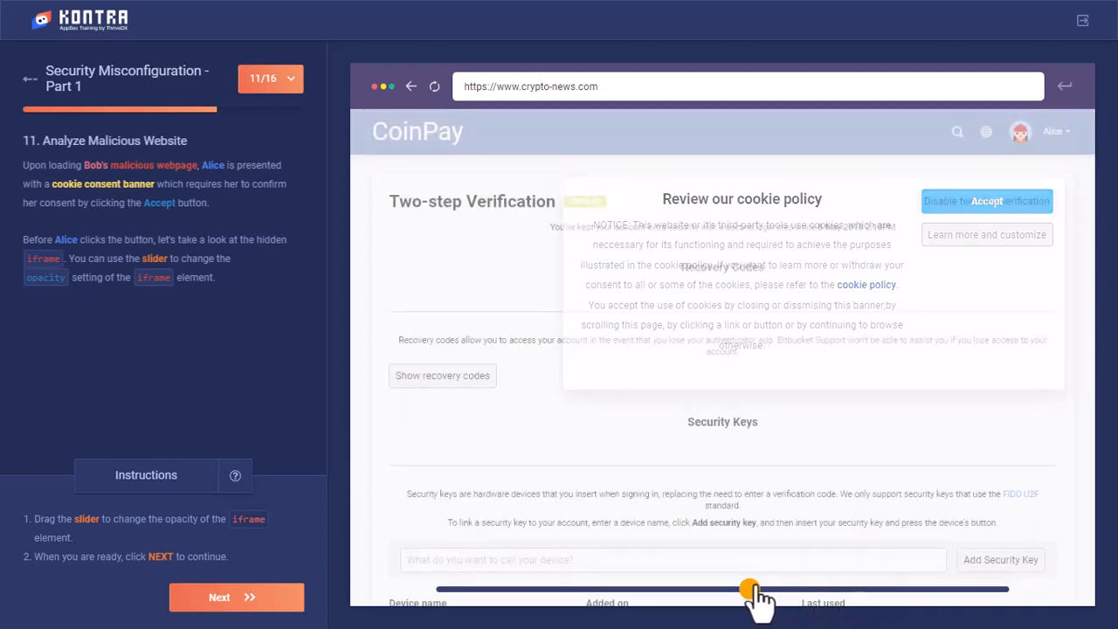
pyautogui.moveTo(751, 590); pyautogui.dragTo(651, 589)
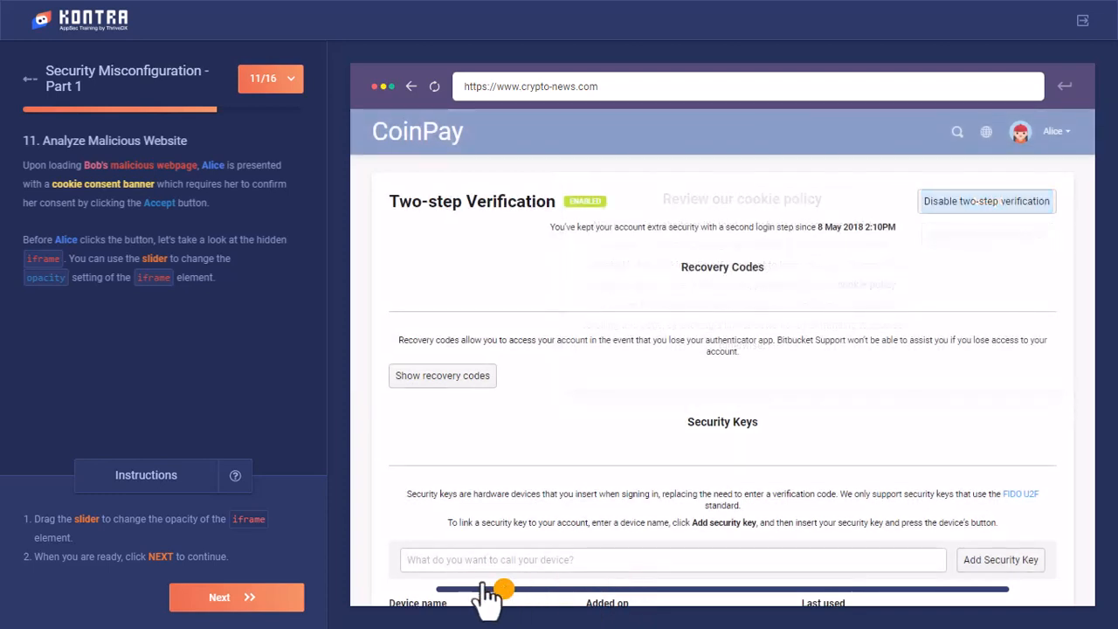
pyautogui.moveTo(502, 589); pyautogui.dragTo(454, 588)
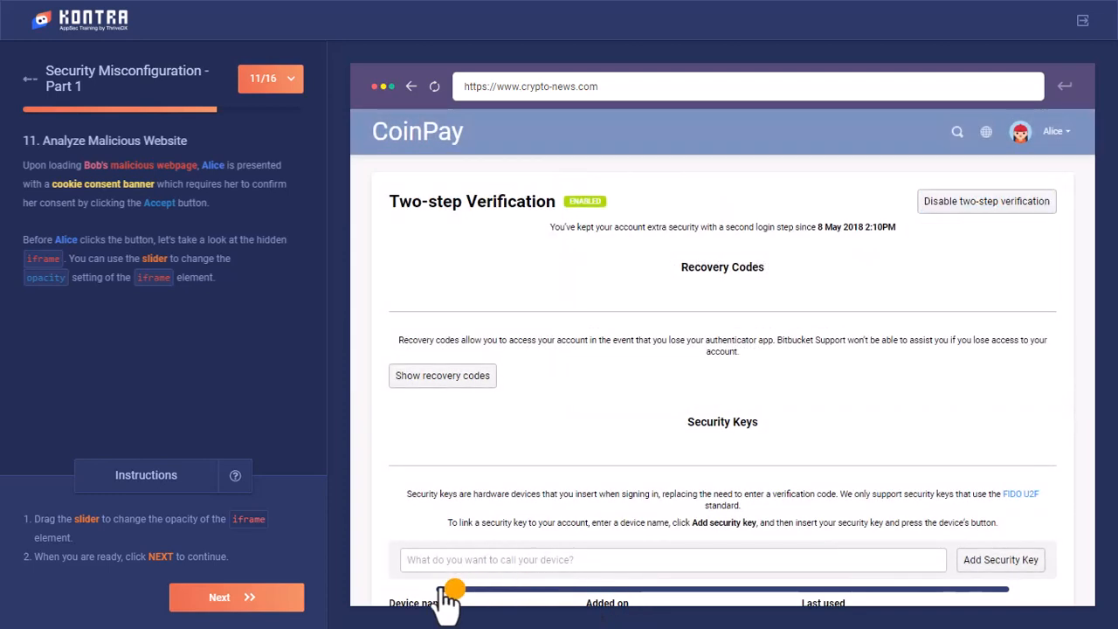
pyautogui.moveTo(895, 339)
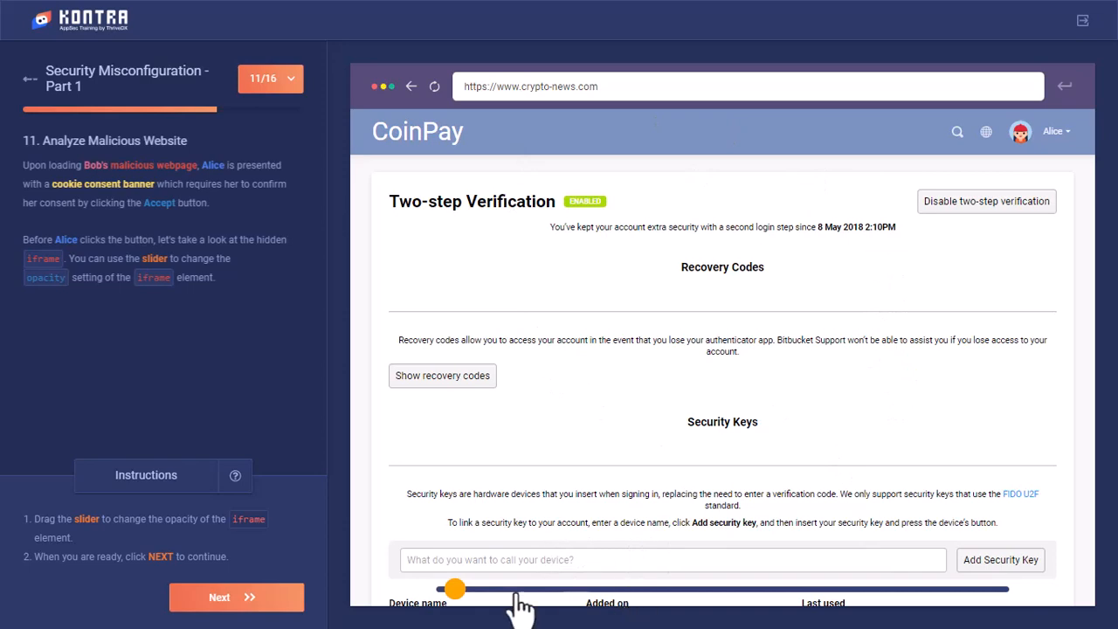
pyautogui.moveTo(454, 588); pyautogui.dragTo(725, 588)
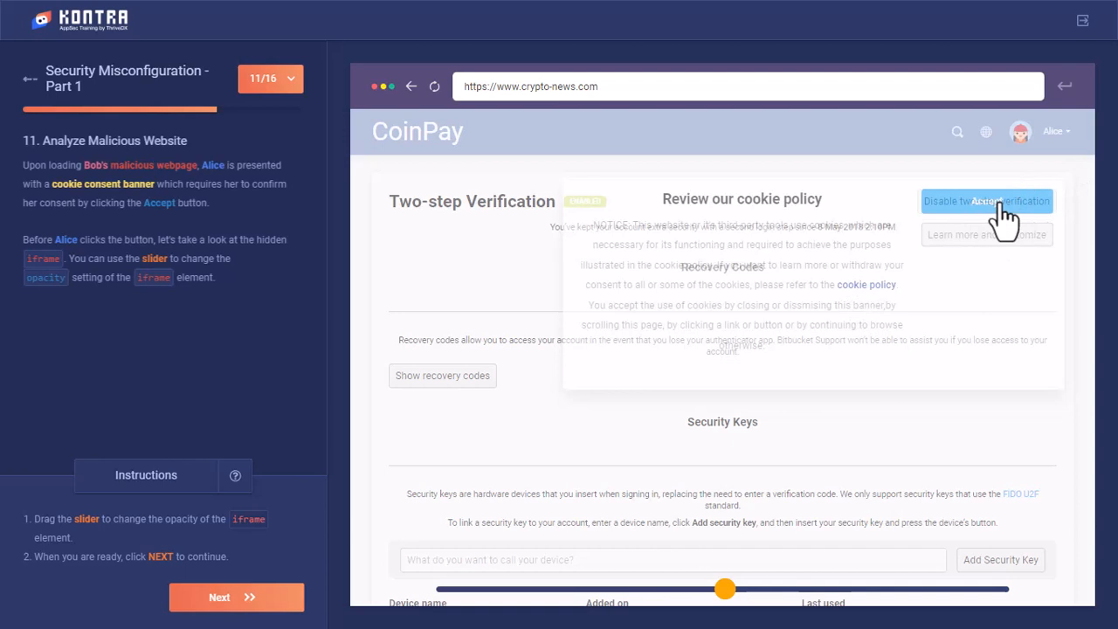
pyautogui.moveTo(1086, 458)
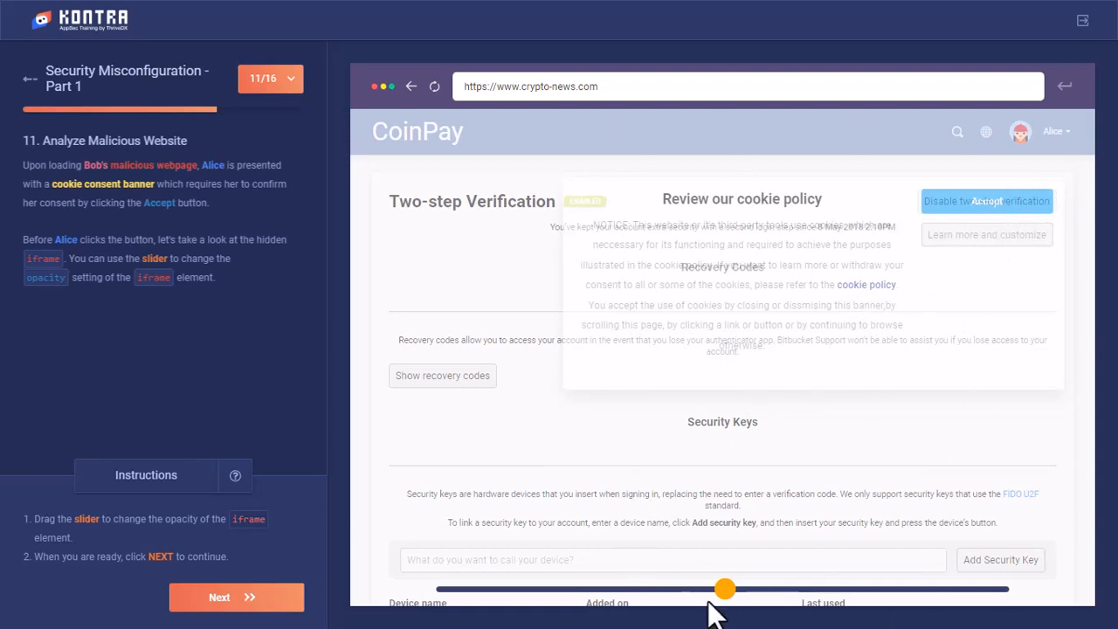
pyautogui.moveTo(724, 589); pyautogui.dragTo(820, 589)
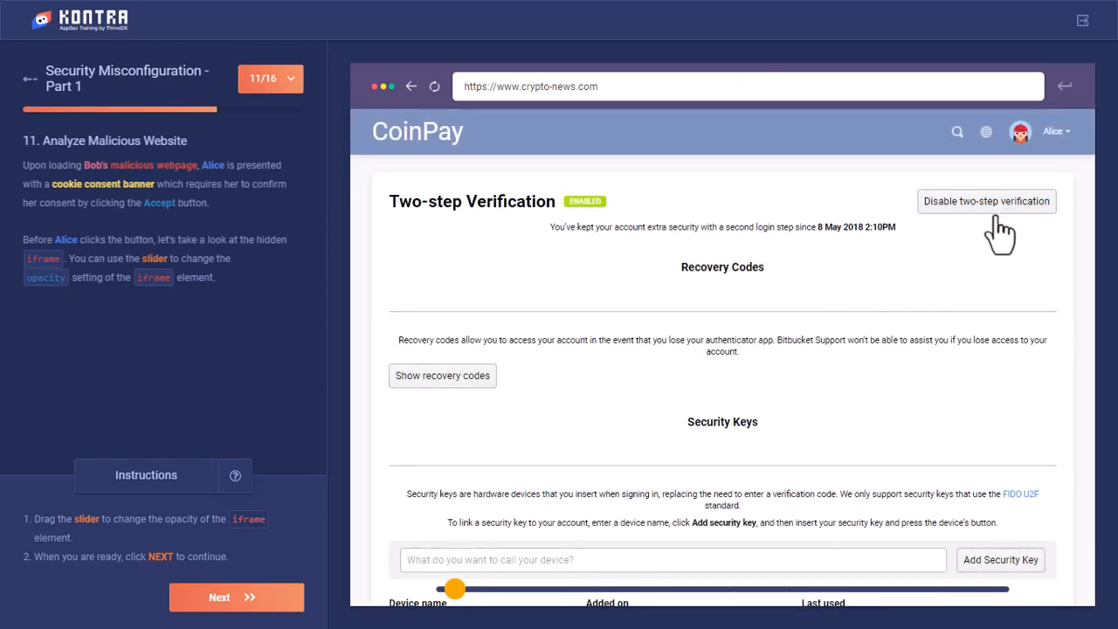
pyautogui.moveTo(454, 589); pyautogui.dragTo(504, 589)
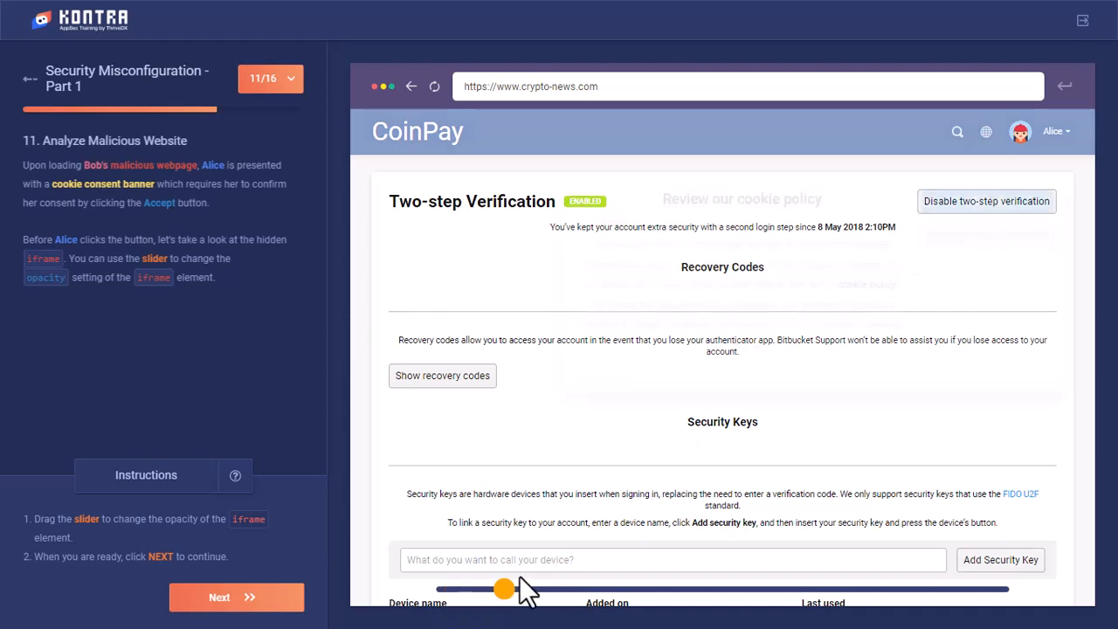
pyautogui.moveTo(504, 587); pyautogui.dragTo(578, 588)
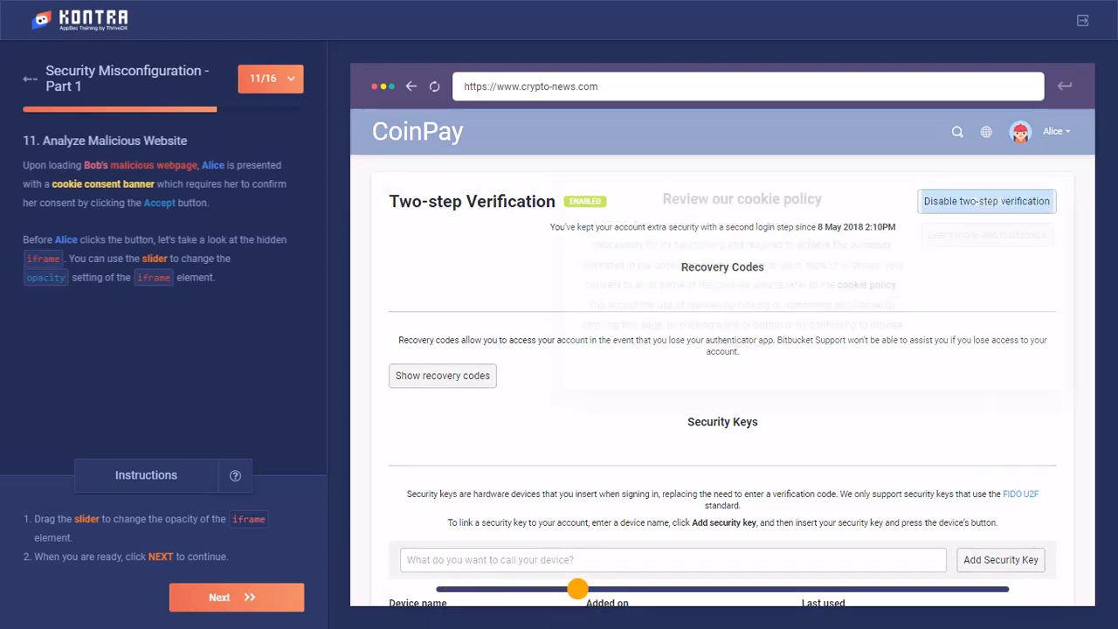
pyautogui.click(235, 596)
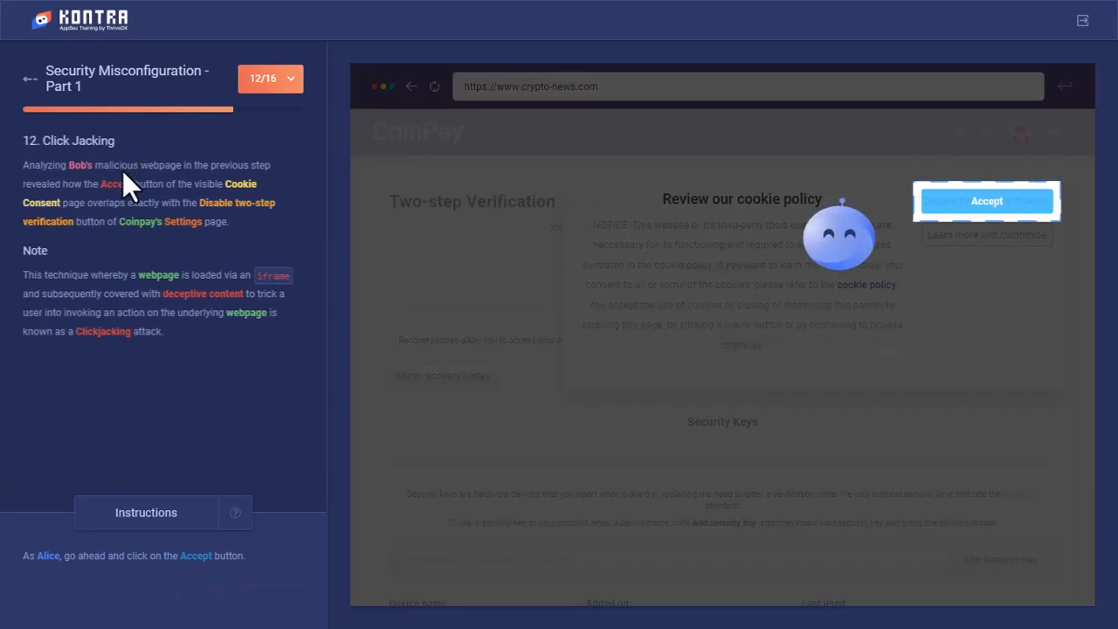
pyautogui.moveTo(225, 173)
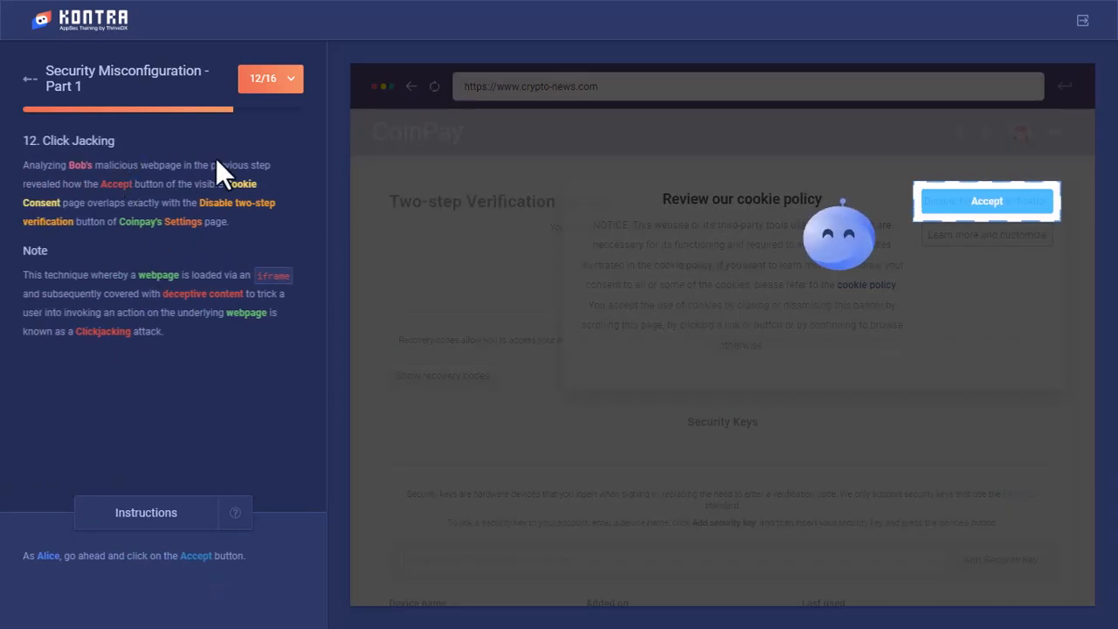
pyautogui.moveTo(96, 227)
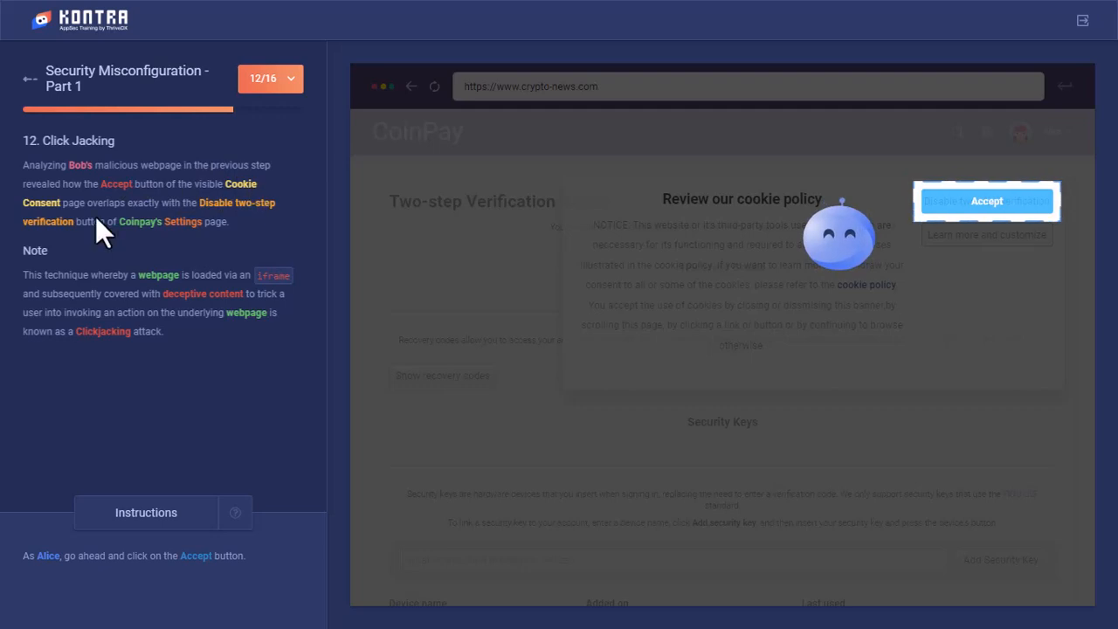
pyautogui.moveTo(253, 223)
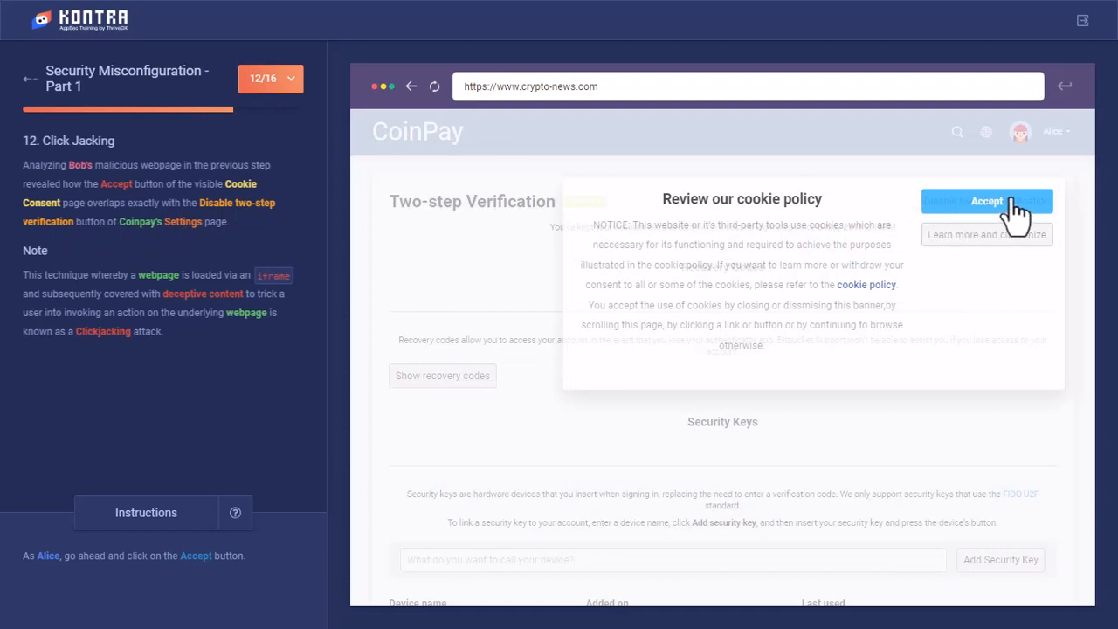
pyautogui.moveTo(146, 303)
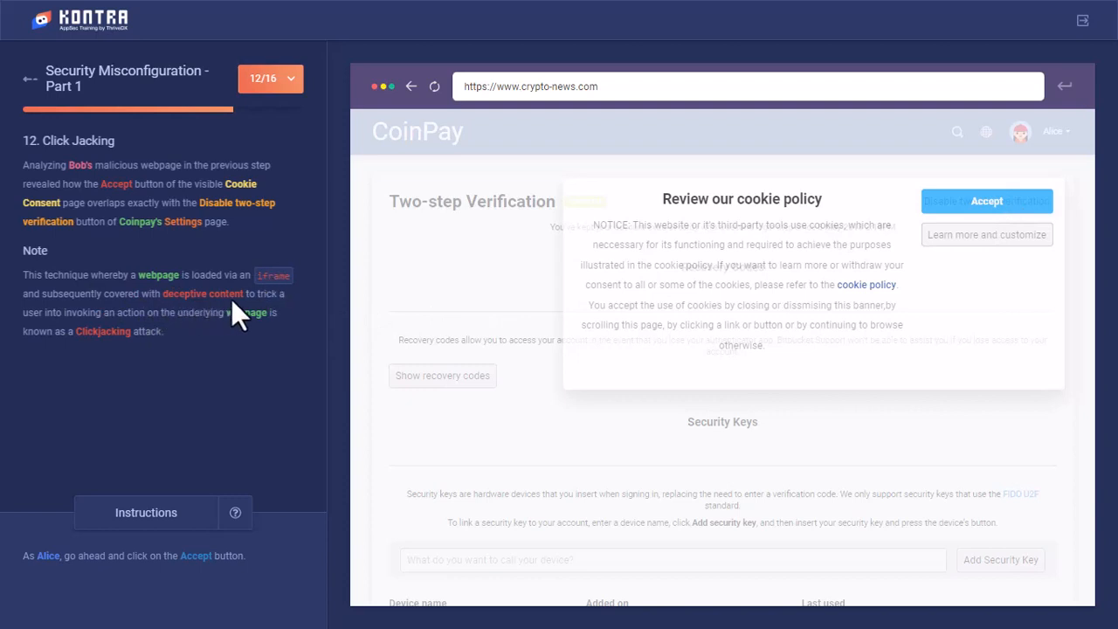
pyautogui.moveTo(175, 344)
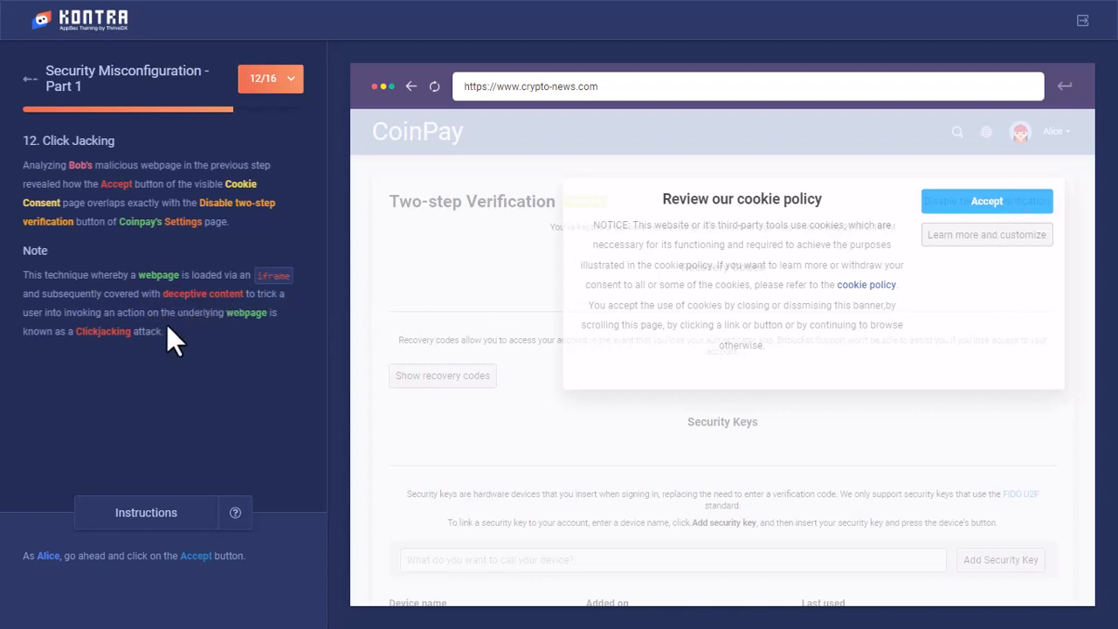
pyautogui.moveTo(264, 334)
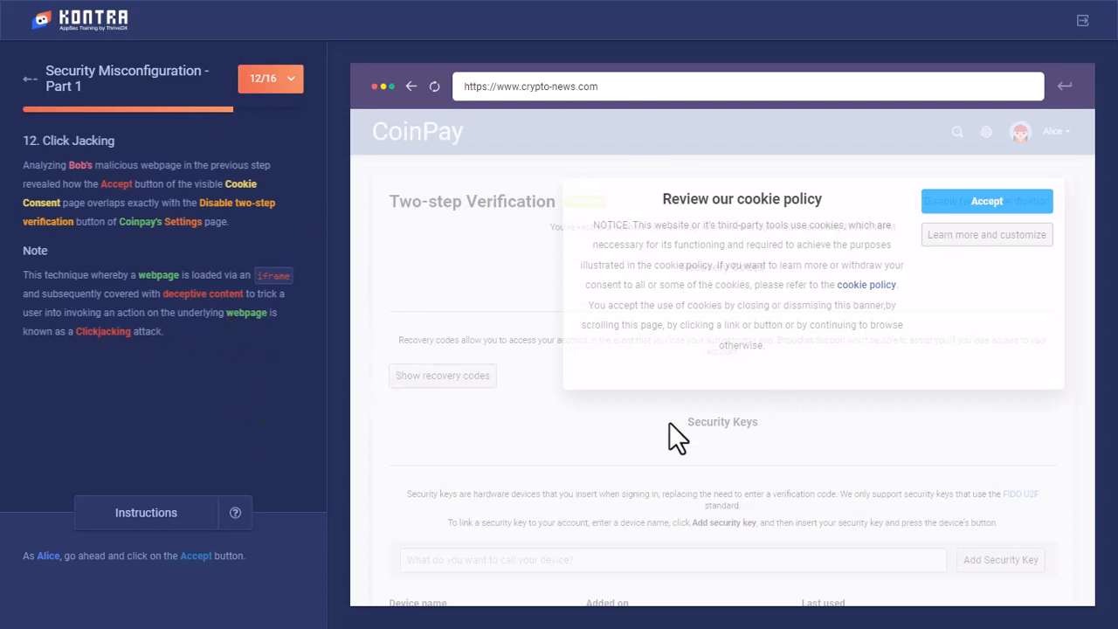
pyautogui.moveTo(207, 551)
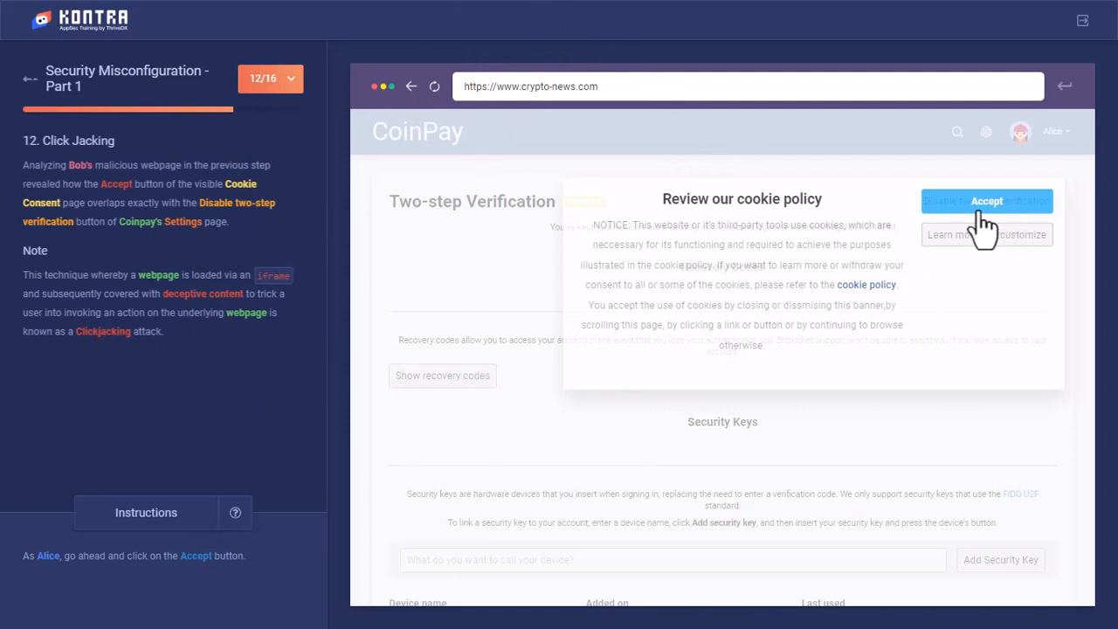
pyautogui.moveTo(1009, 223)
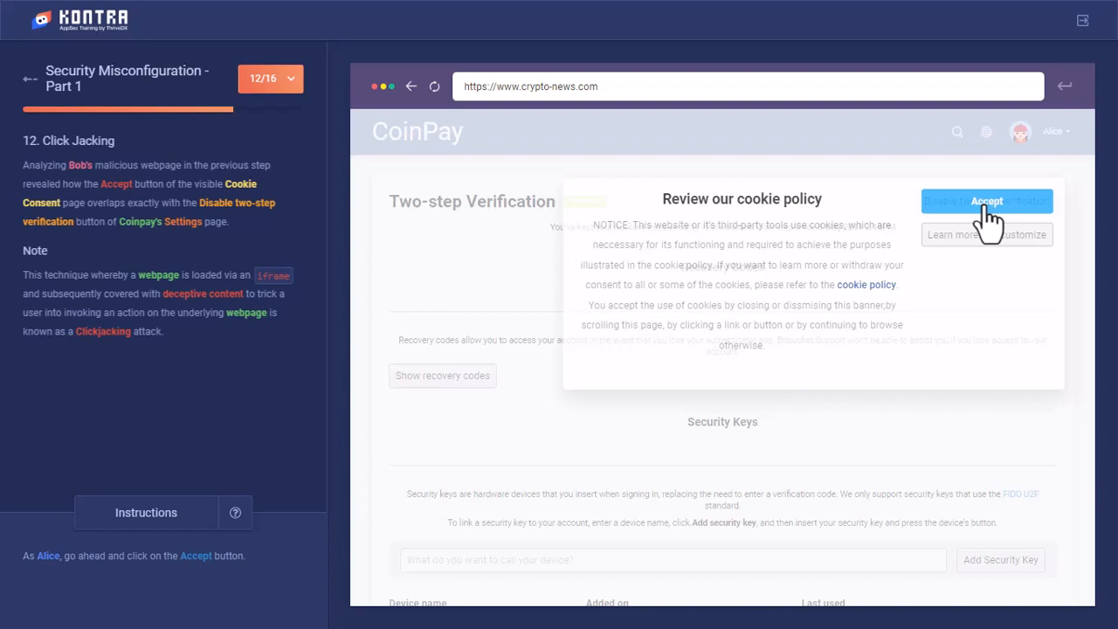
# As Alice, click the cookie banner's Accept button, secretly disabling CoinPay two-step verification
pyautogui.click(986, 201)
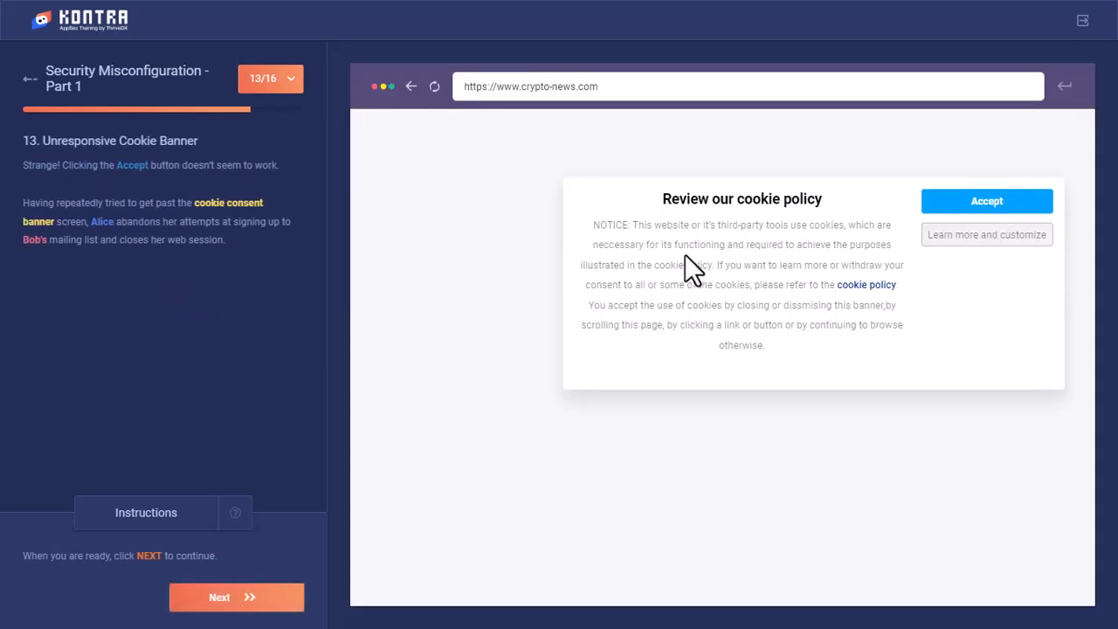
pyautogui.moveTo(140, 208)
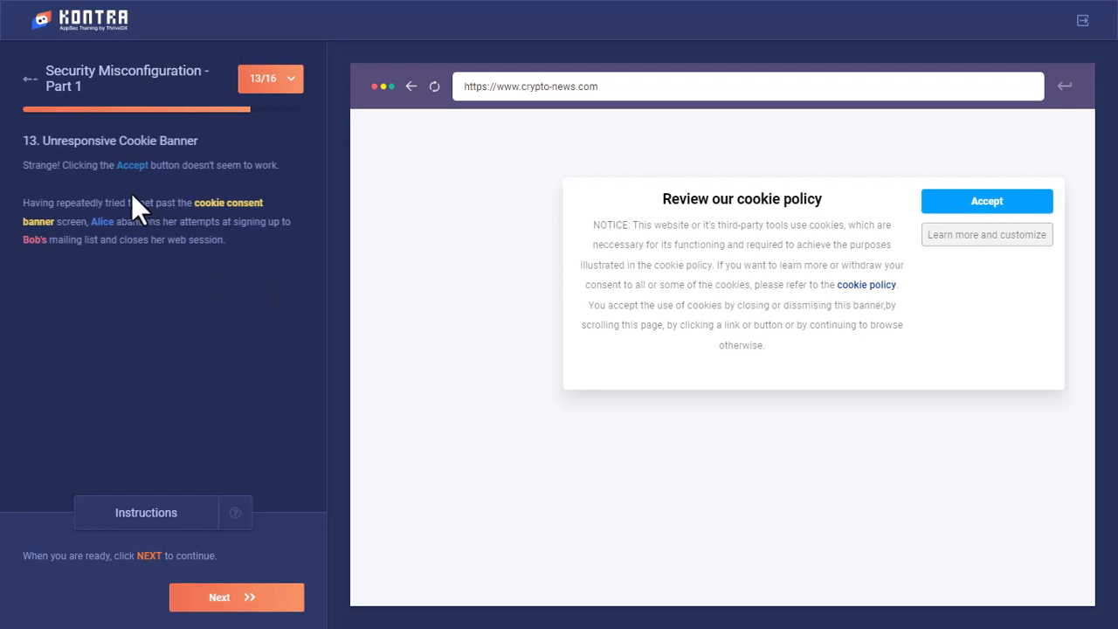
pyautogui.moveTo(969, 194)
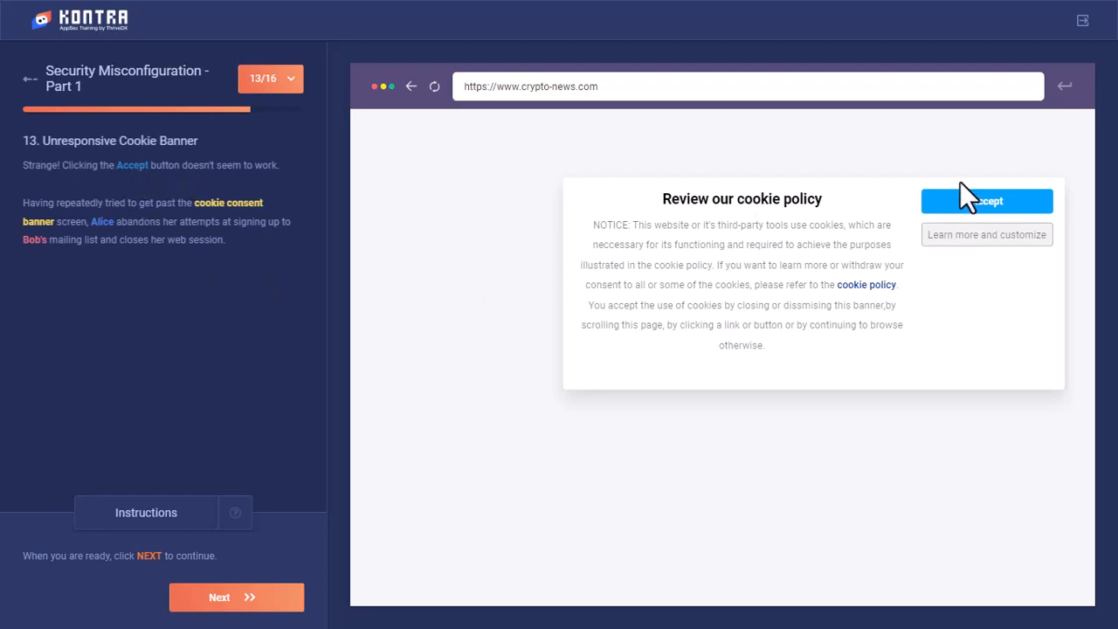
pyautogui.moveTo(978, 222)
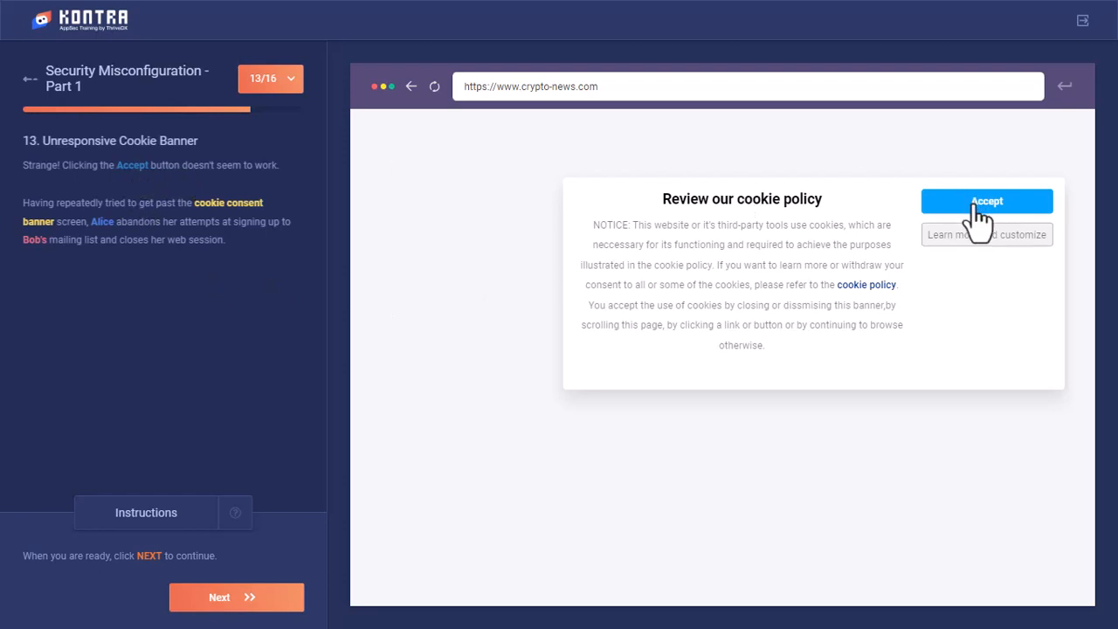
pyautogui.moveTo(752, 266)
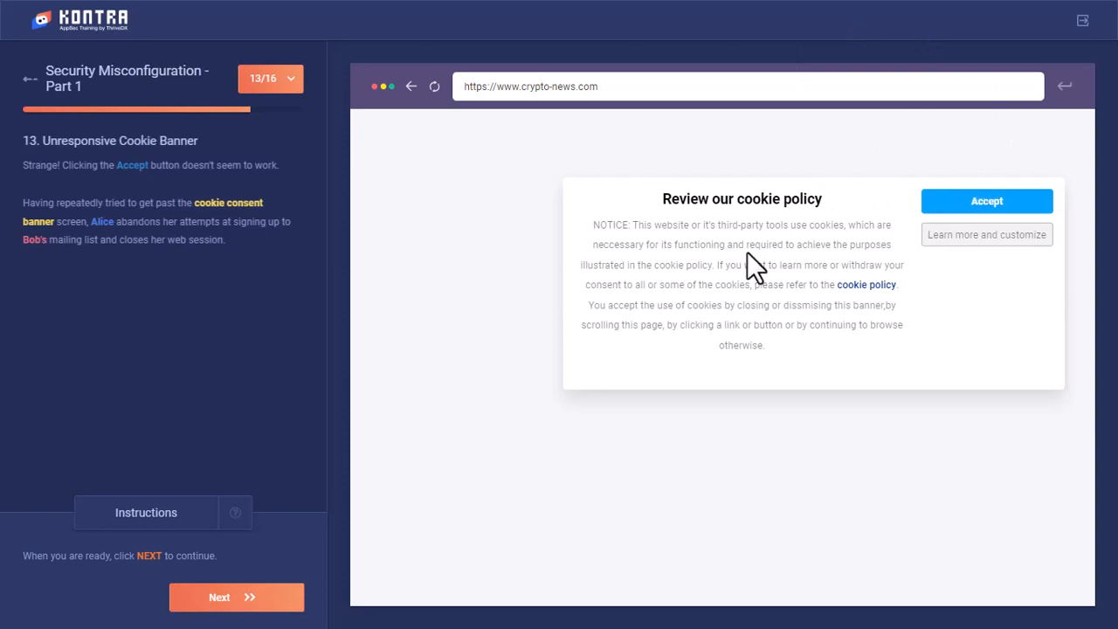
pyautogui.moveTo(22, 262)
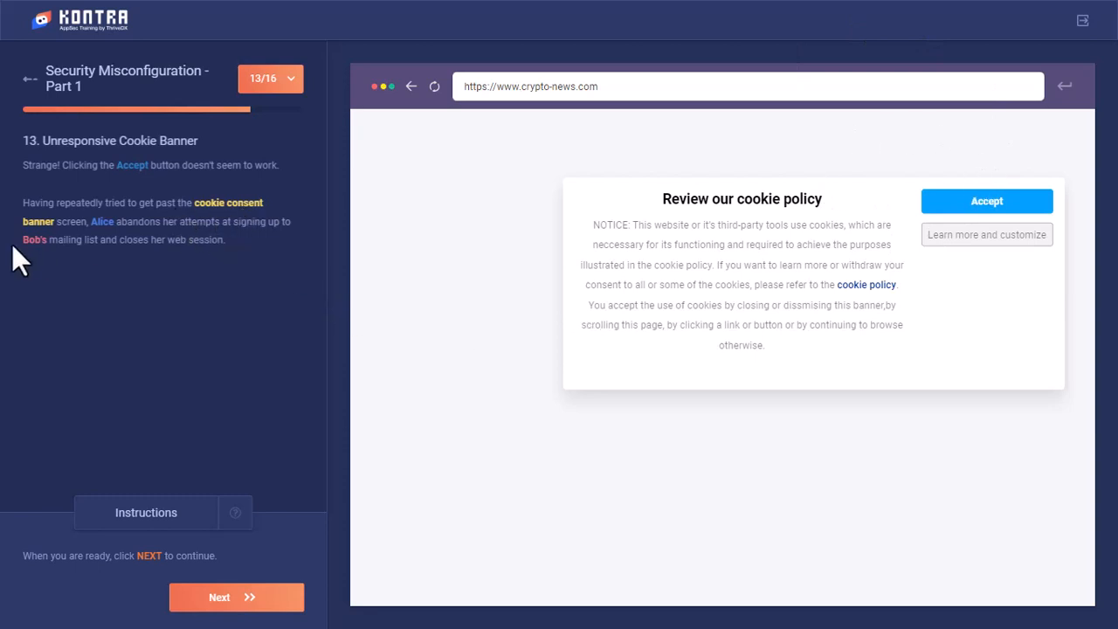
pyautogui.moveTo(175, 235)
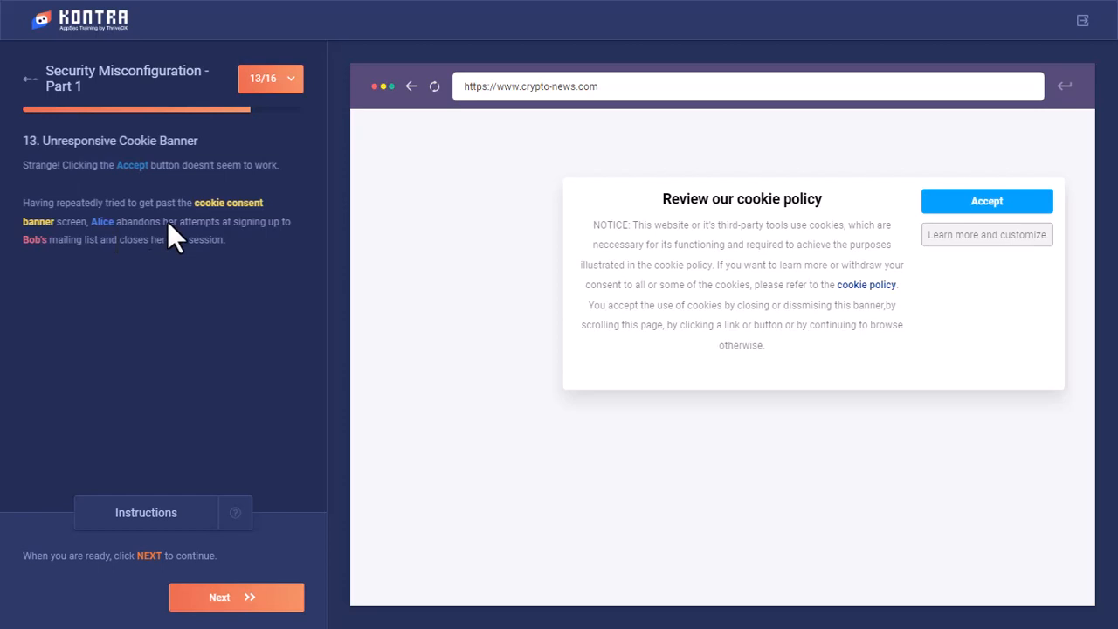
pyautogui.moveTo(126, 262)
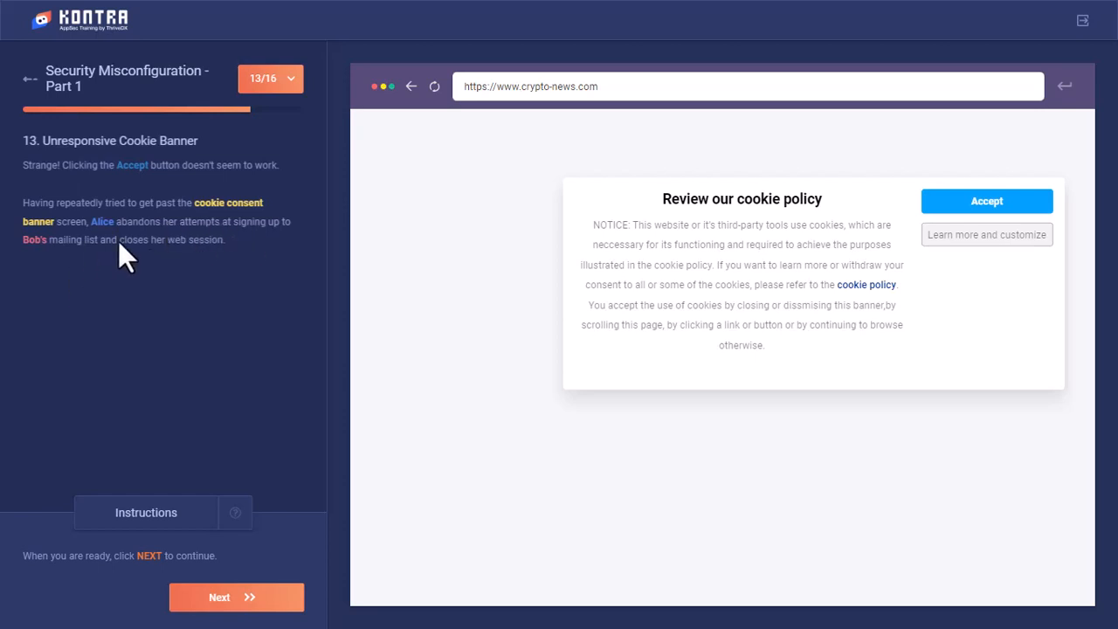
# Continue past the Unresponsive Cookie Banner explanation to load step 14
pyautogui.click(236, 596)
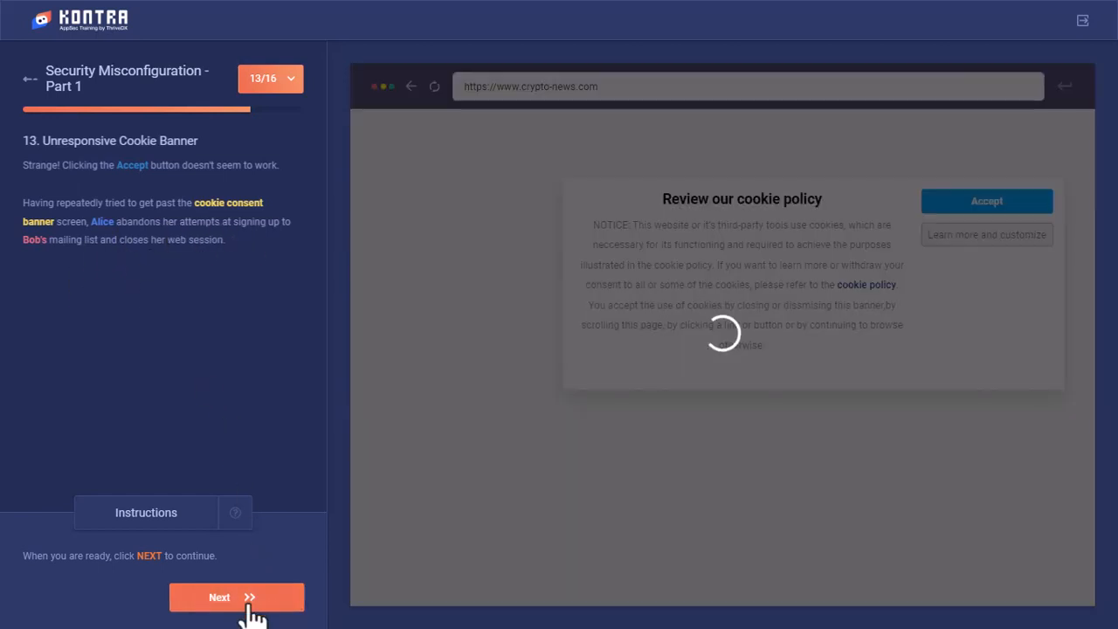
pyautogui.click(236, 597)
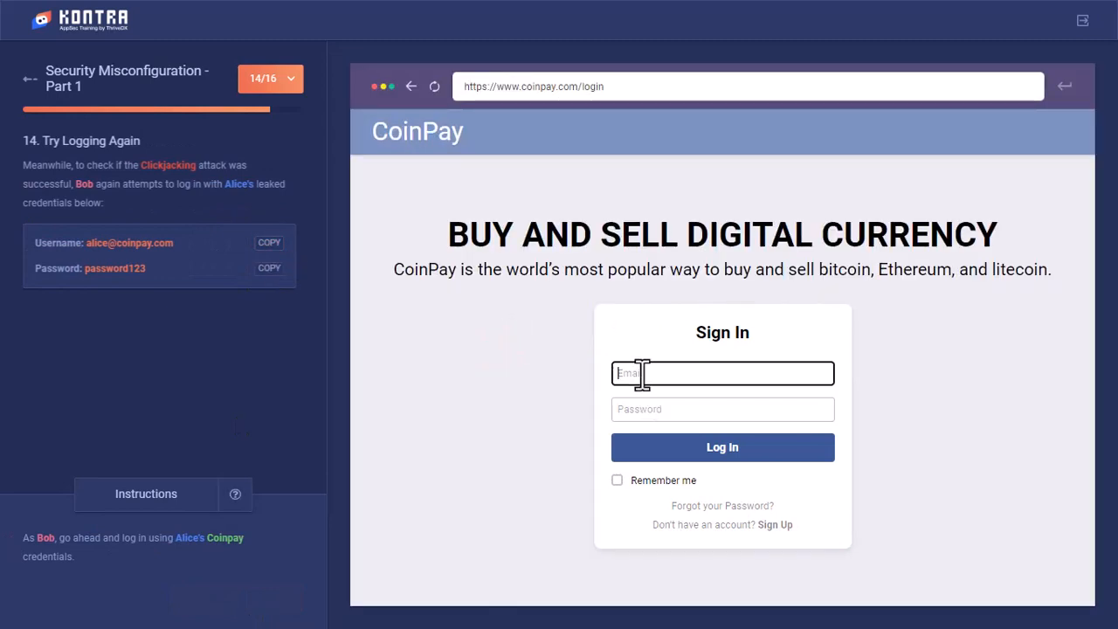
pyautogui.write('alice@coinpay.com')
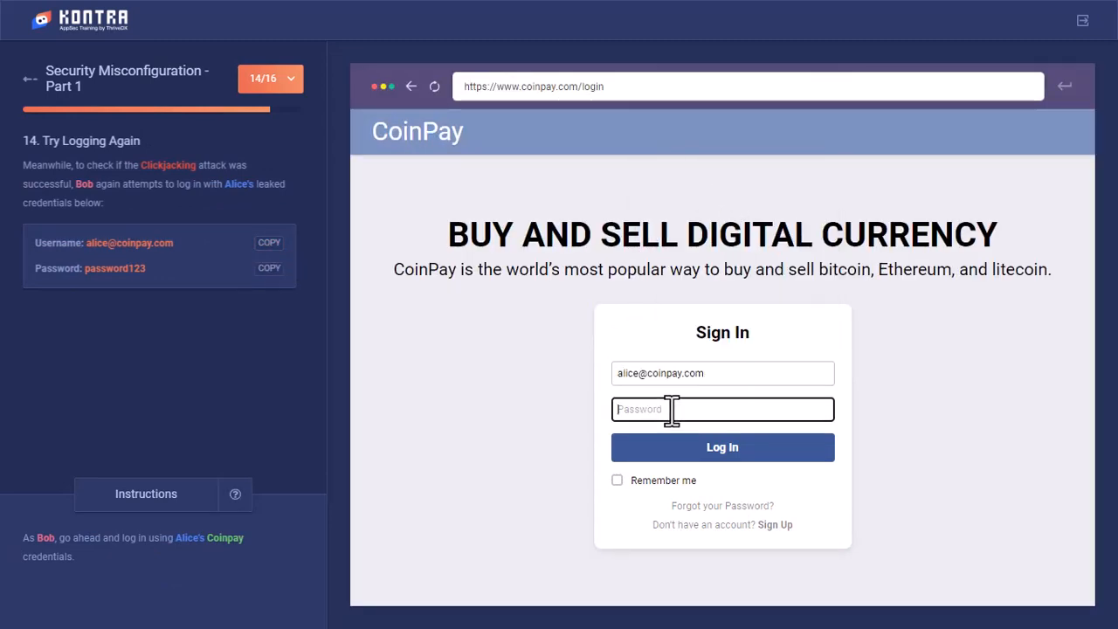
pyautogui.write('password123')
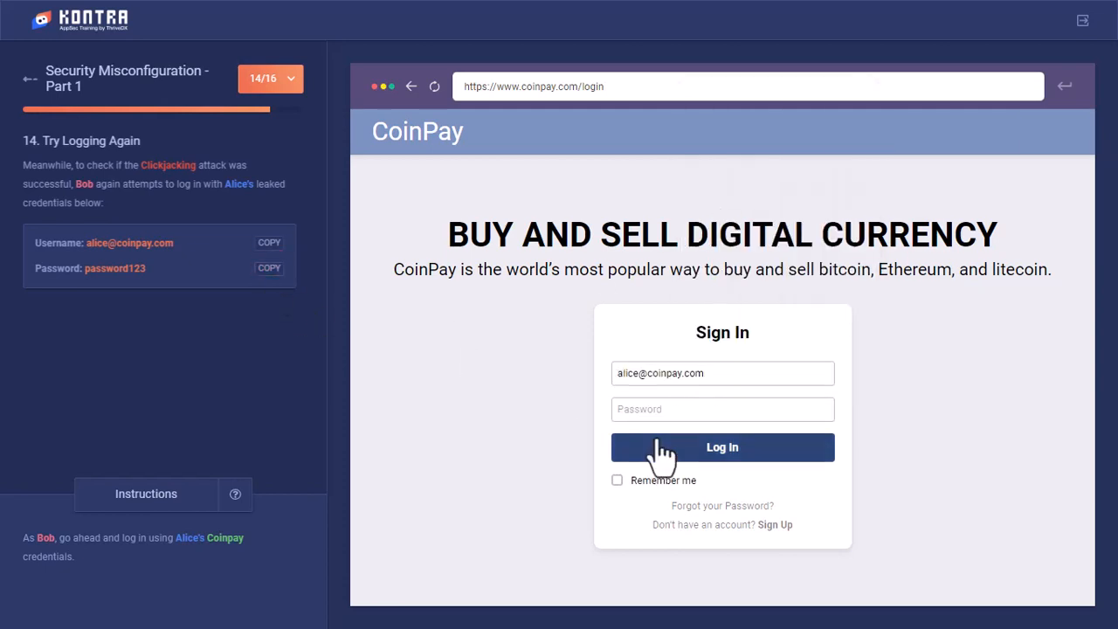
pyautogui.write('password123')
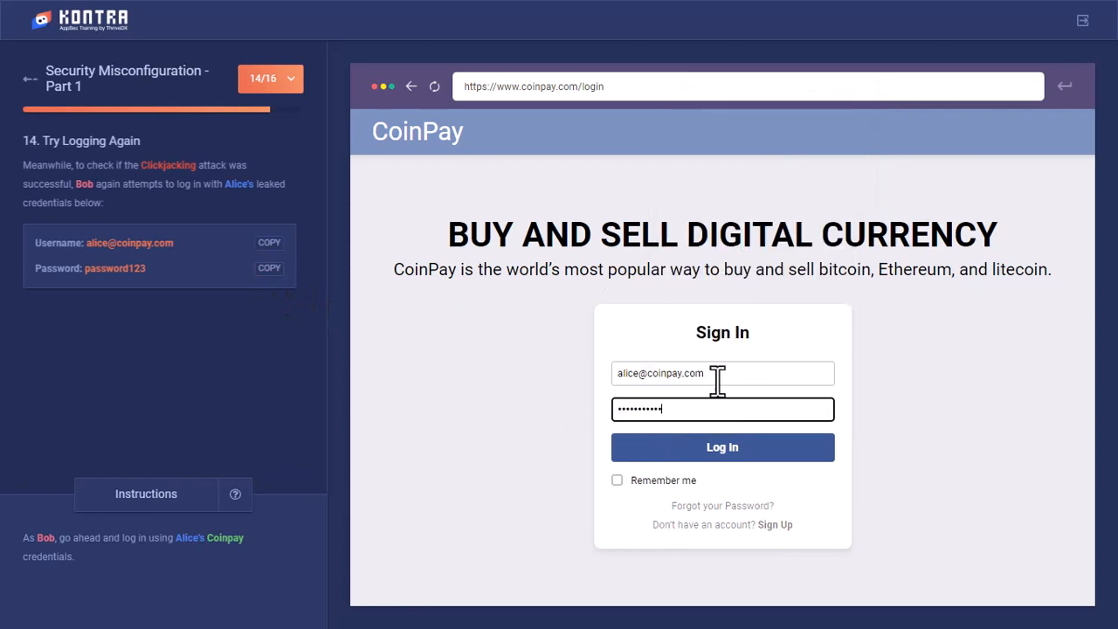
pyautogui.click(722, 447)
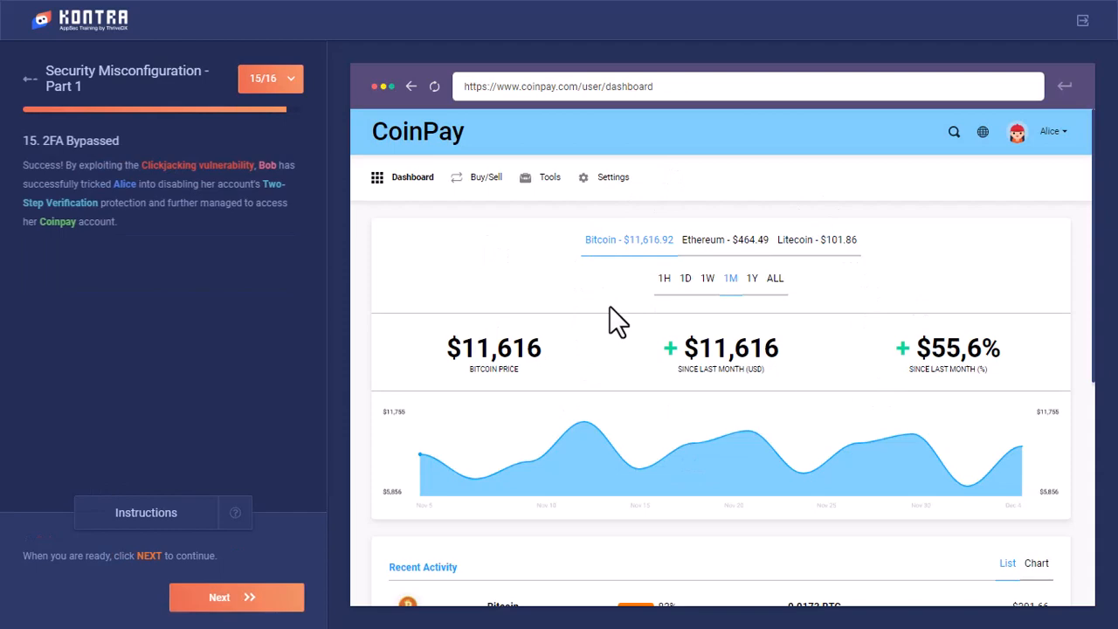
pyautogui.moveTo(1100, 292)
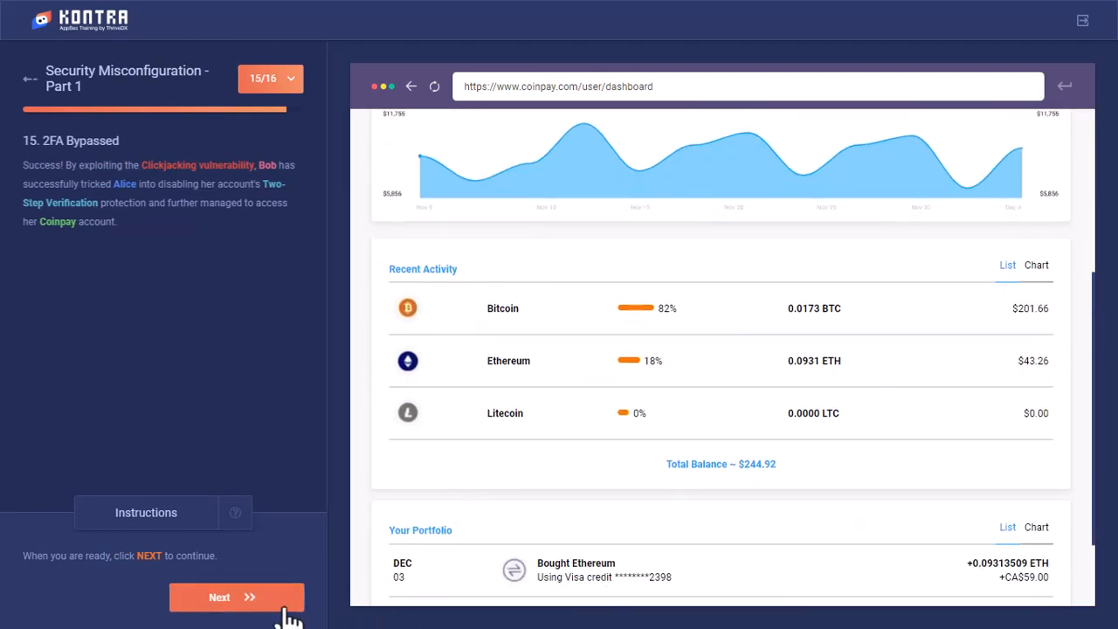
# Advance to step 16, Mitigation
pyautogui.click(235, 597)
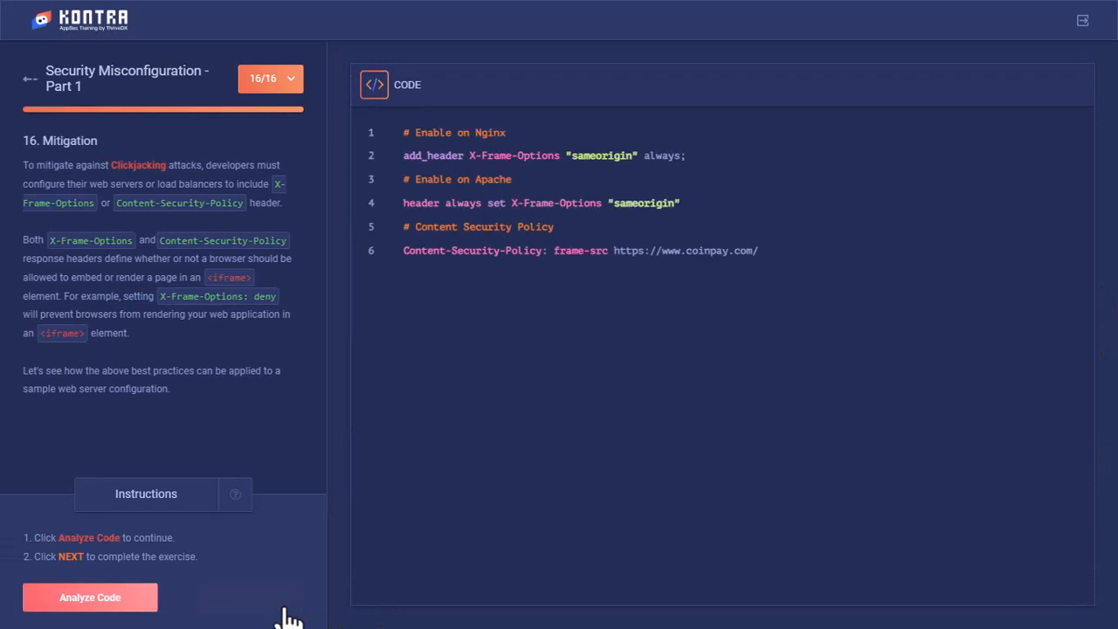
pyautogui.moveTo(161, 183)
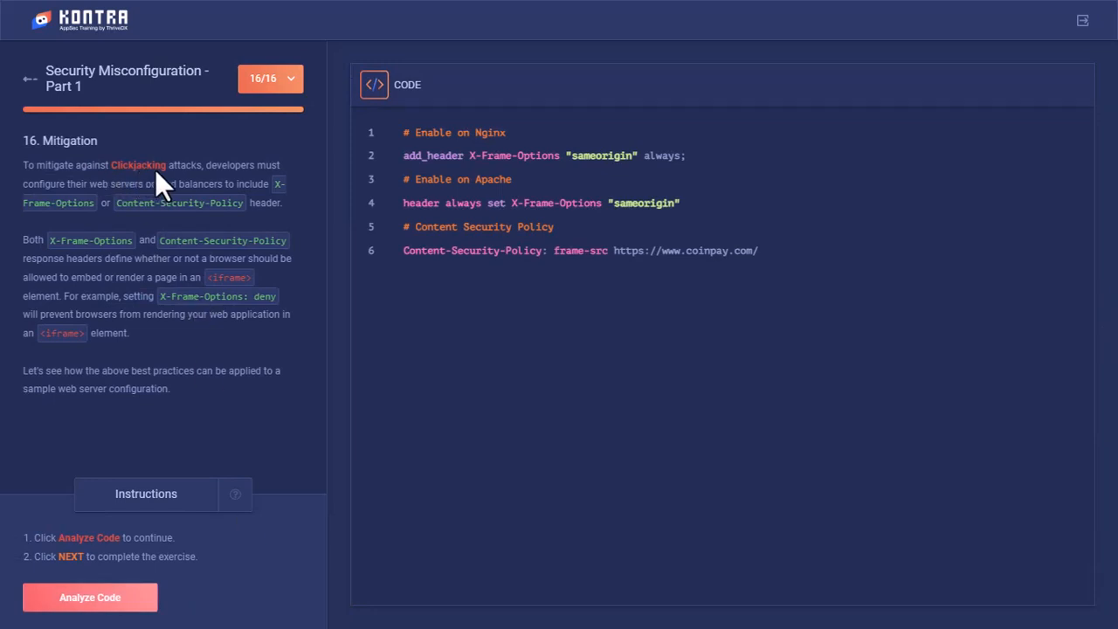
pyautogui.moveTo(129, 201)
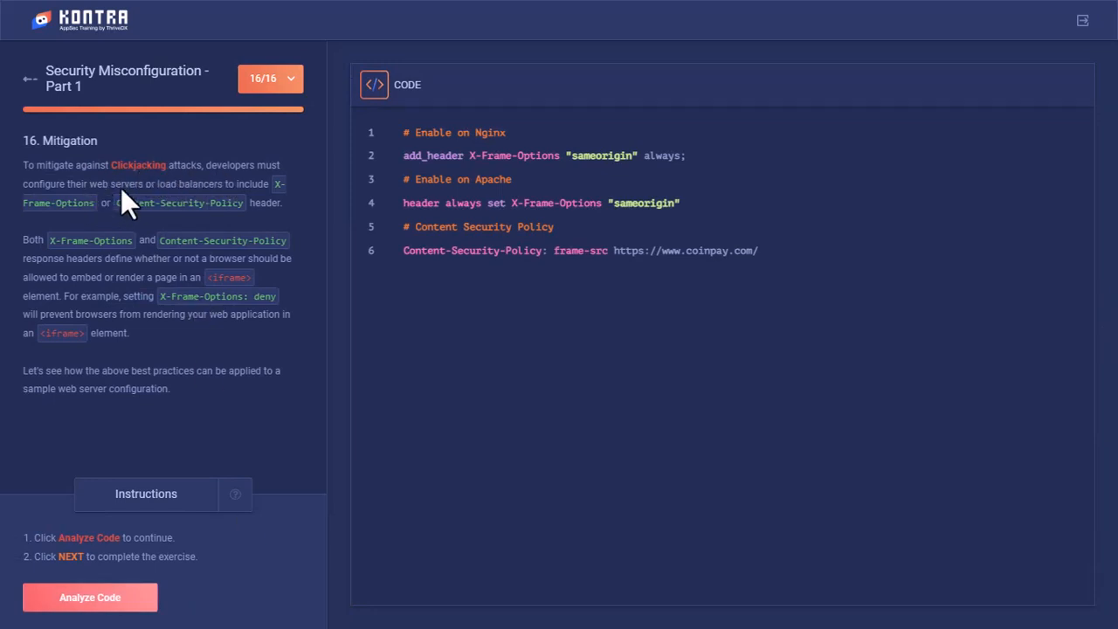
pyautogui.moveTo(164, 197)
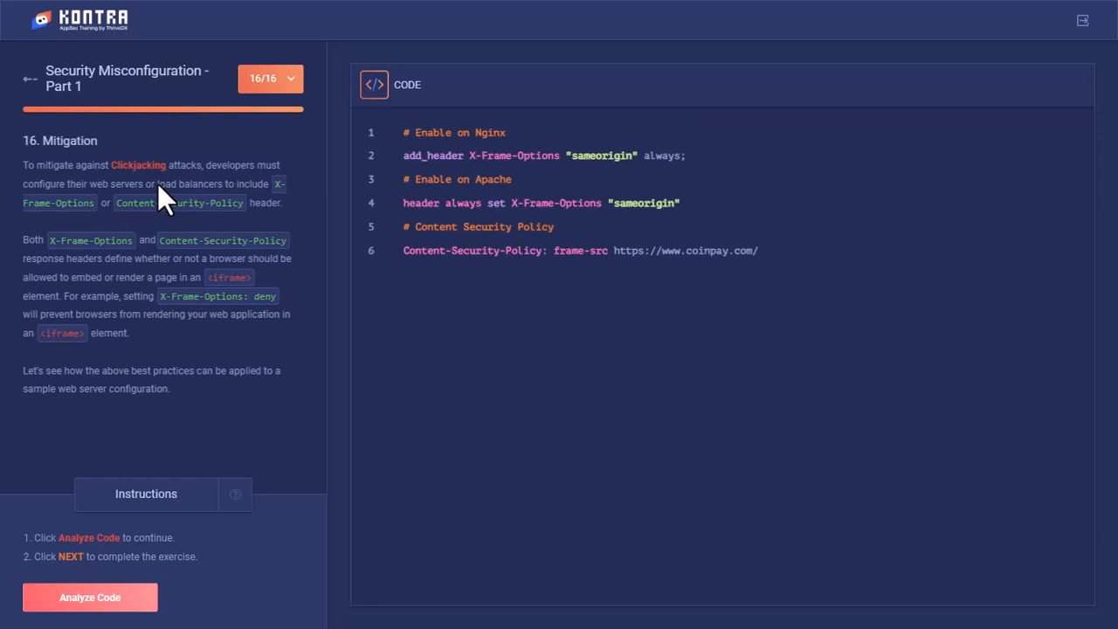
pyautogui.moveTo(96, 219)
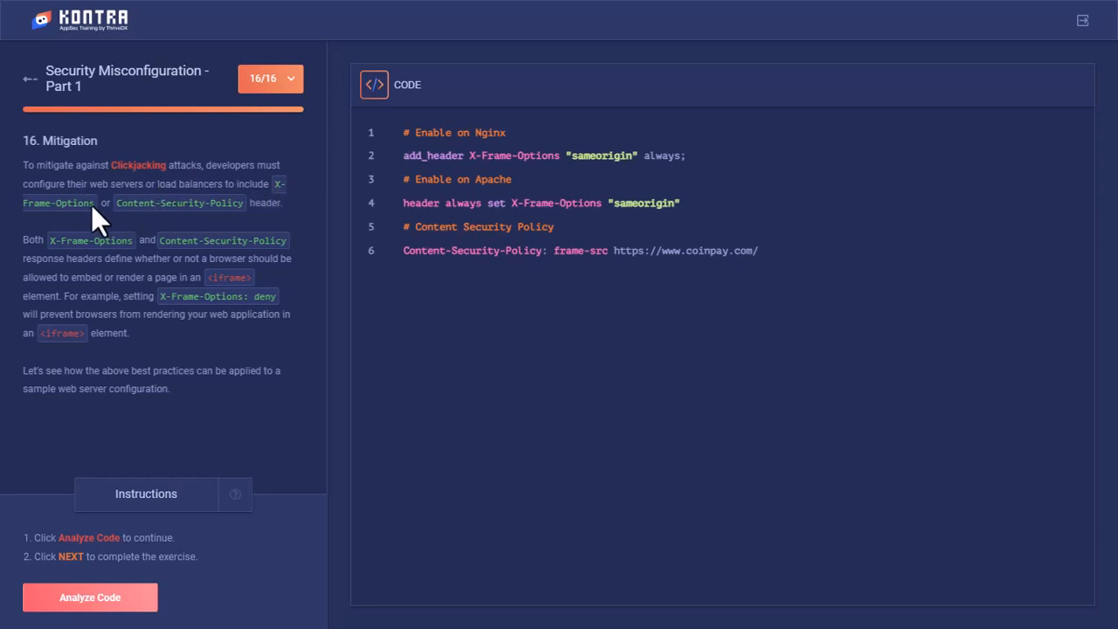
pyautogui.moveTo(170, 223)
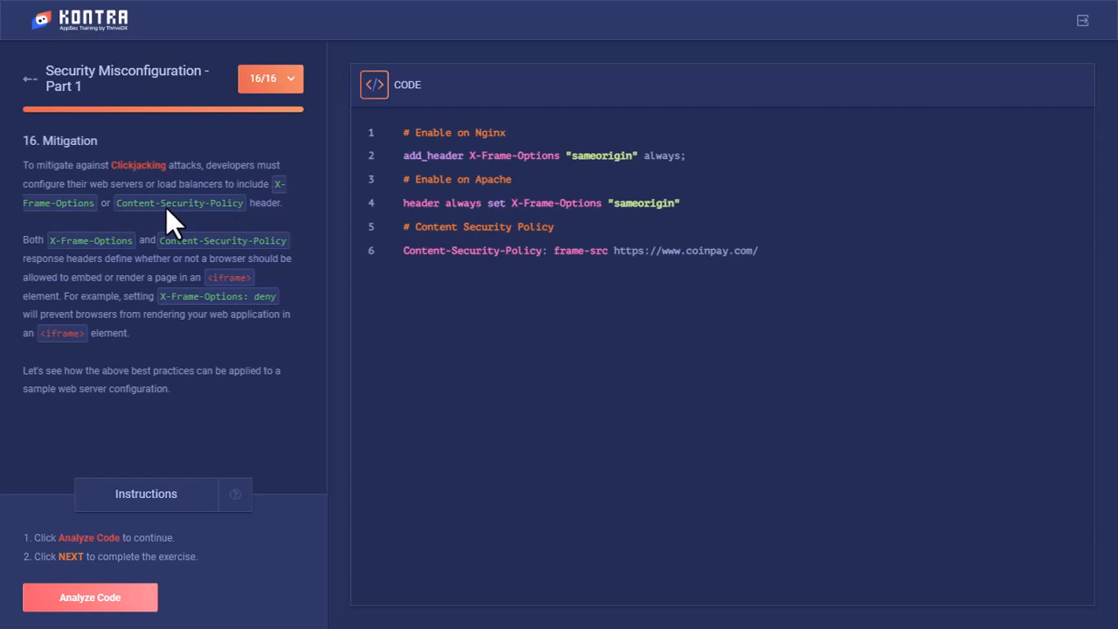
pyautogui.moveTo(107, 262)
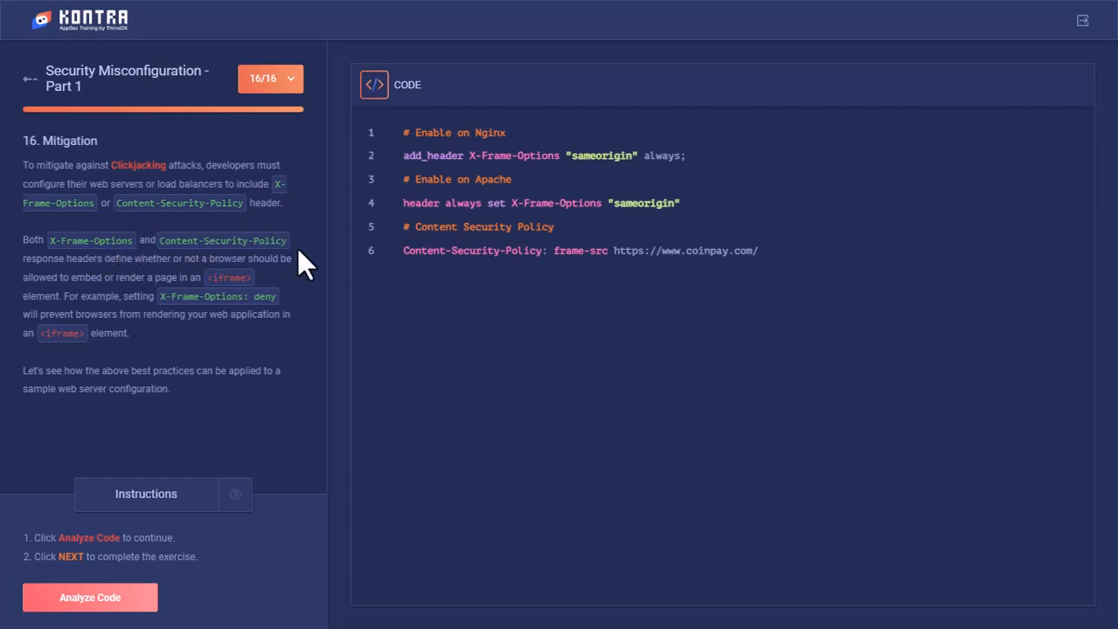
pyautogui.moveTo(138, 282)
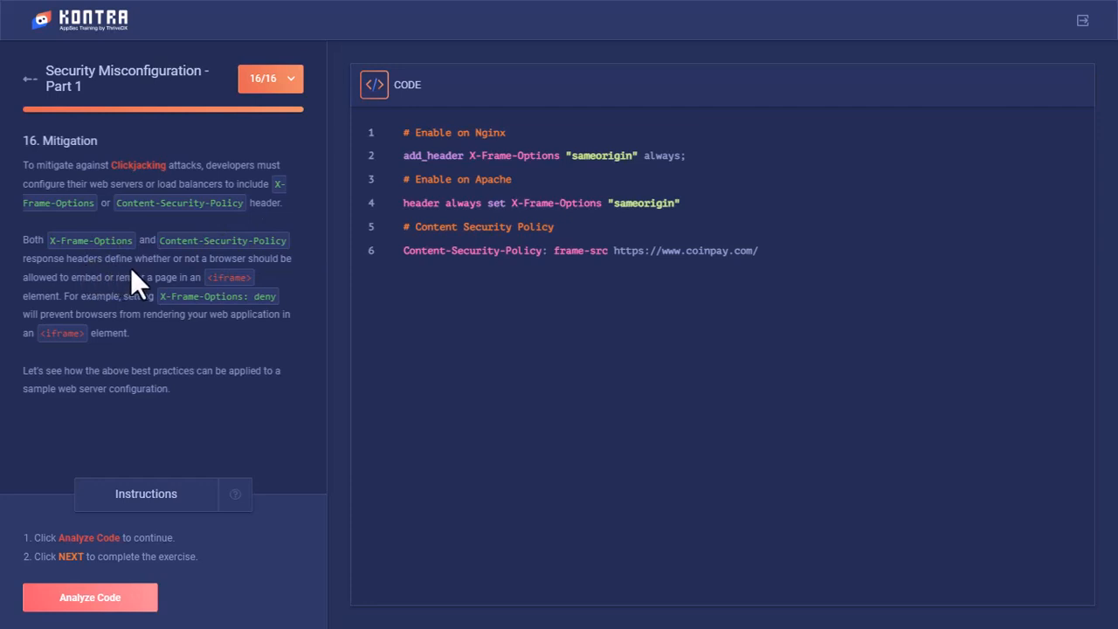
pyautogui.moveTo(142, 295)
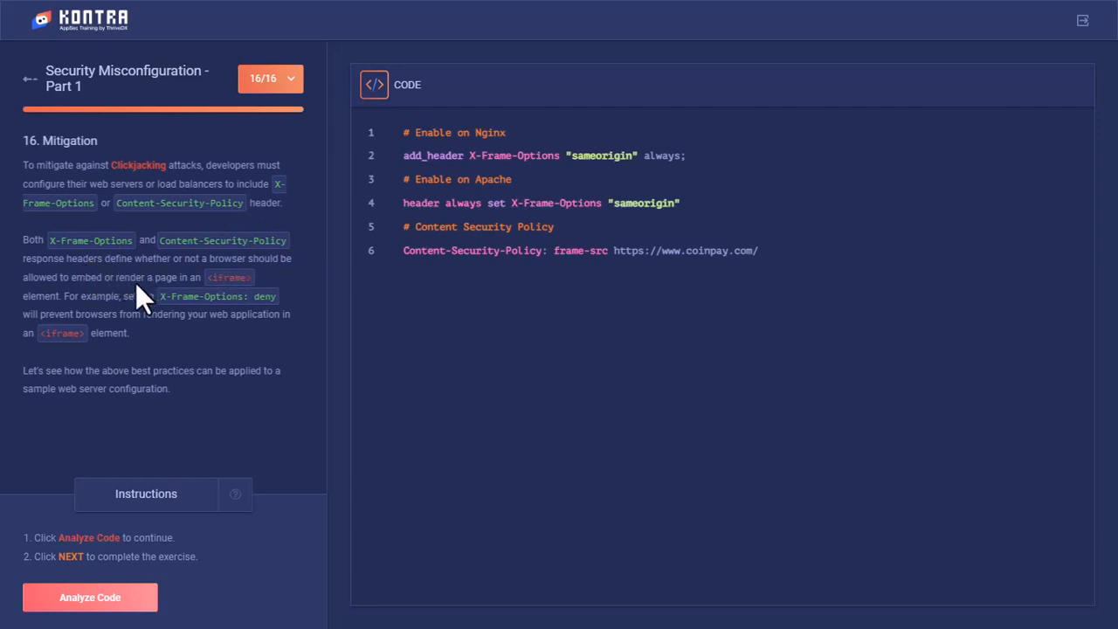
pyautogui.moveTo(203, 299)
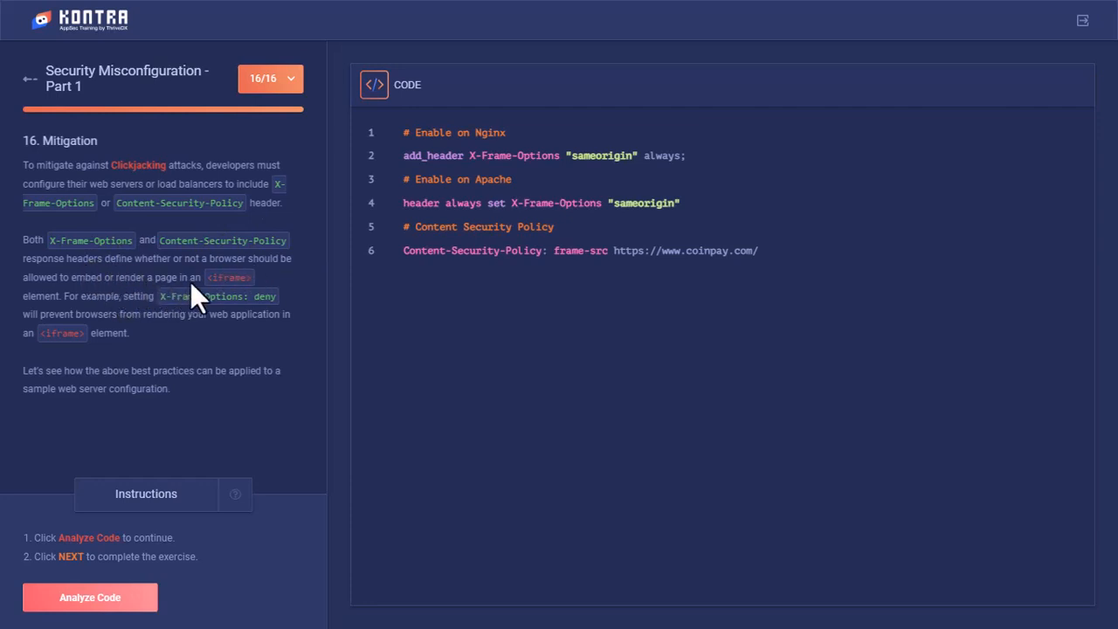
pyautogui.moveTo(229, 314)
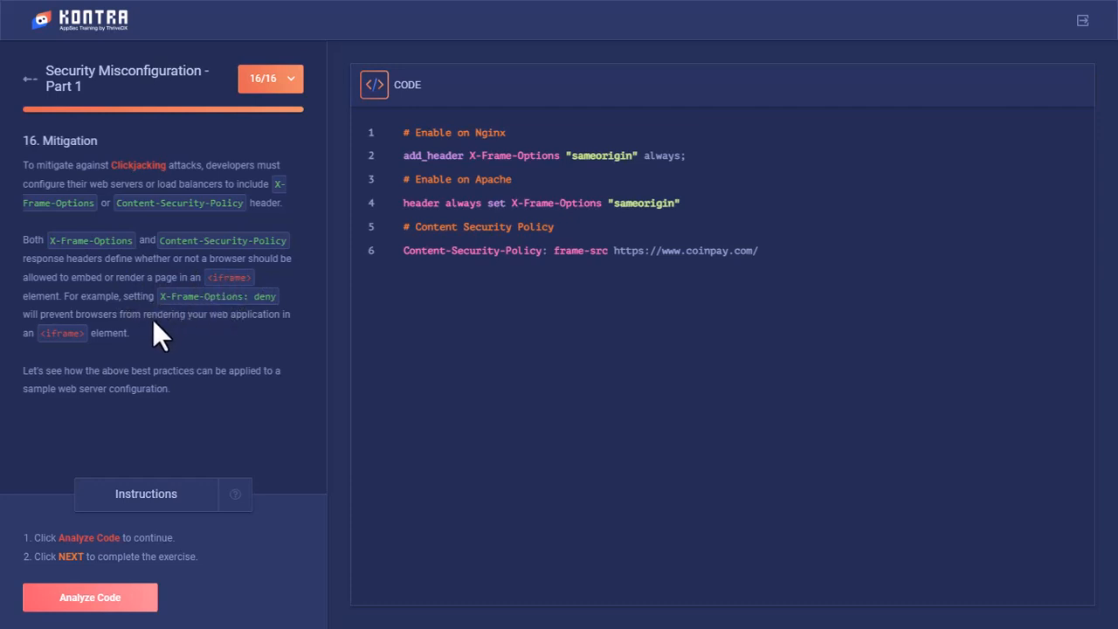
pyautogui.moveTo(70, 350)
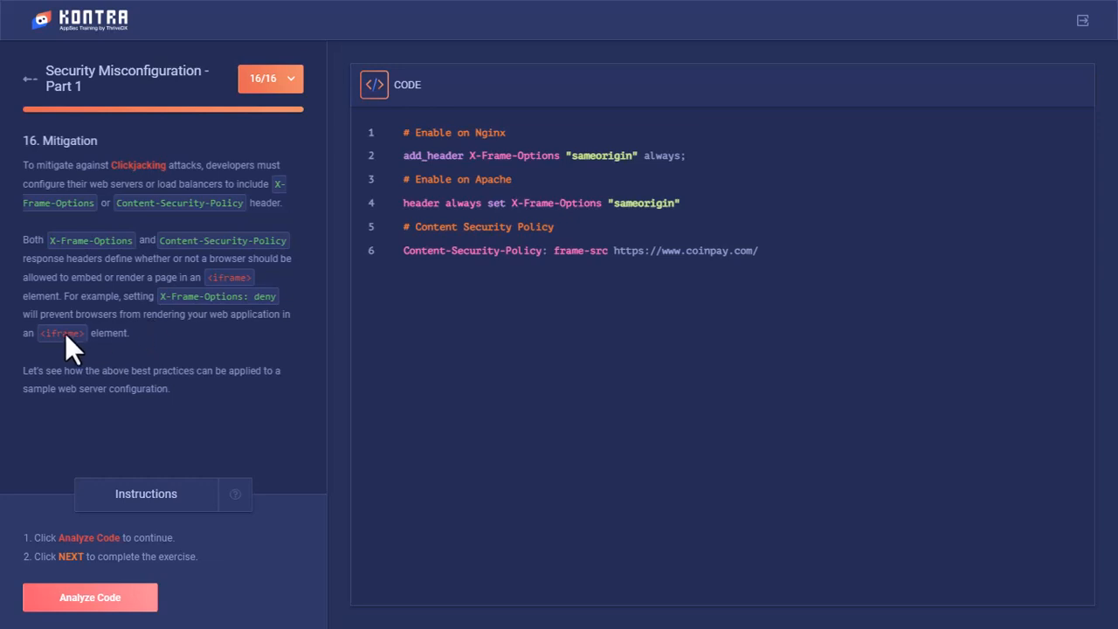
pyautogui.moveTo(179, 362)
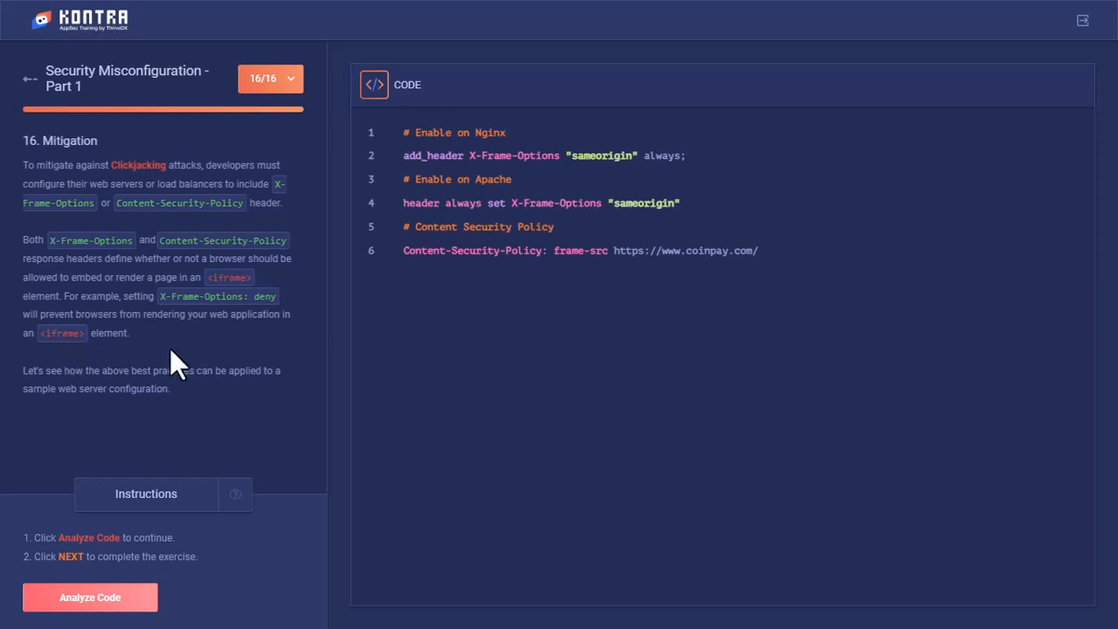
pyautogui.moveTo(135, 214)
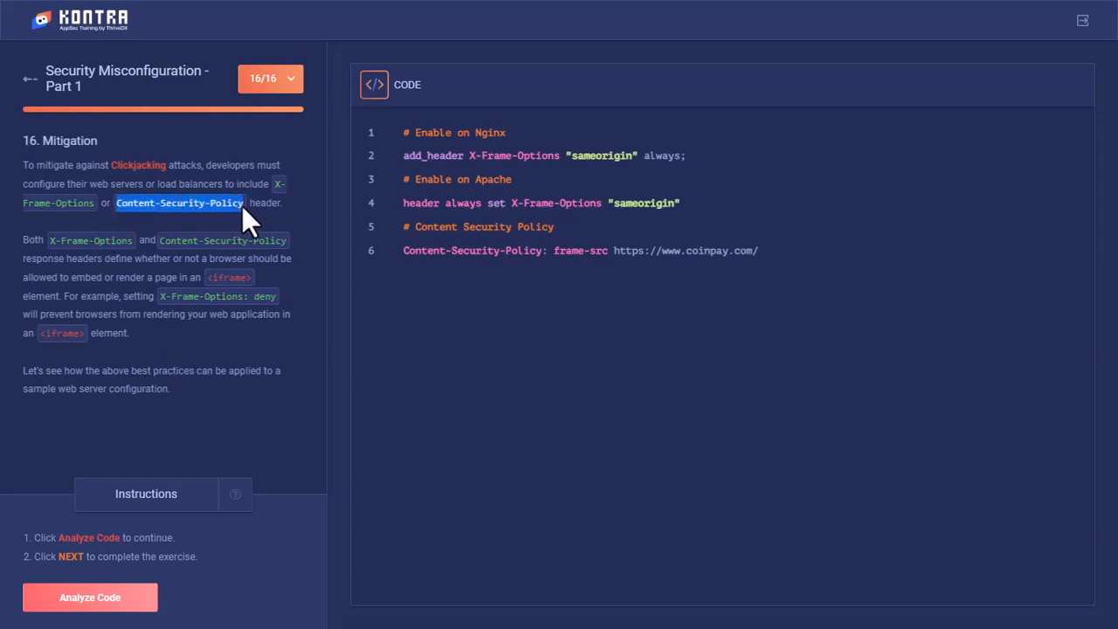
pyautogui.moveTo(59, 202)
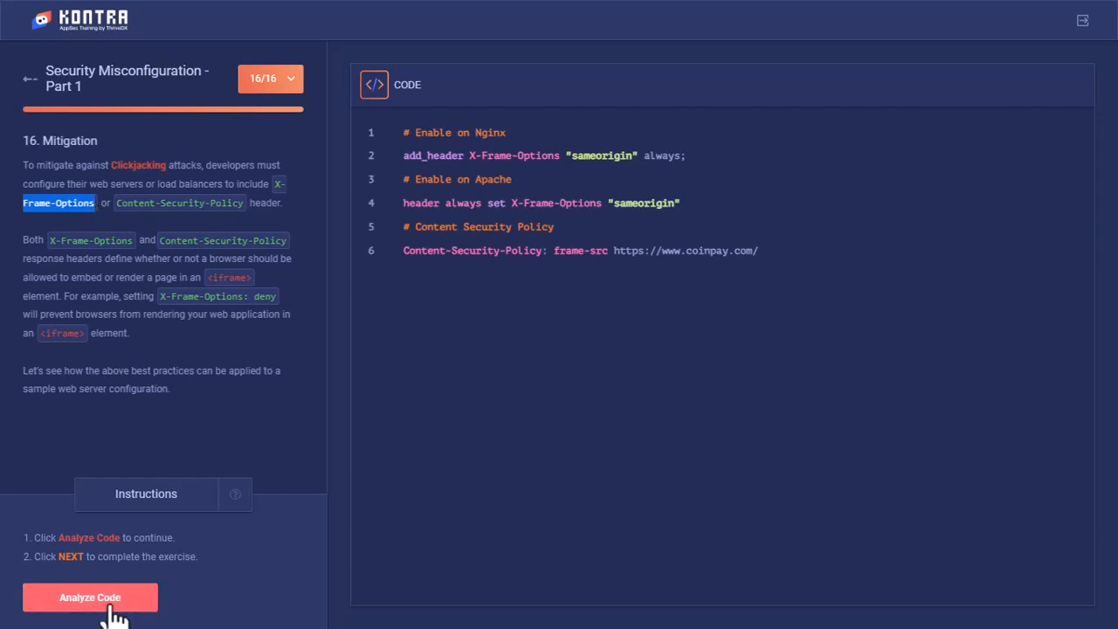
pyautogui.moveTo(502, 79)
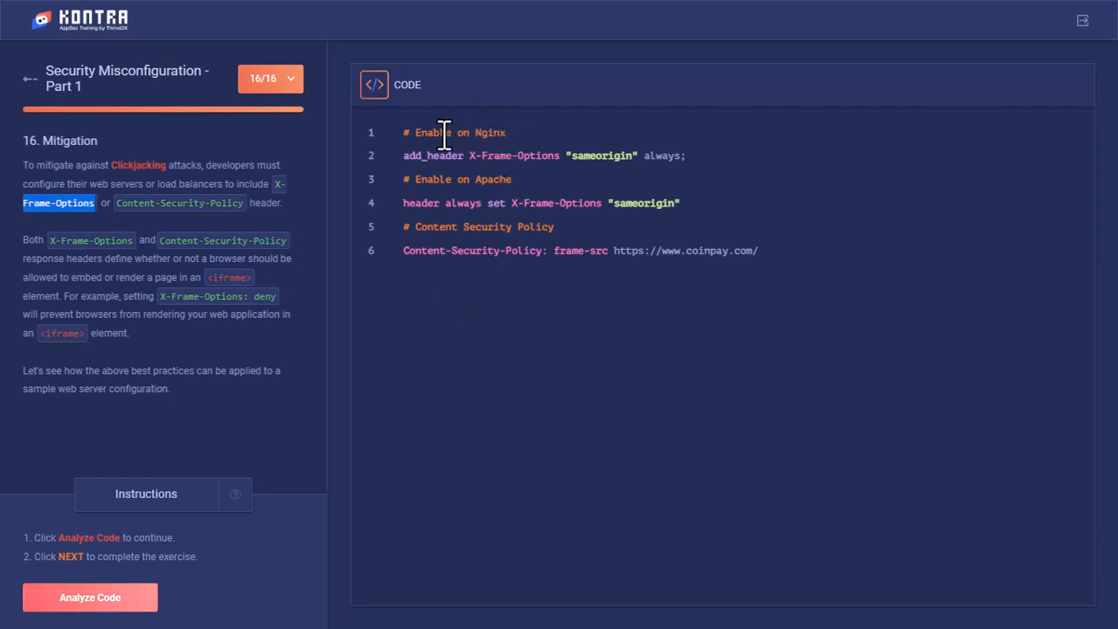
pyautogui.moveTo(407, 162)
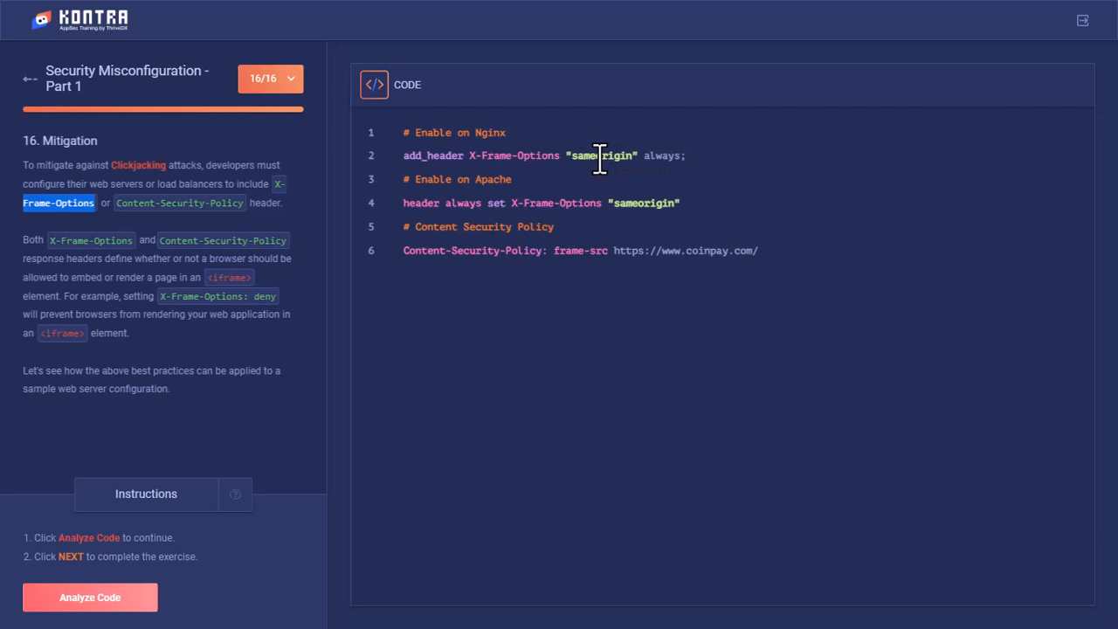
pyautogui.moveTo(648, 172)
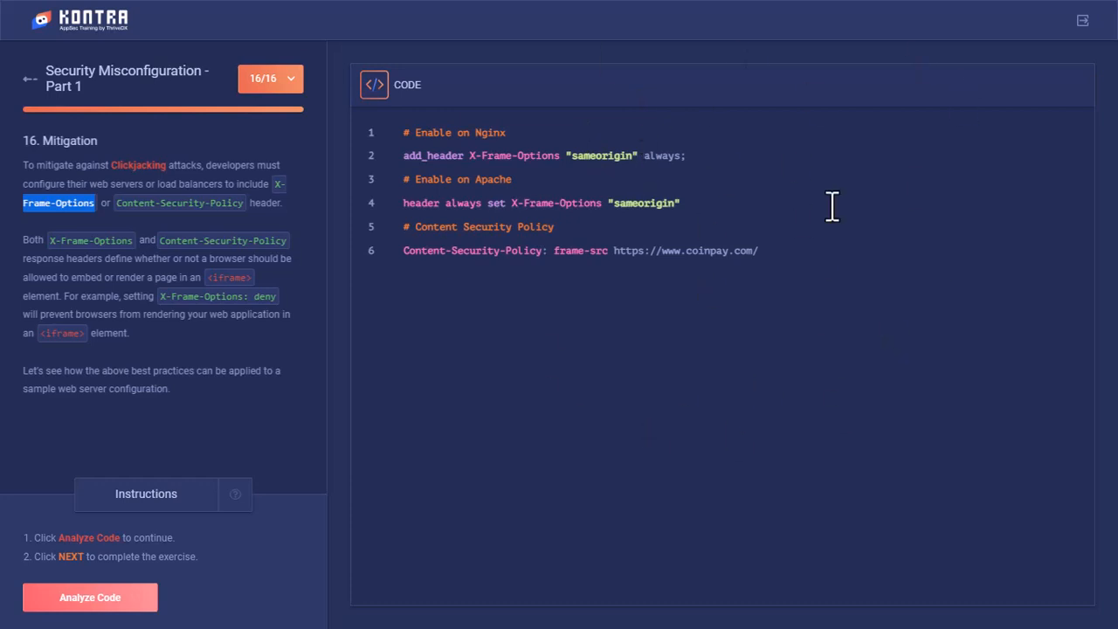
pyautogui.moveTo(842, 302)
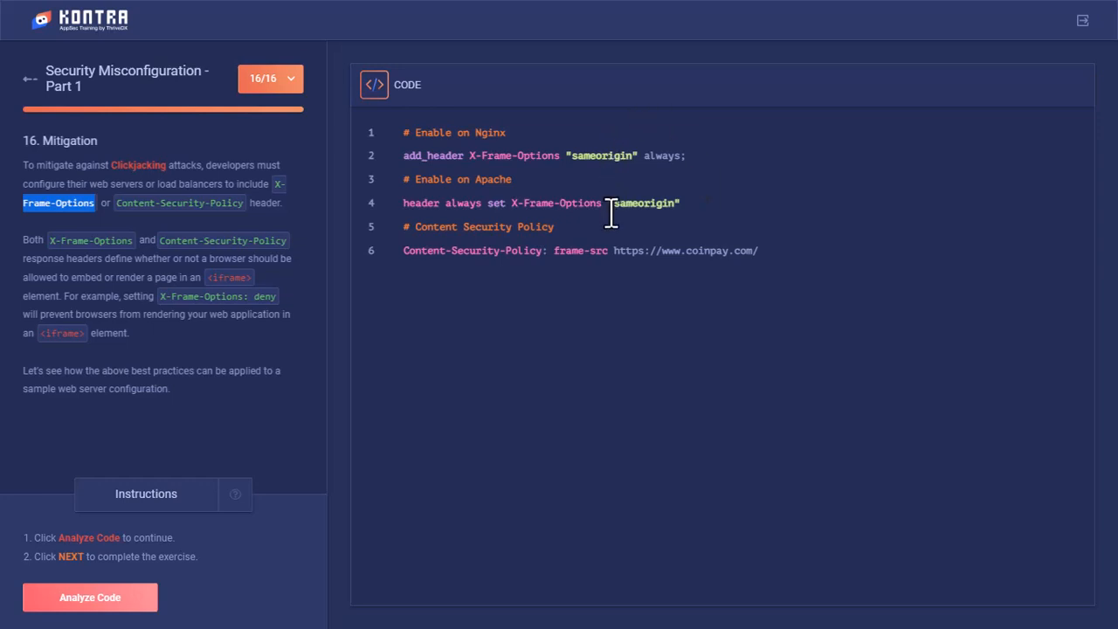
pyautogui.moveTo(566, 260)
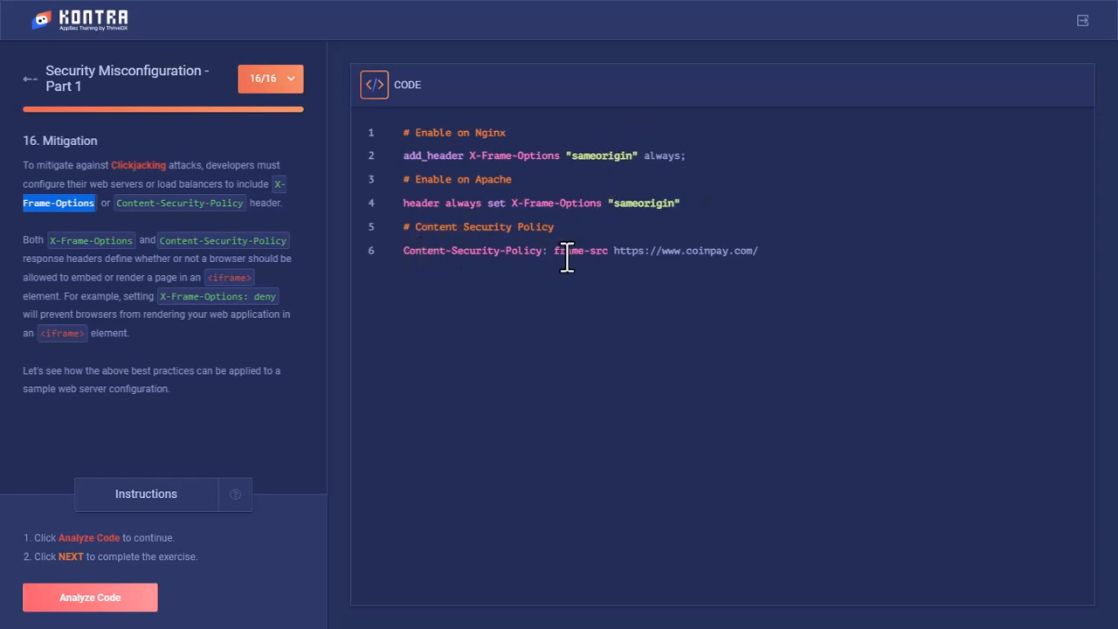
pyautogui.moveTo(702, 258)
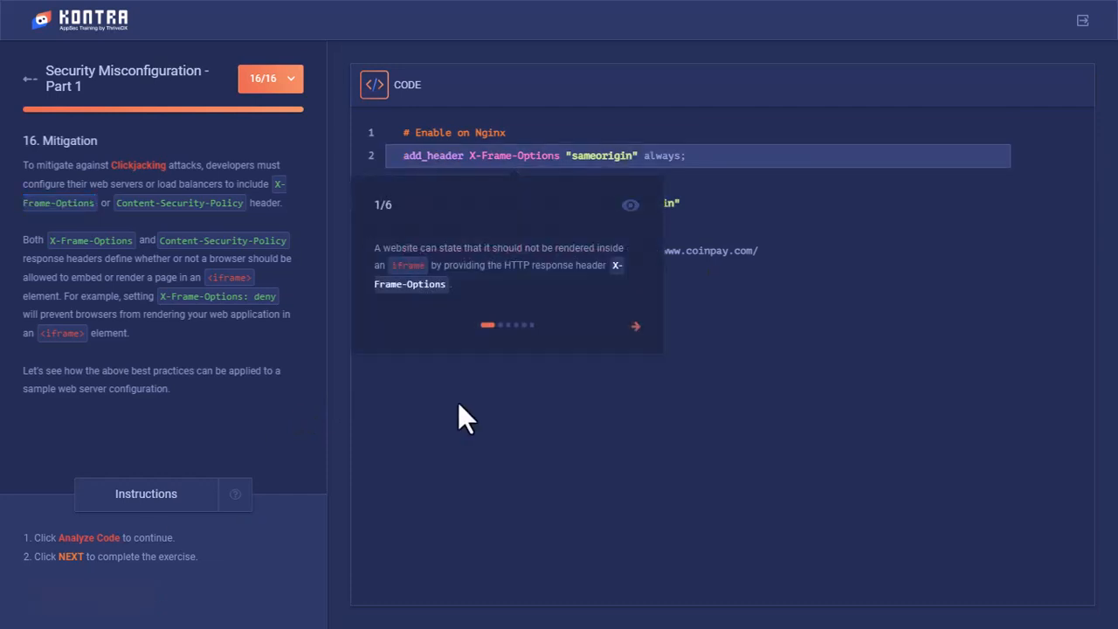
pyautogui.moveTo(589, 277)
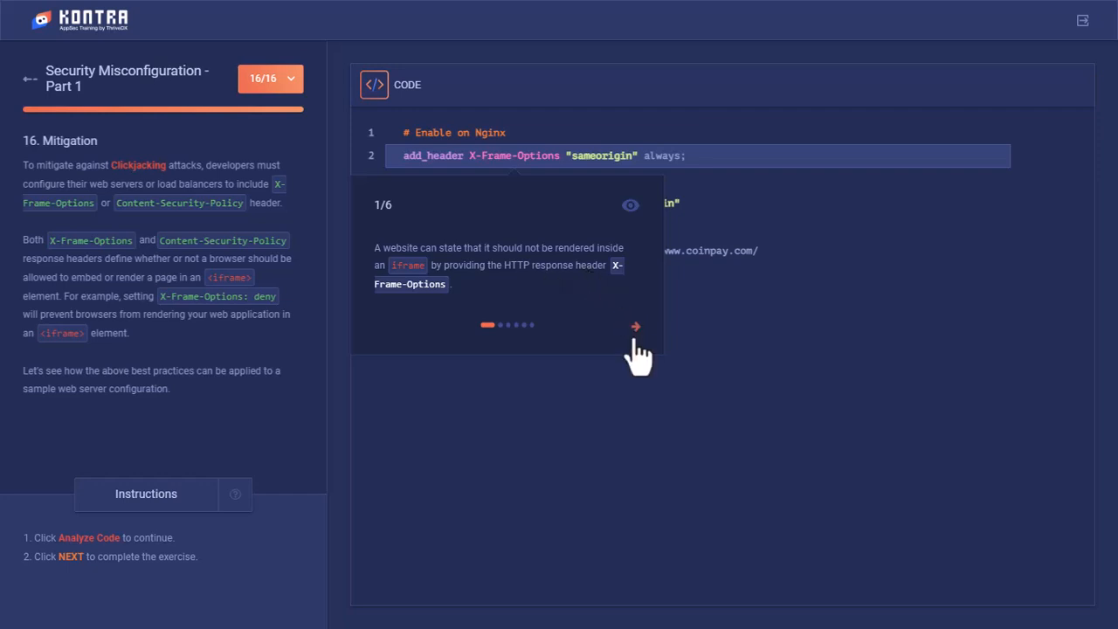
# Read the walkthrough notes on deny/sameorigin, CoinPay protection and Nginx configuration
pyautogui.click(636, 326)
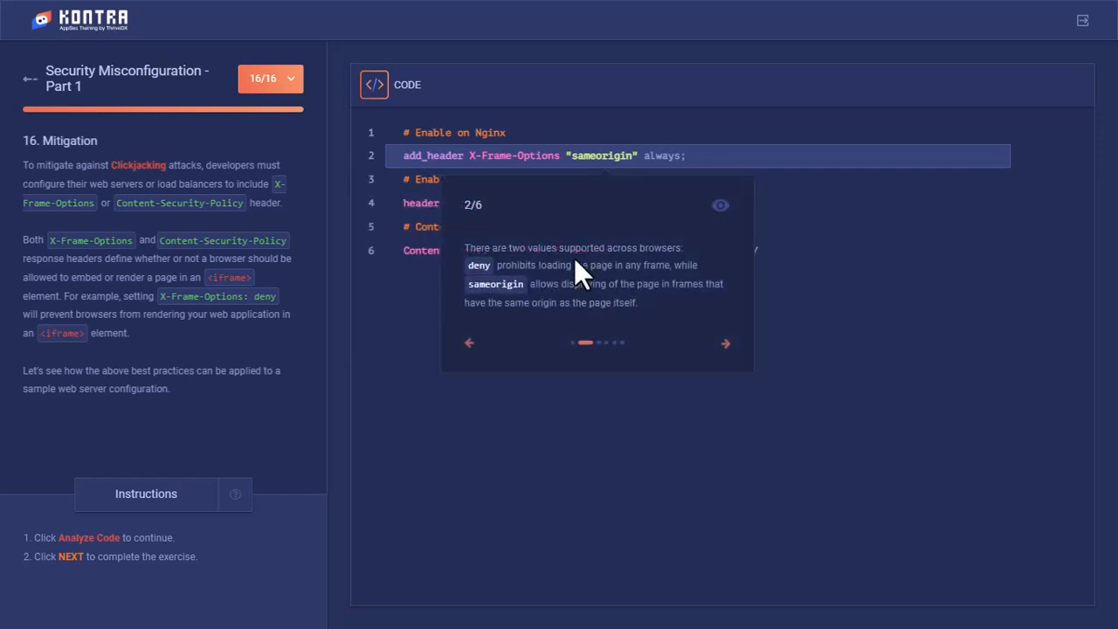
pyautogui.moveTo(496, 278)
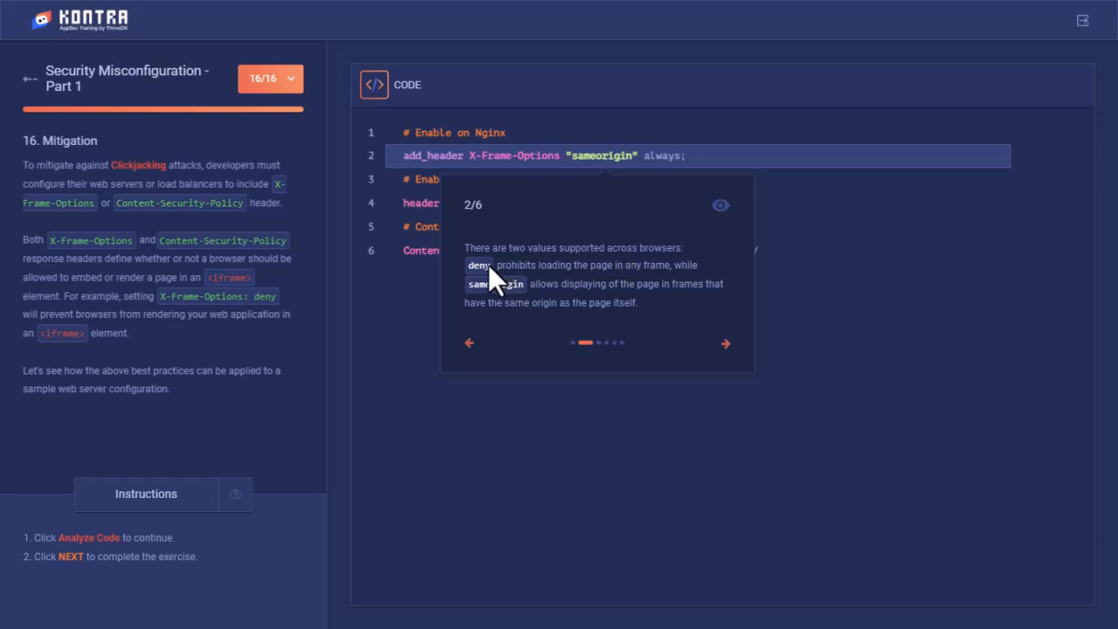
pyautogui.moveTo(498, 302)
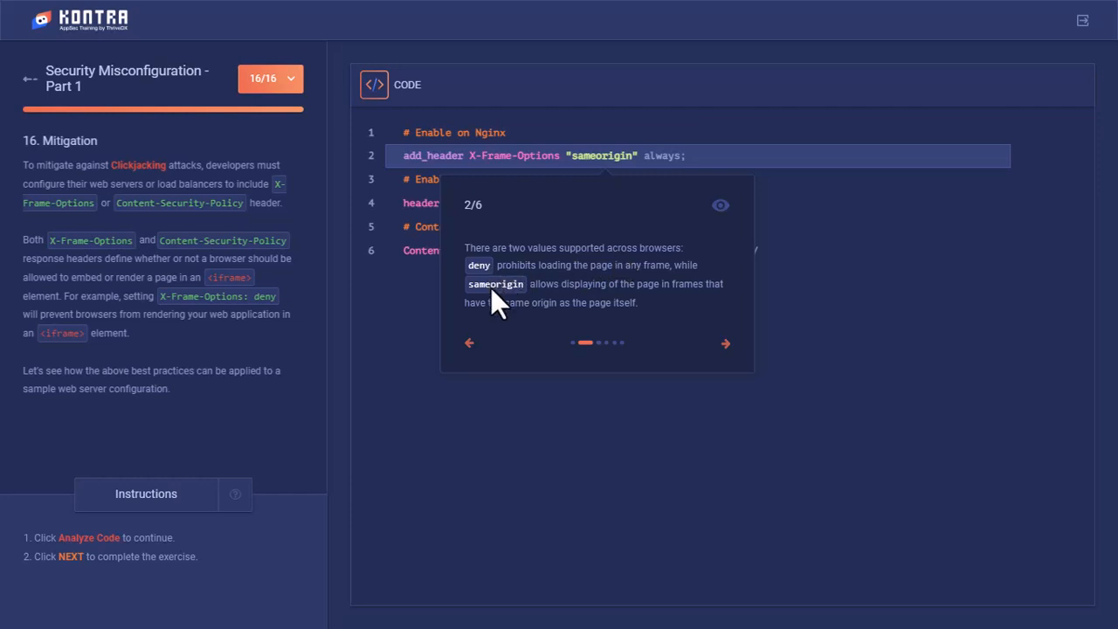
pyautogui.moveTo(650, 301)
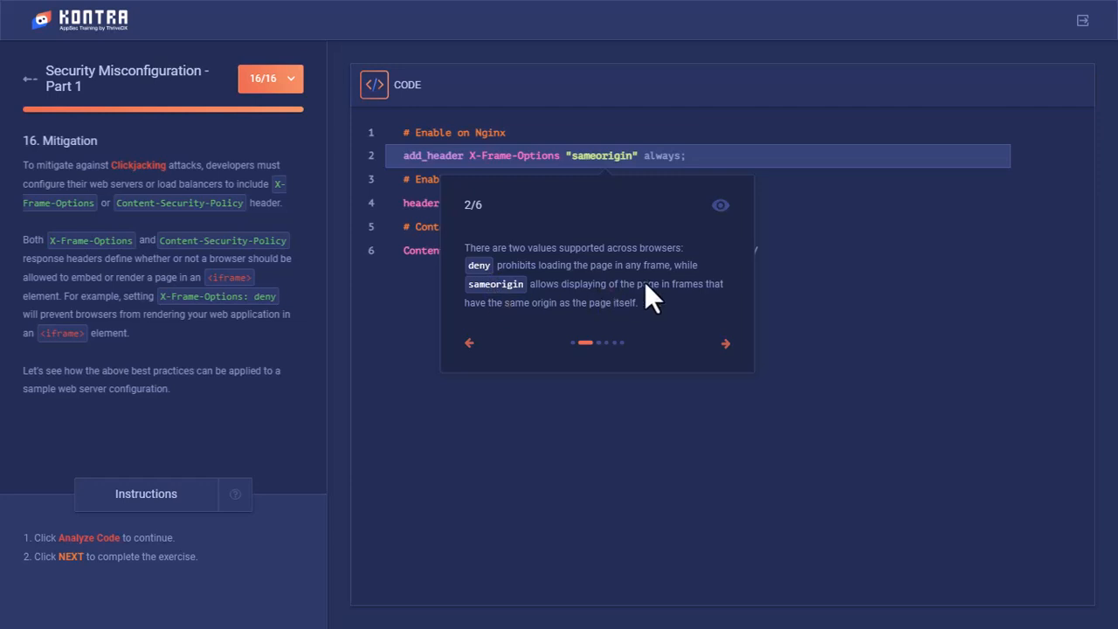
pyautogui.moveTo(723, 354)
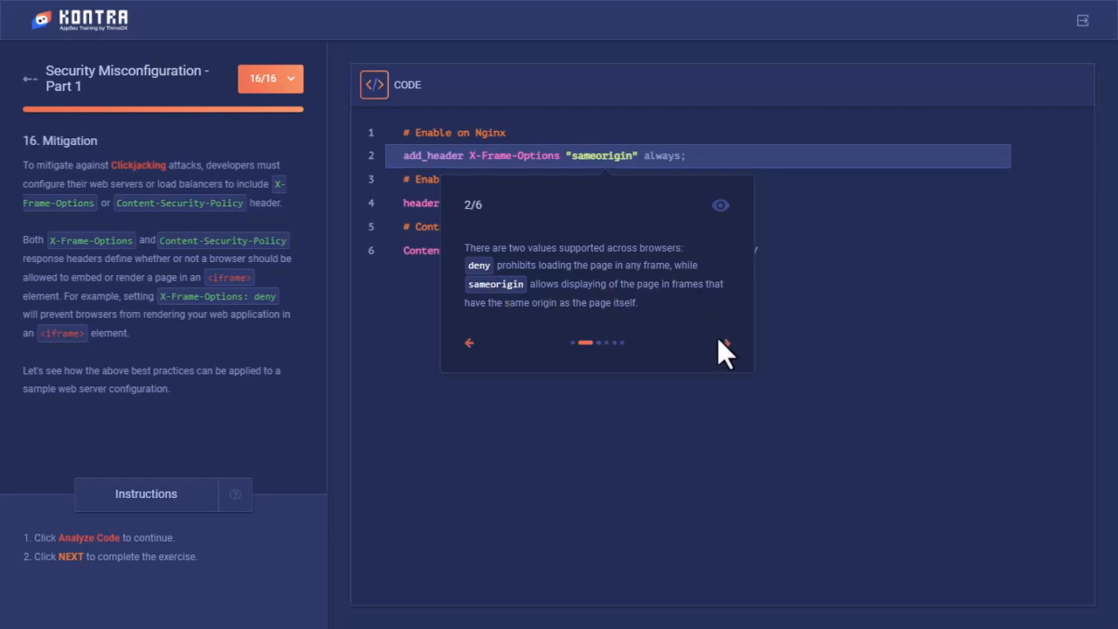
pyautogui.click(725, 342)
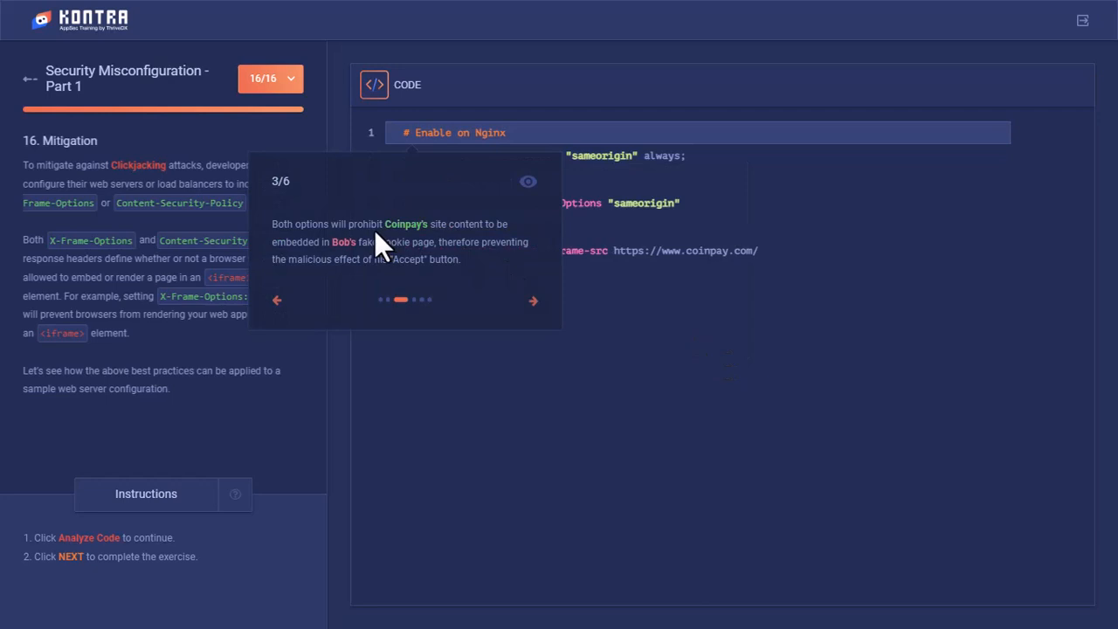
pyautogui.moveTo(489, 240)
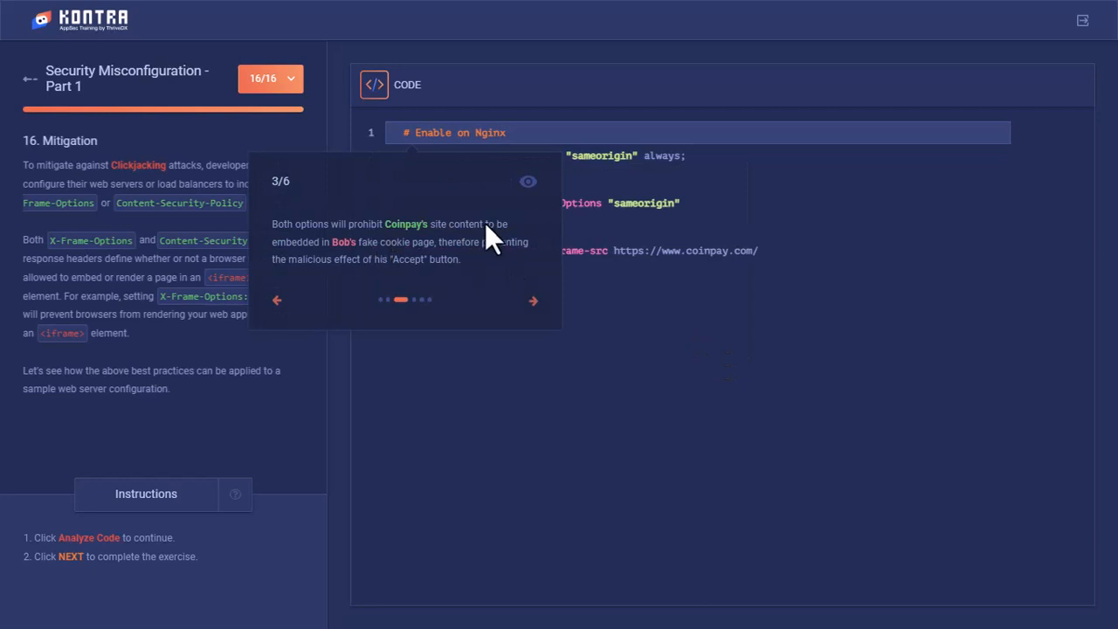
pyautogui.moveTo(428, 253)
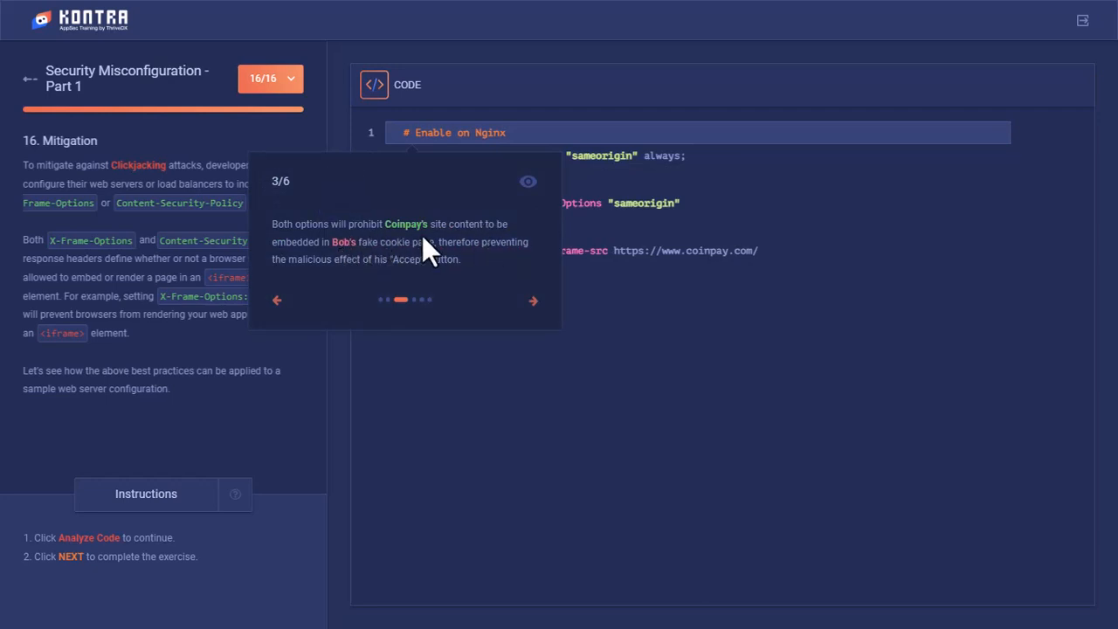
pyautogui.moveTo(484, 258)
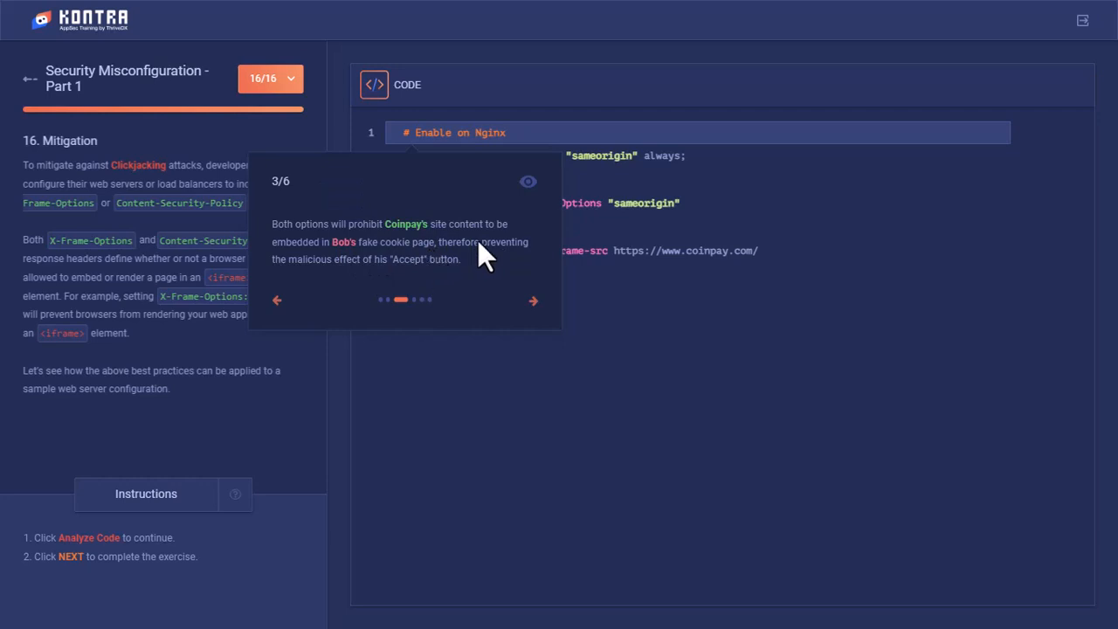
pyautogui.moveTo(534, 305)
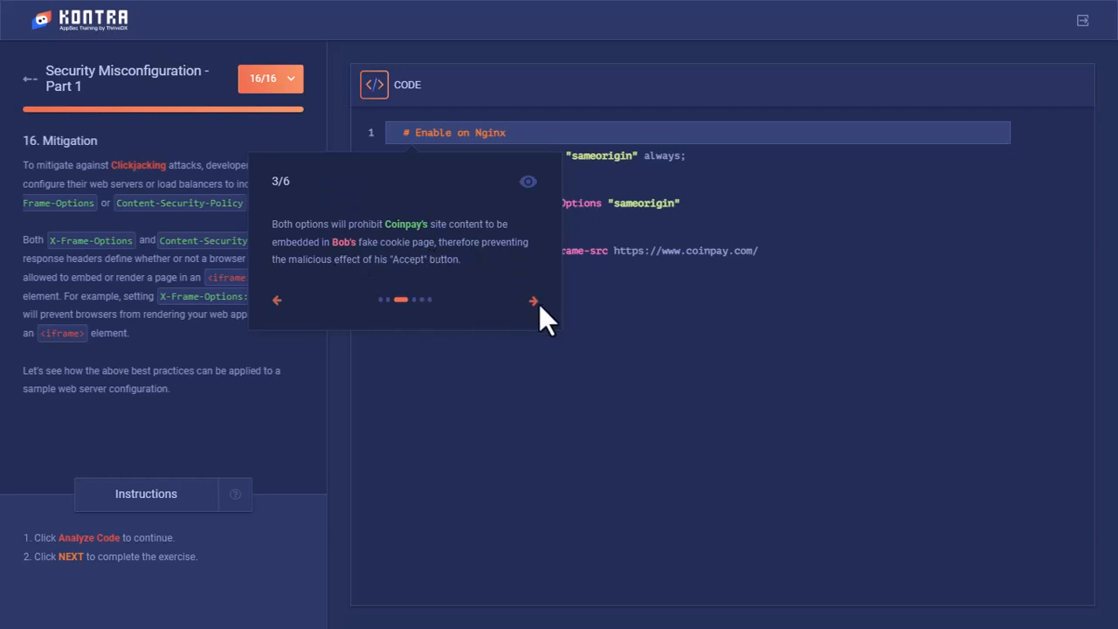
pyautogui.click(533, 300)
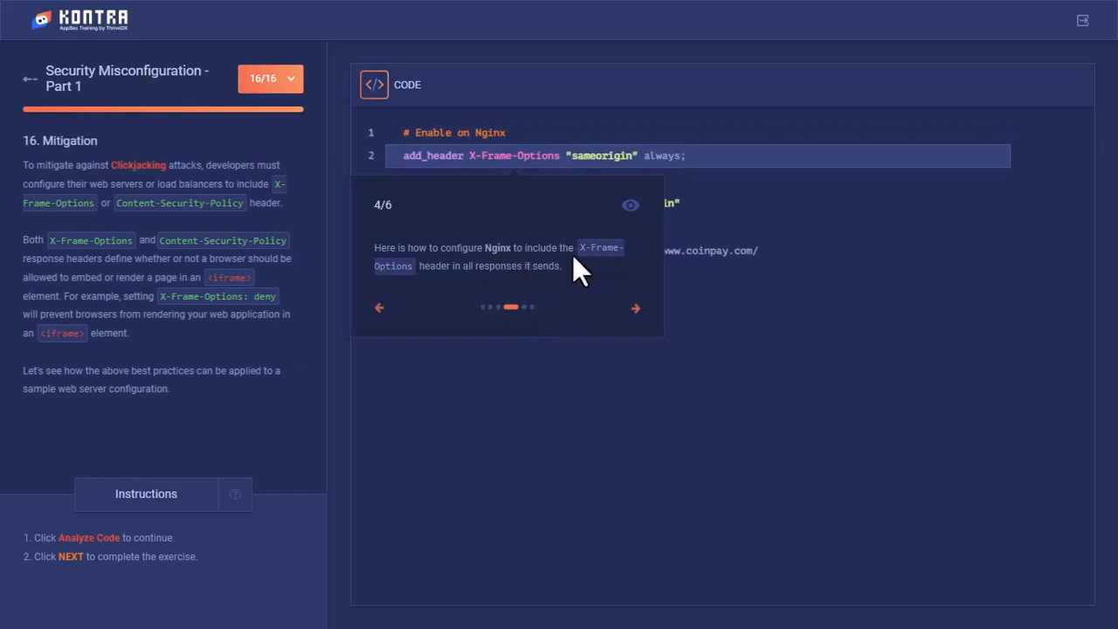
pyautogui.moveTo(659, 271)
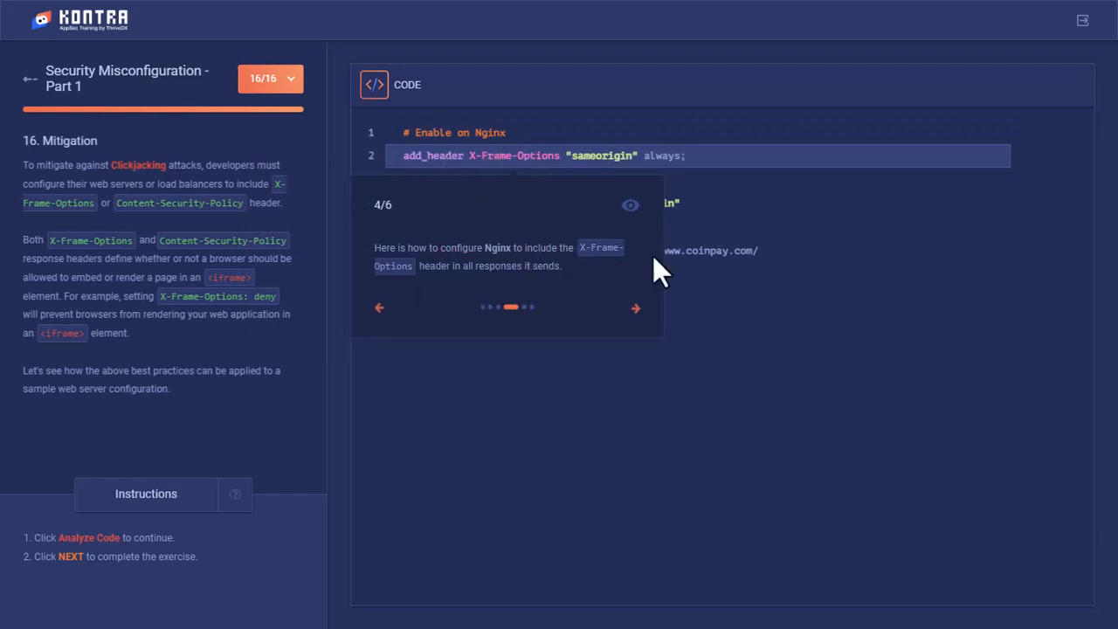
# Read the Apache and Content-Security-Policy notes, then close the walkthrough
pyautogui.click(635, 307)
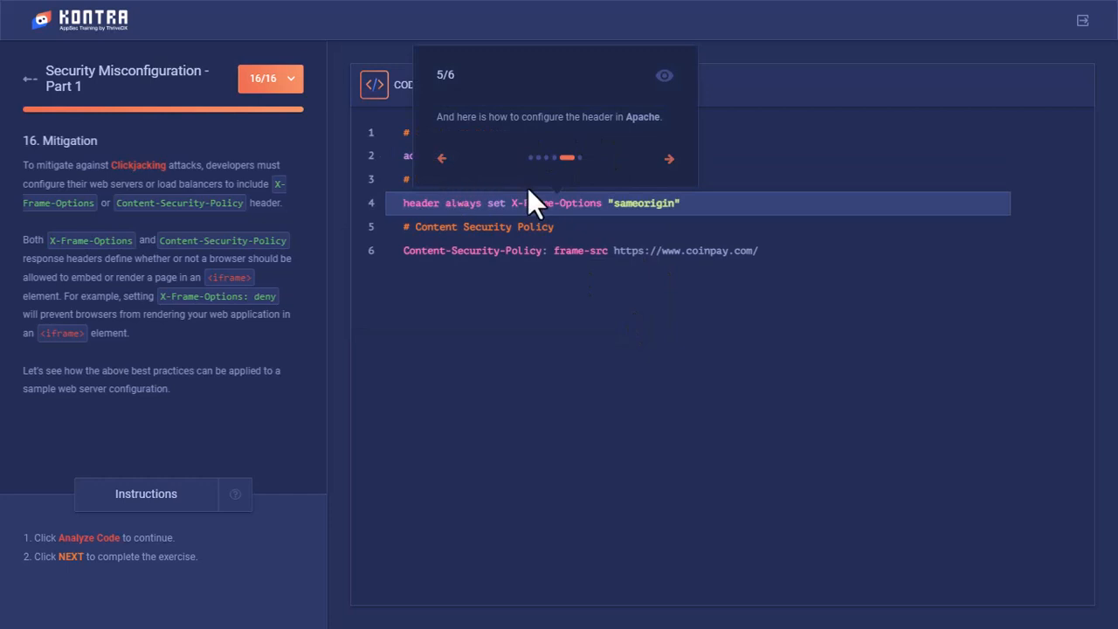
pyautogui.click(669, 158)
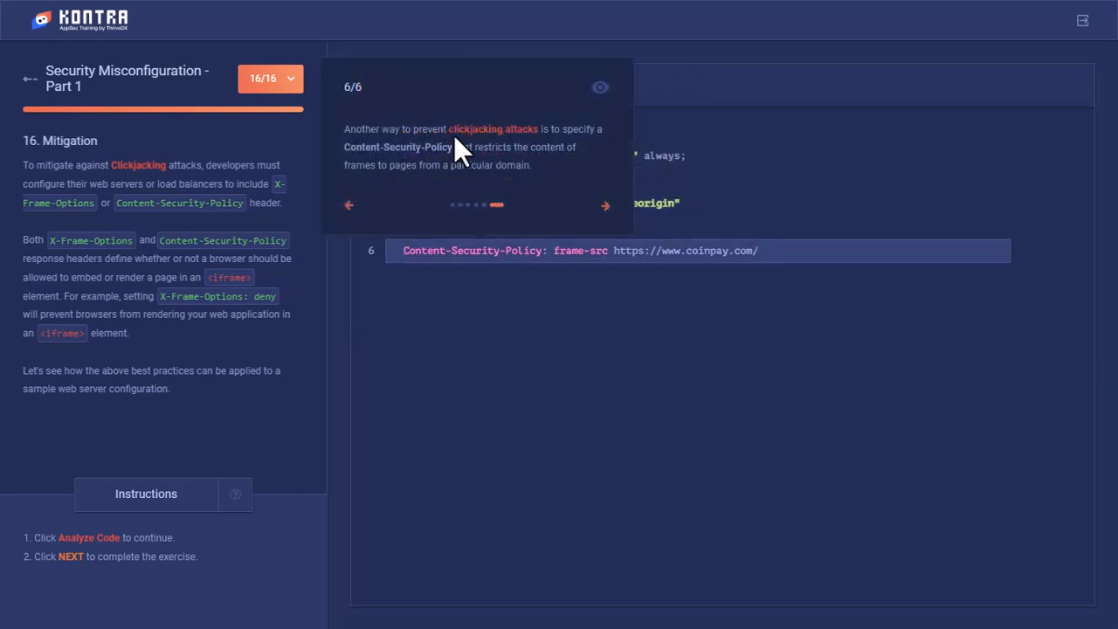
pyautogui.moveTo(454, 161)
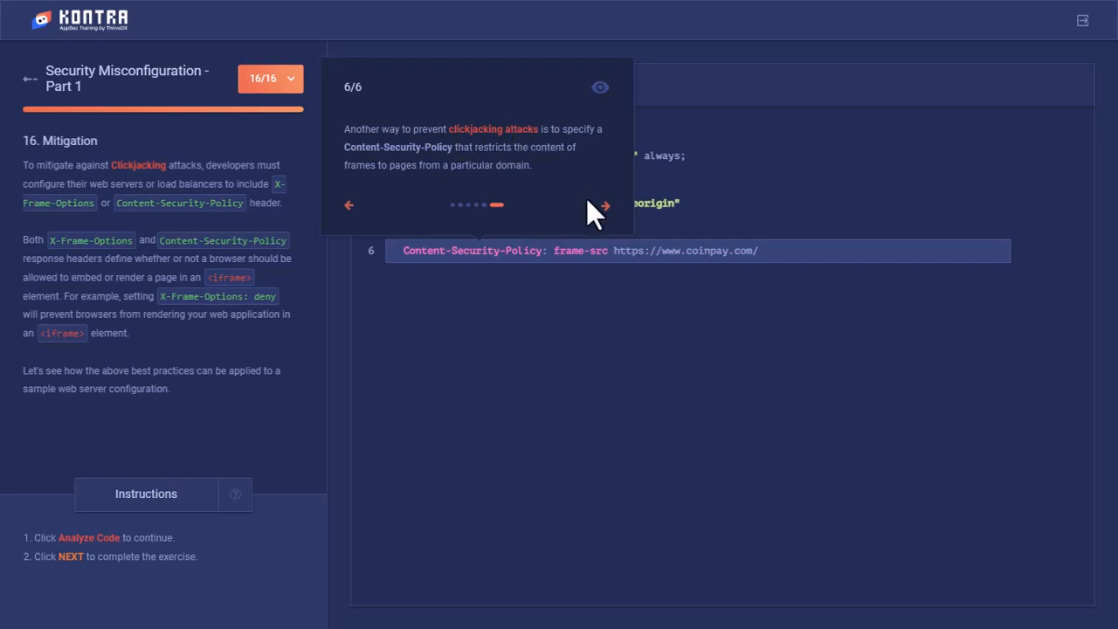
pyautogui.click(603, 204)
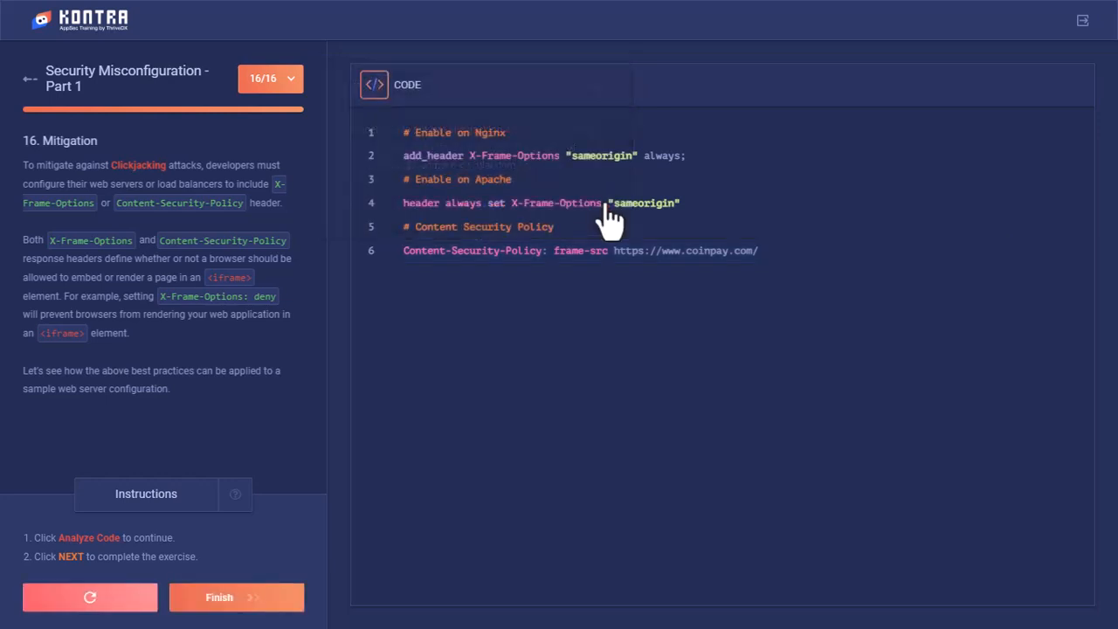